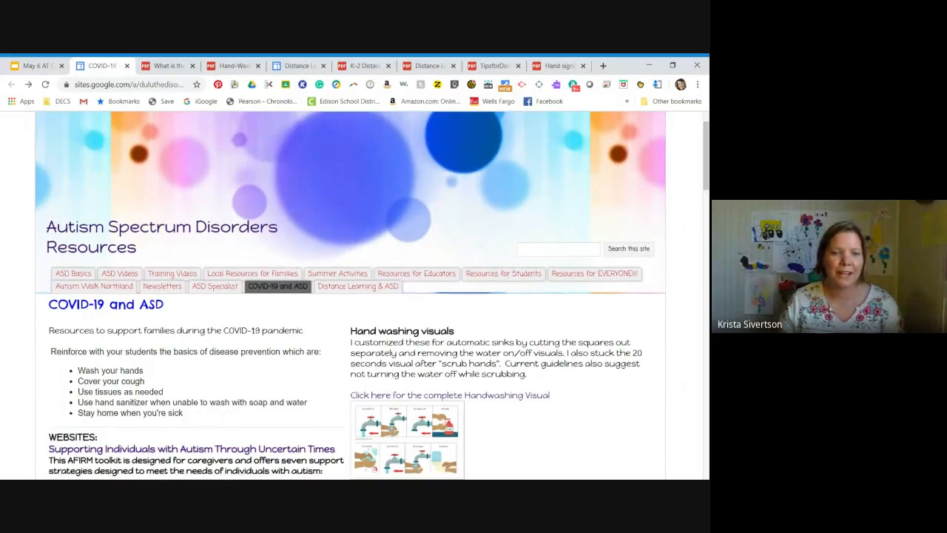
Scroll the COVID-19 and ASD page from hand-washing visuals down to social stories and videos.
{"action": "scroll", "scroll_direction": "down", "scroll_amount": 3}
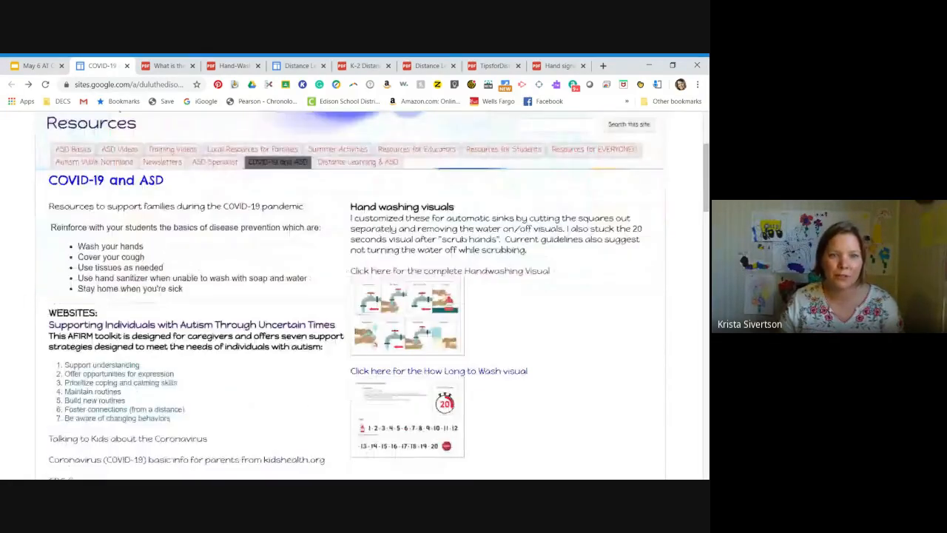
{"action": "scroll", "scroll_direction": "down", "scroll_amount": 3}
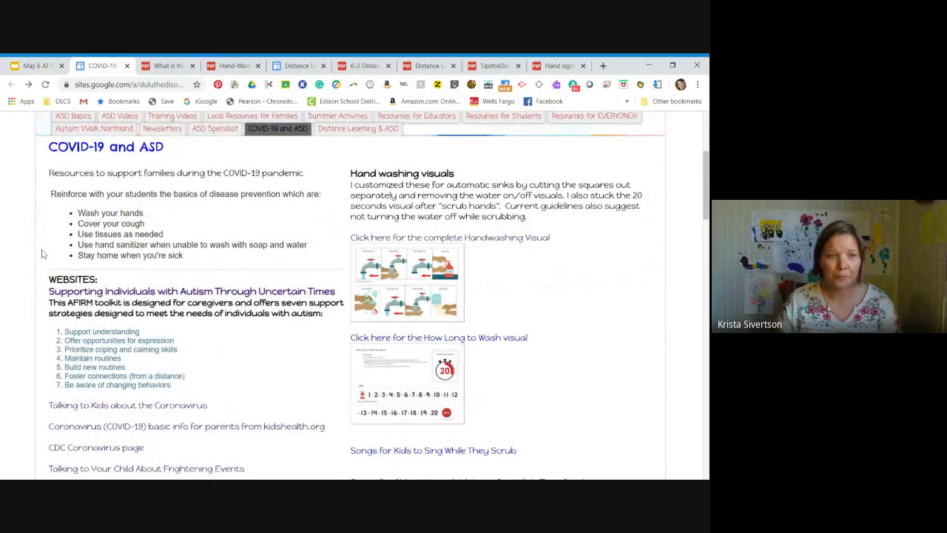
{"action": "scroll", "scroll_direction": "down", "scroll_amount": 3}
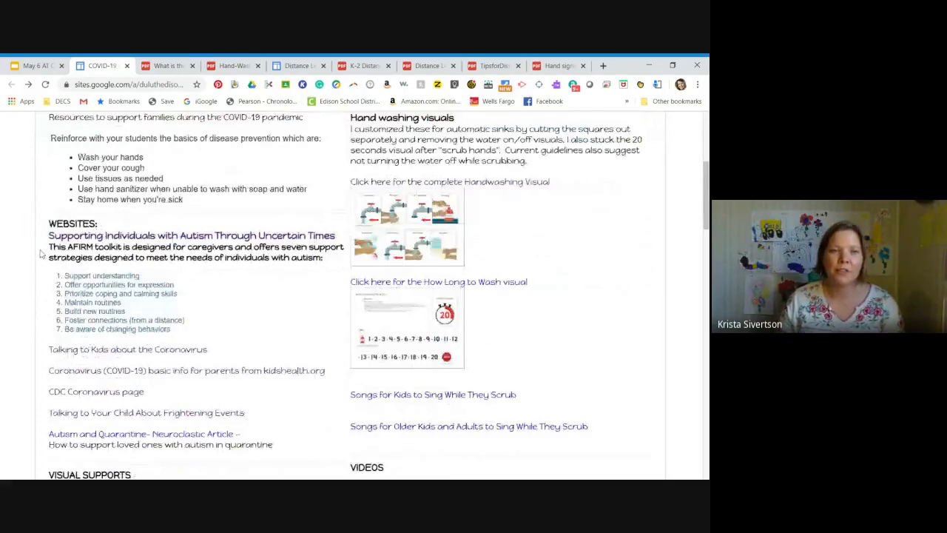
{"action": "scroll", "scroll_direction": "down", "scroll_amount": 3}
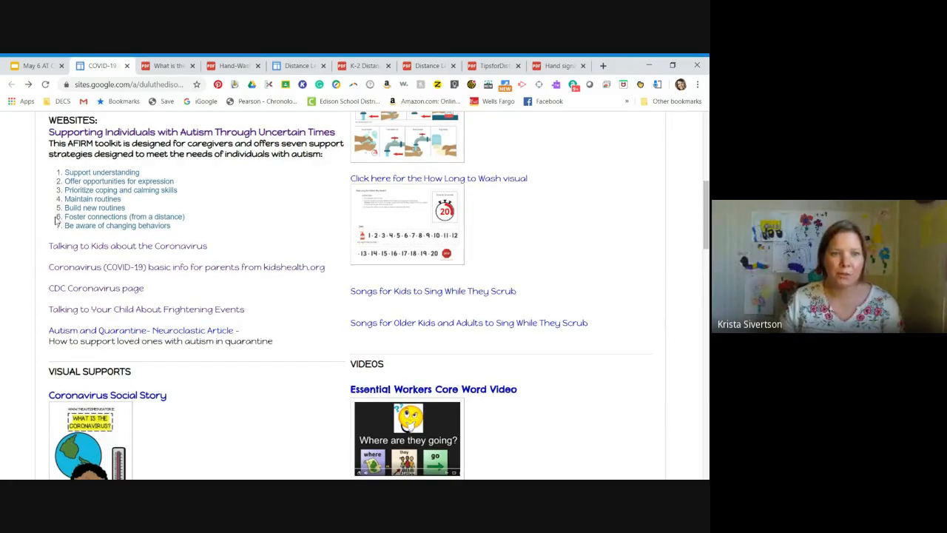
{"action": "scroll", "scroll_direction": "down", "scroll_amount": 3}
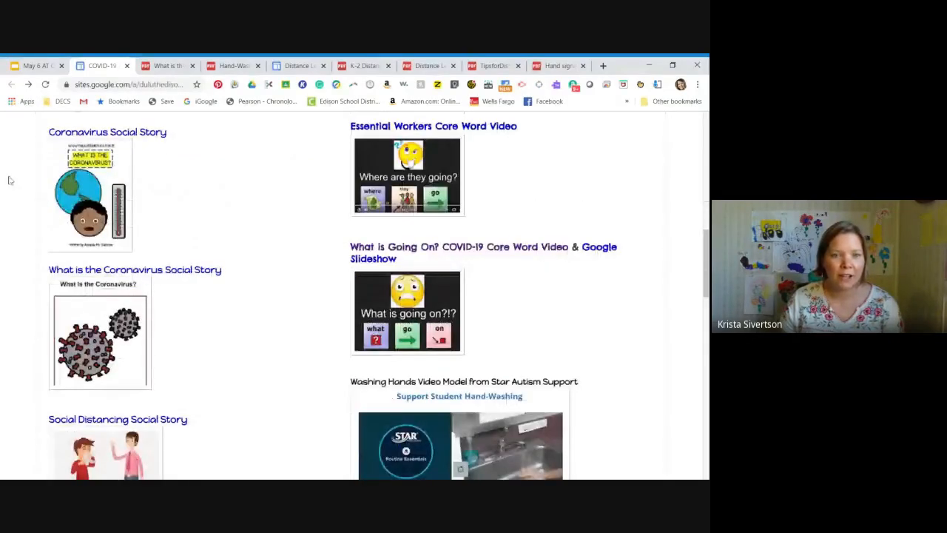
View the 'What is the Coronavirus' PDF and page through to its flu-like symptoms page.
{"action": "left_click", "coordinate": [100, 335]}
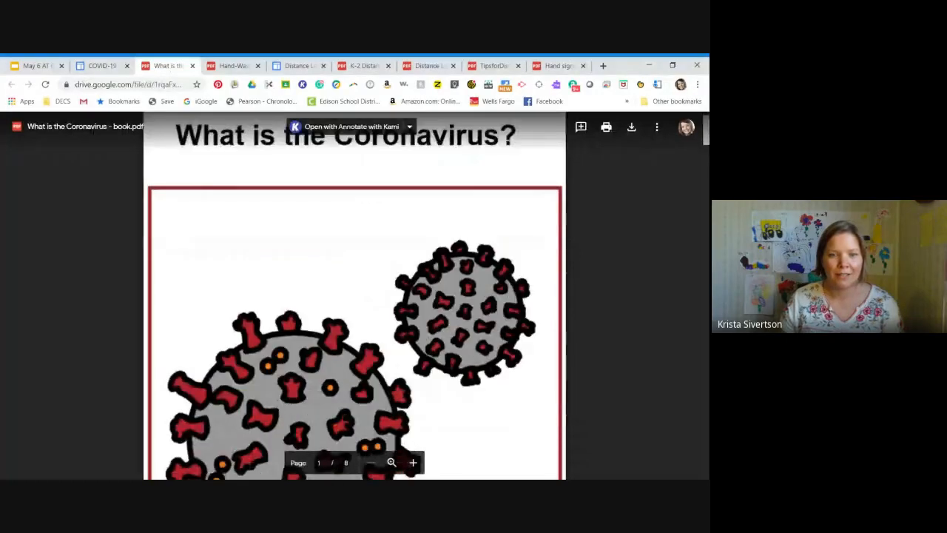
{"action": "scroll", "scroll_direction": "down", "scroll_amount": 3}
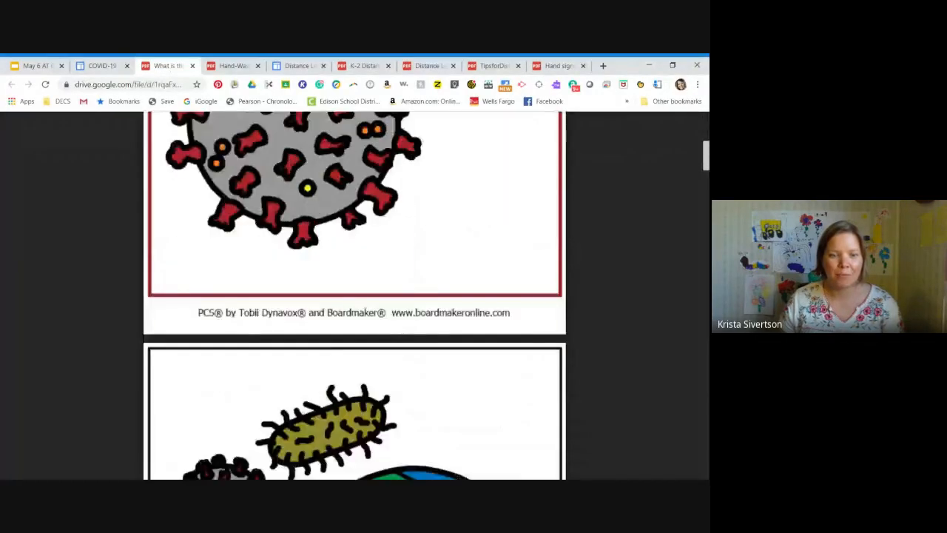
{"action": "scroll", "scroll_direction": "down", "scroll_amount": 3}
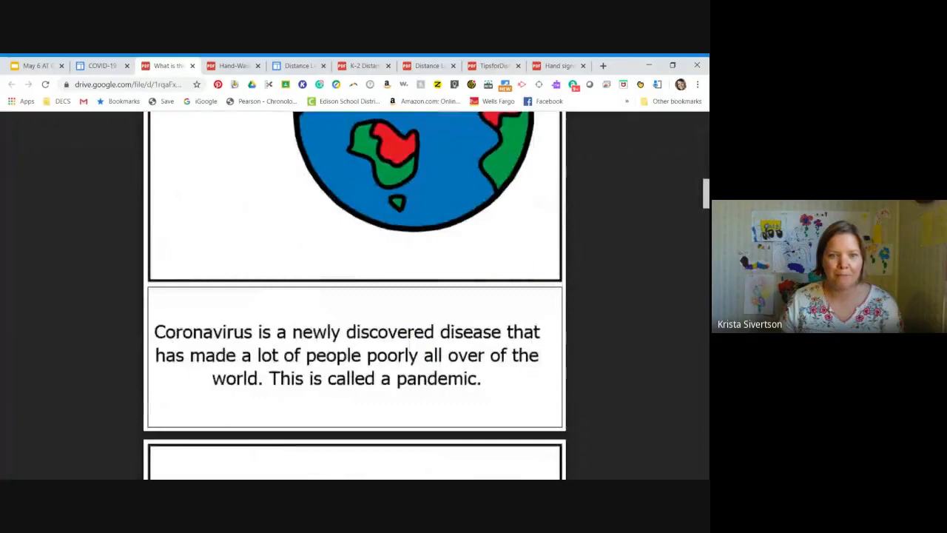
{"action": "scroll", "scroll_direction": "down", "scroll_amount": 3}
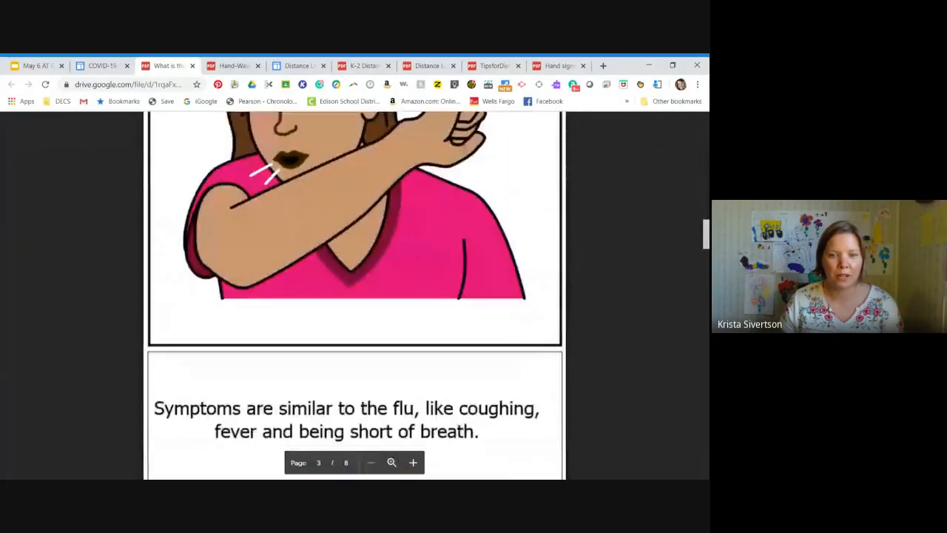
{"action": "scroll", "scroll_direction": "down", "scroll_amount": 3}
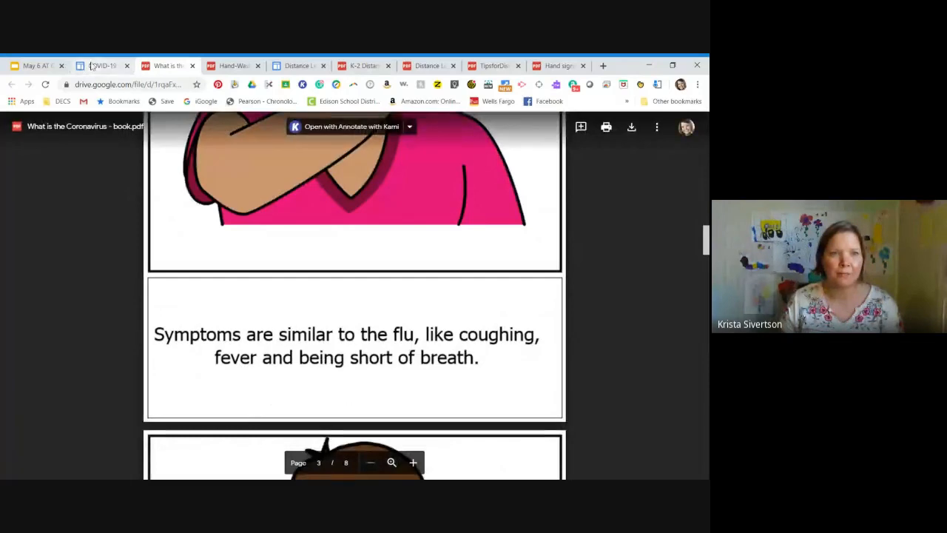
Go back to the COVID-19 page and scroll past visual supports and videos to the Boardmaker.com links.
{"action": "left_click", "coordinate": [101, 65]}
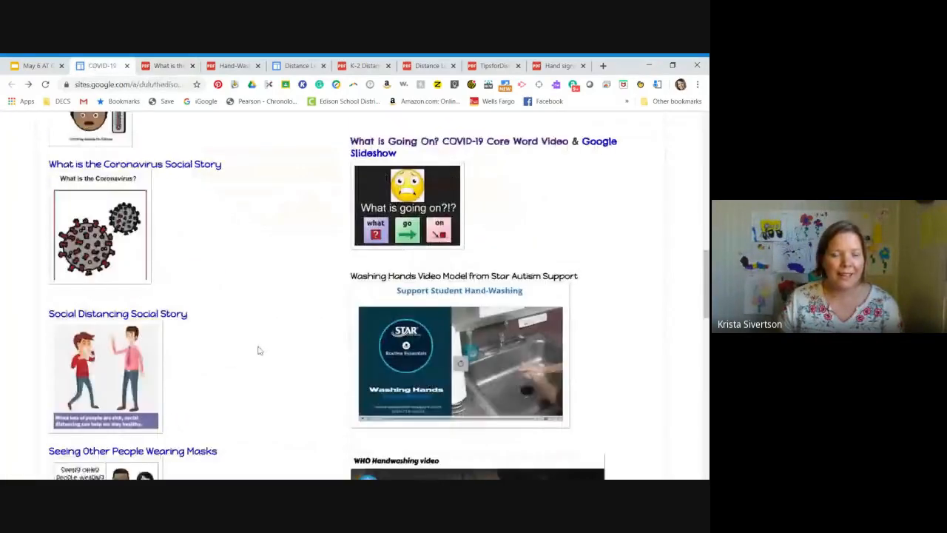
{"action": "scroll", "scroll_direction": "down", "scroll_amount": 3}
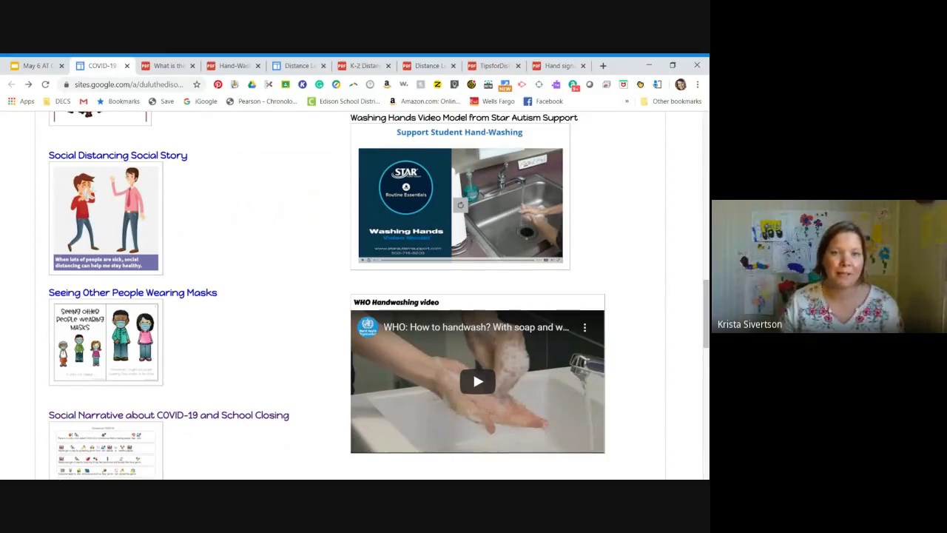
{"action": "mouse_move", "coordinate": [250, 331]}
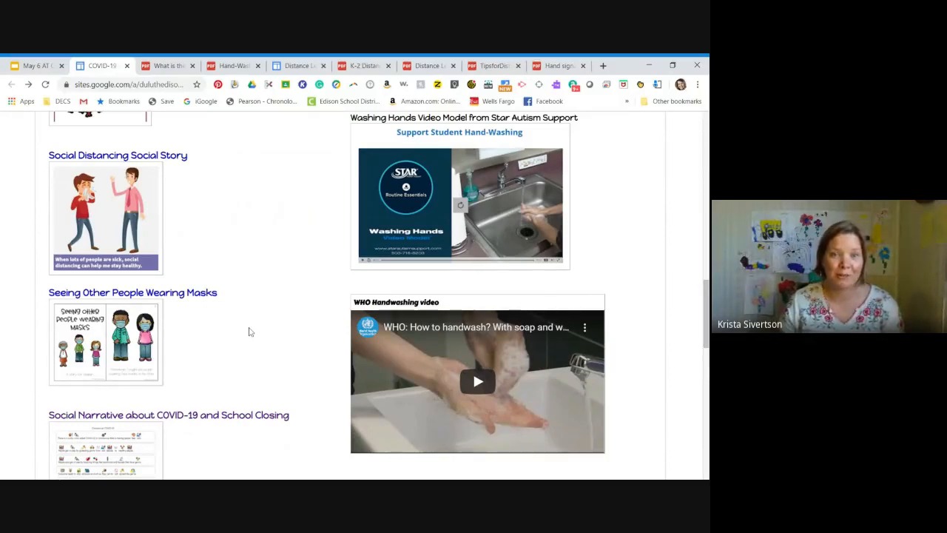
{"action": "scroll", "scroll_direction": "down", "scroll_amount": 3}
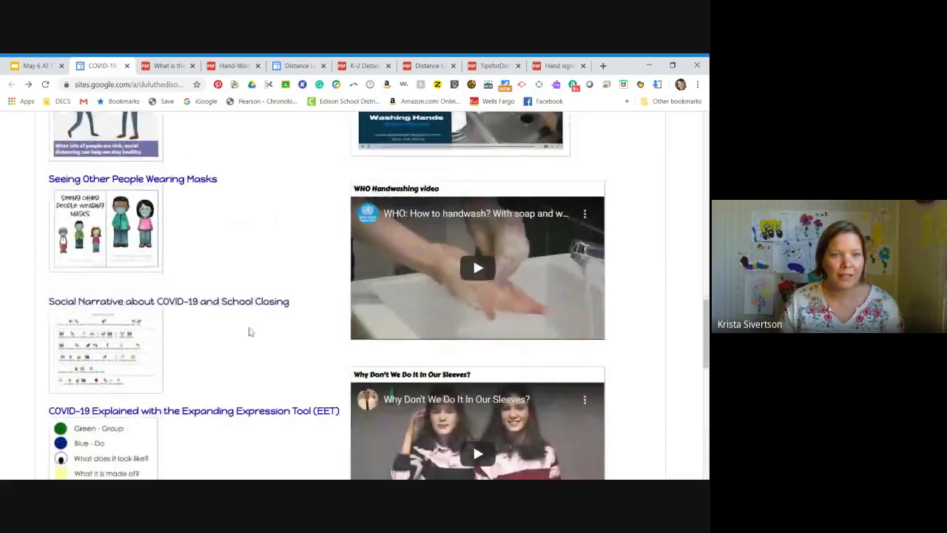
{"action": "scroll", "scroll_direction": "down", "scroll_amount": 3}
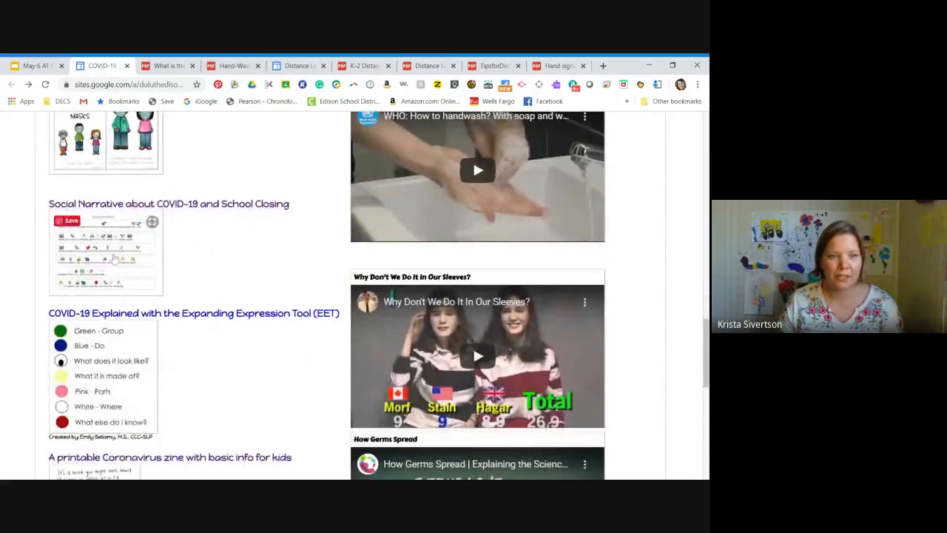
{"action": "scroll", "scroll_direction": "down", "scroll_amount": 3}
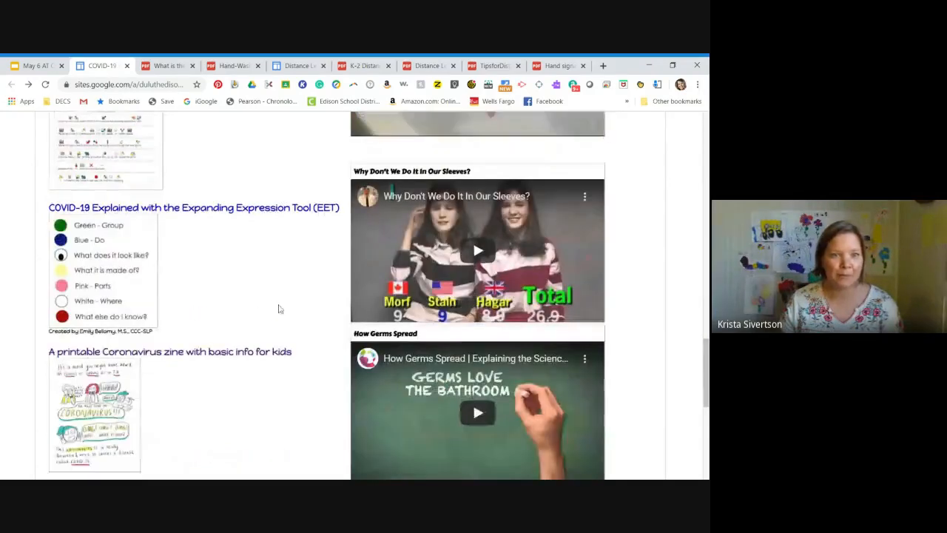
{"action": "scroll", "scroll_direction": "down", "scroll_amount": 3}
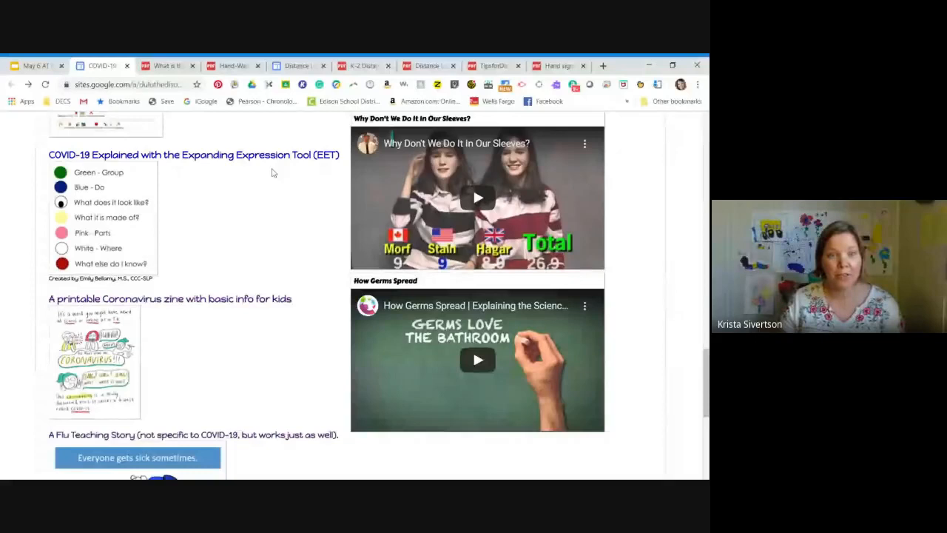
{"action": "mouse_move", "coordinate": [236, 202]}
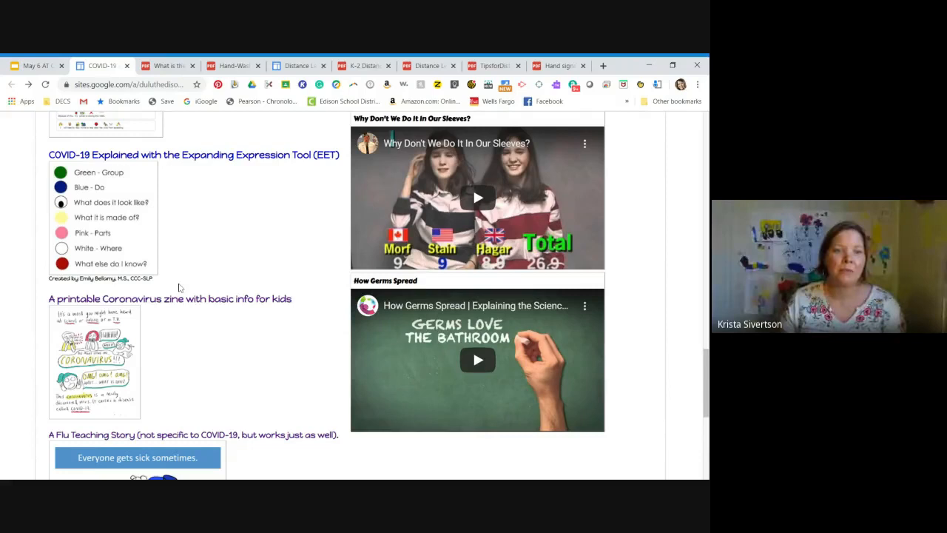
{"action": "scroll", "scroll_direction": "down", "scroll_amount": 3}
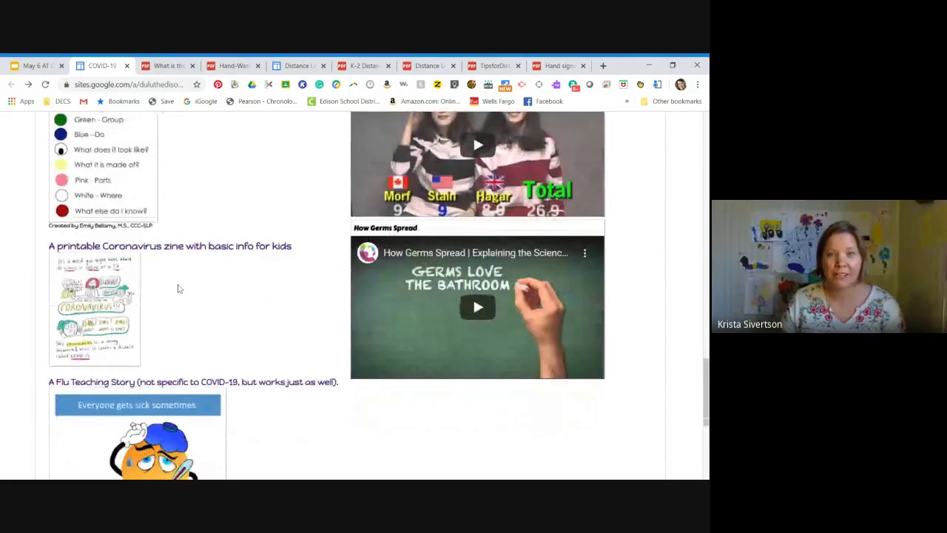
{"action": "mouse_move", "coordinate": [214, 280]}
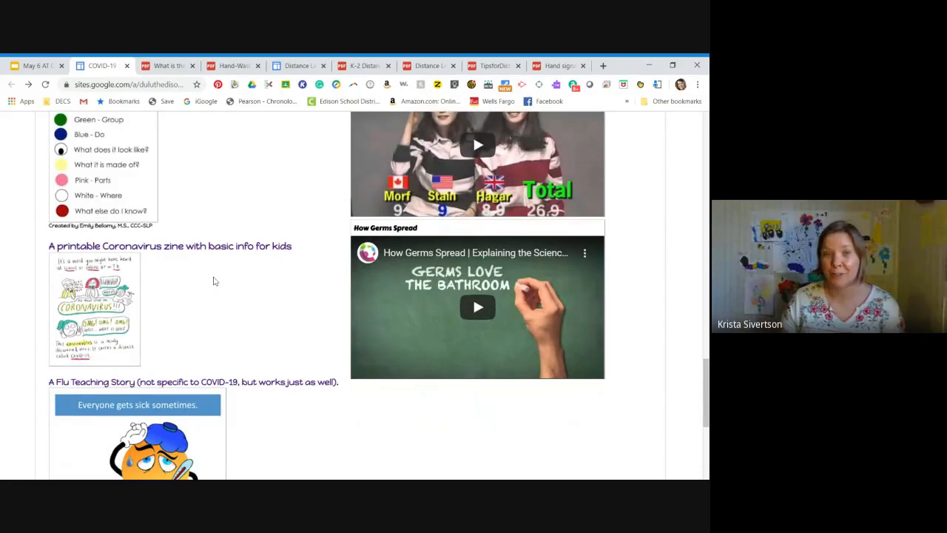
{"action": "mouse_move", "coordinate": [197, 287]}
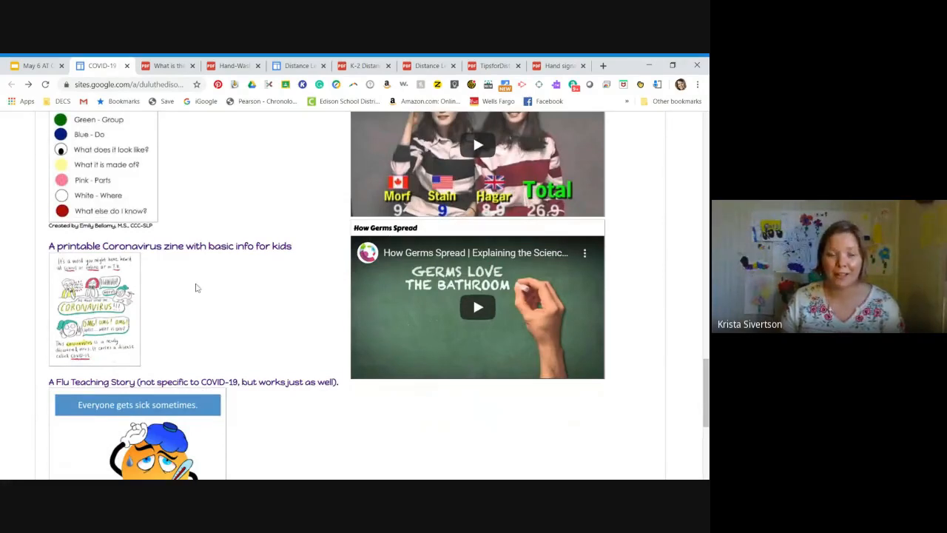
{"action": "scroll", "scroll_direction": "down", "scroll_amount": 3}
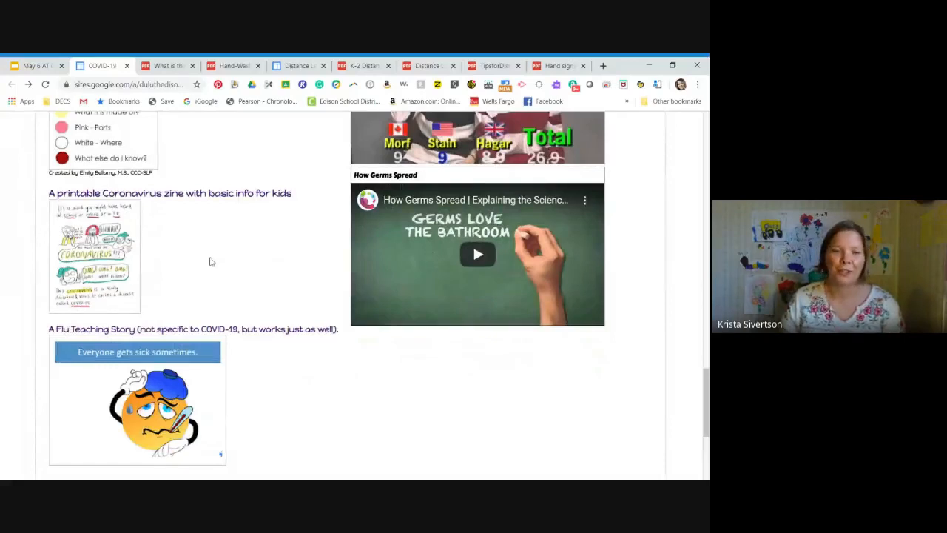
{"action": "scroll", "scroll_direction": "down", "scroll_amount": 3}
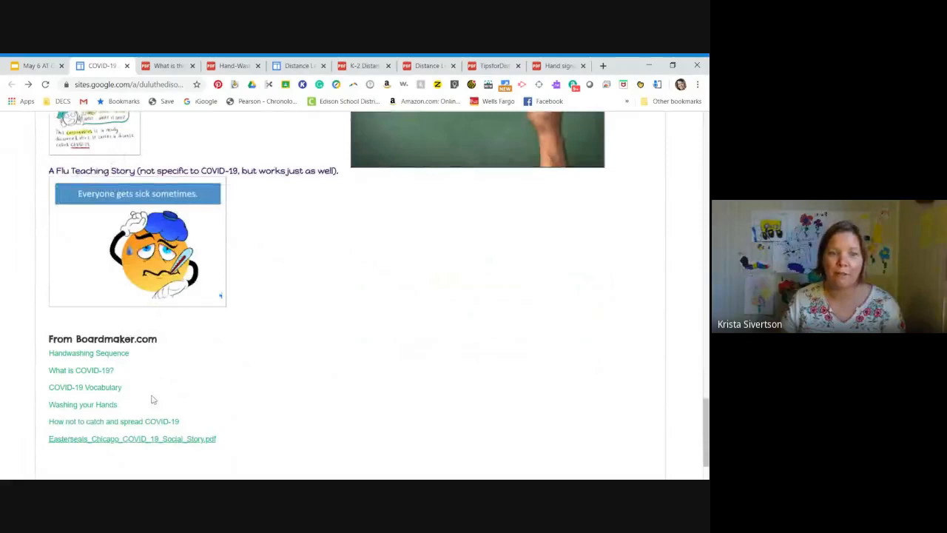
{"action": "mouse_move", "coordinate": [167, 353]}
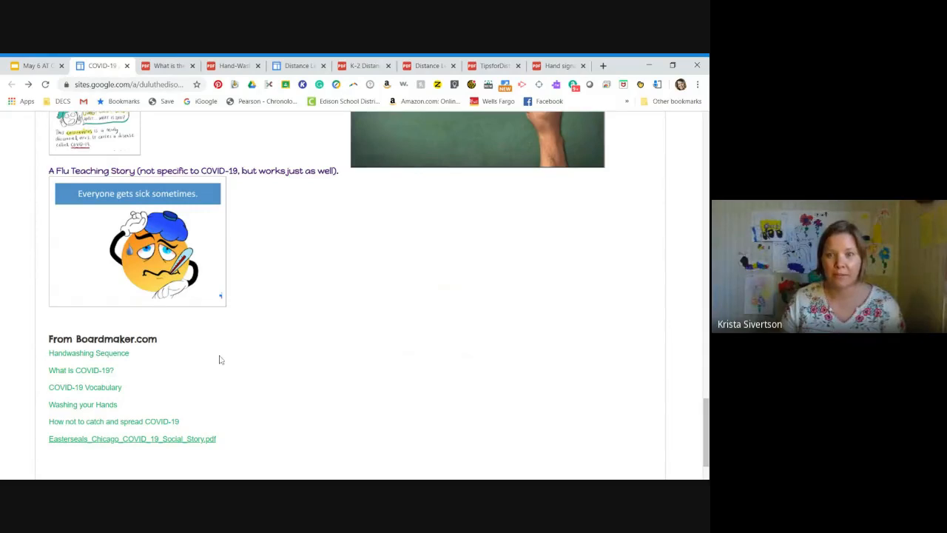
Open the Hand-Washing Routine PDF showing its eight-step hand-washing sequence strip.
{"action": "scroll", "scroll_direction": "up", "scroll_amount": 3}
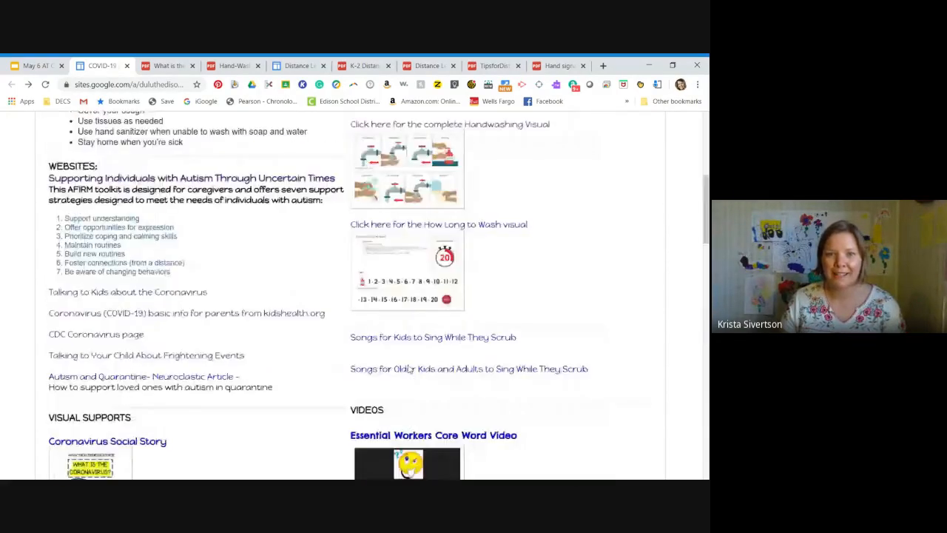
{"action": "scroll", "scroll_direction": "up", "scroll_amount": 3}
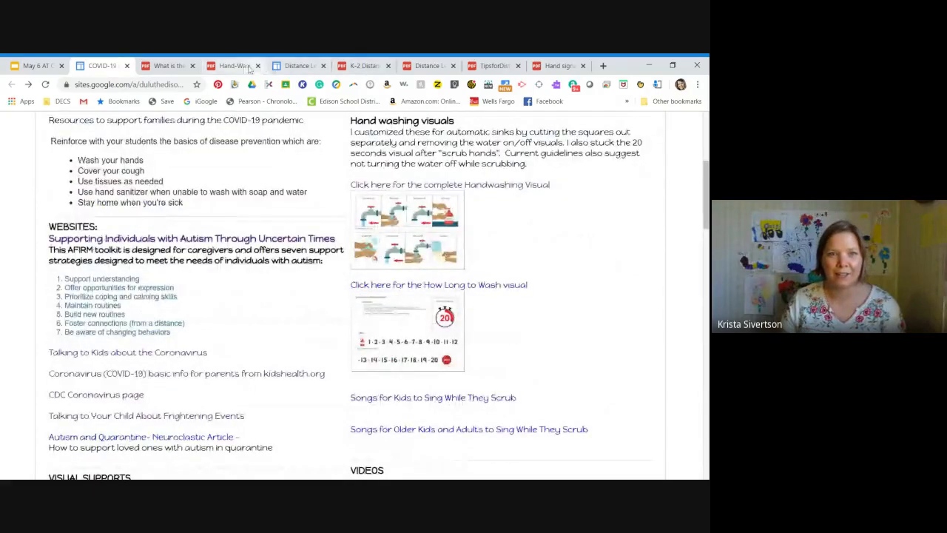
{"action": "left_click", "coordinate": [449, 185]}
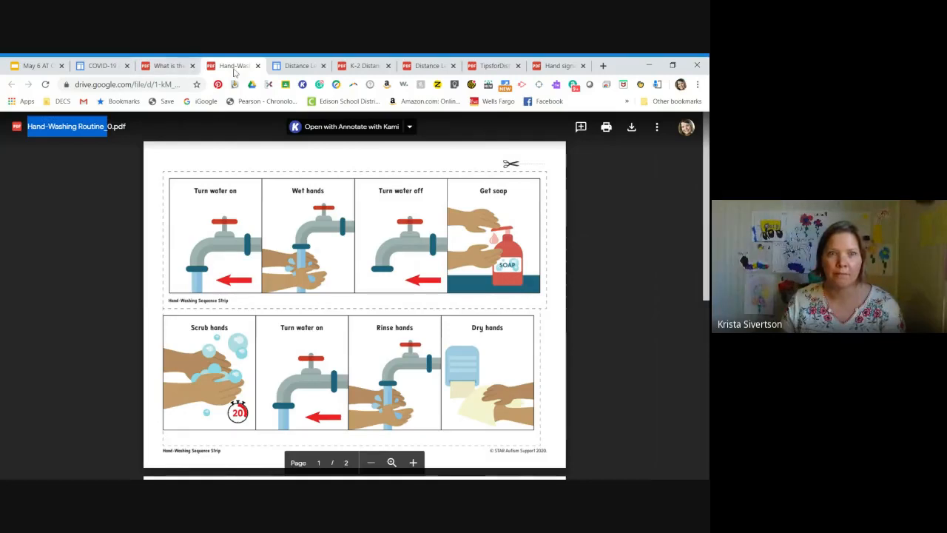
{"action": "mouse_move", "coordinate": [167, 65]}
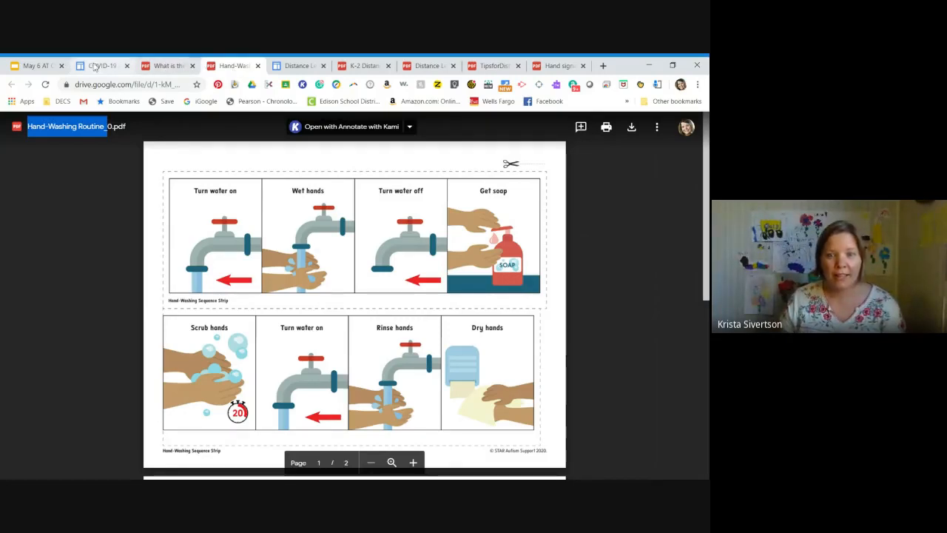
Go back to the COVID-19 resources page and scroll past the Videos and Visual Supports sections.
{"action": "left_click", "coordinate": [100, 65]}
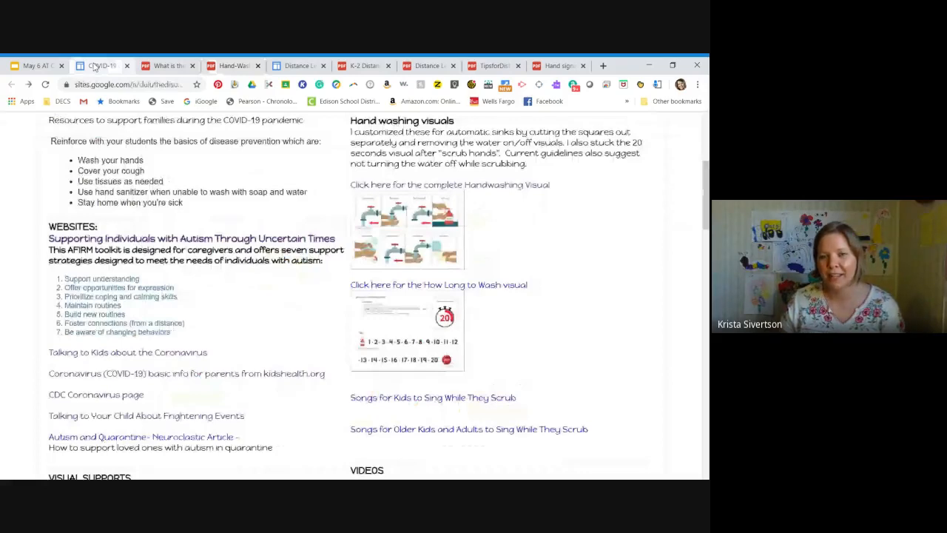
{"action": "scroll", "scroll_direction": "down", "scroll_amount": 3}
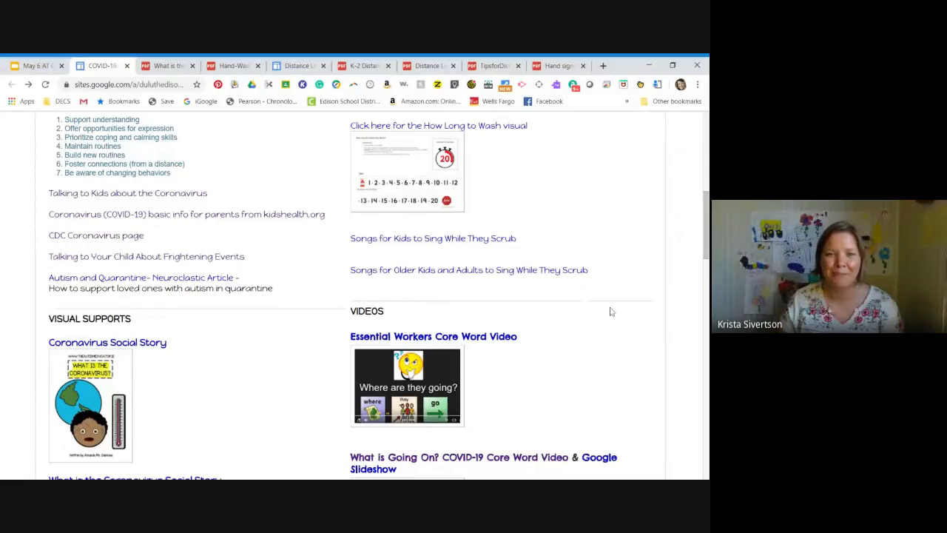
{"action": "scroll", "scroll_direction": "down", "scroll_amount": 3}
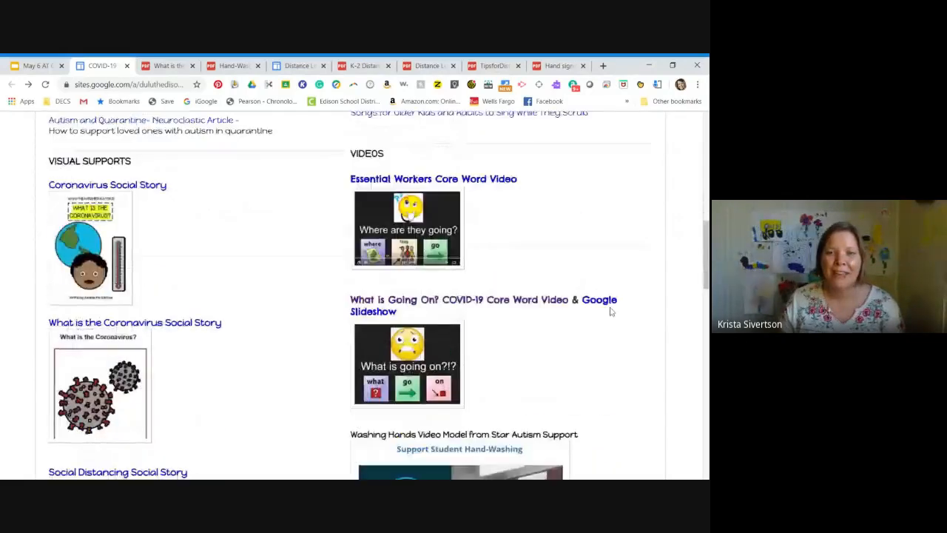
{"action": "scroll", "scroll_direction": "down", "scroll_amount": 3}
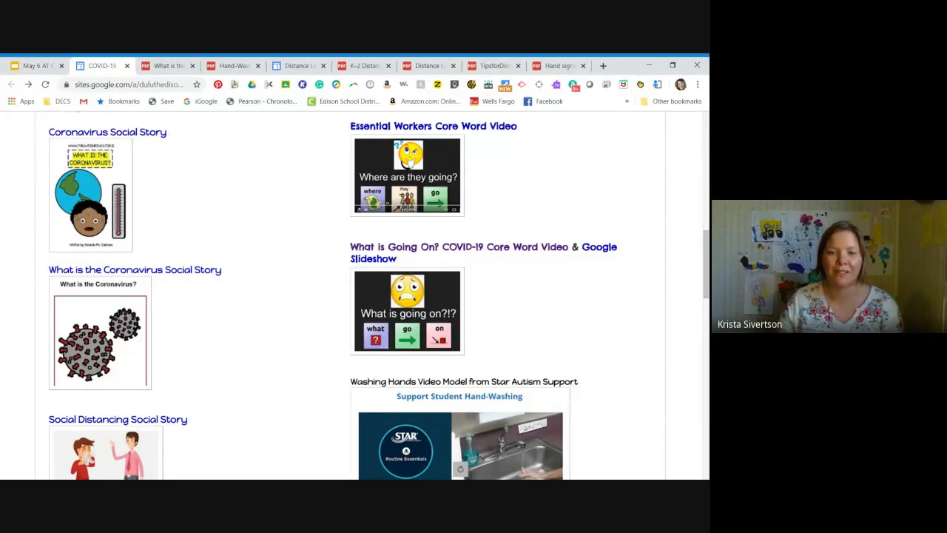
{"action": "scroll", "scroll_direction": "down", "scroll_amount": 3}
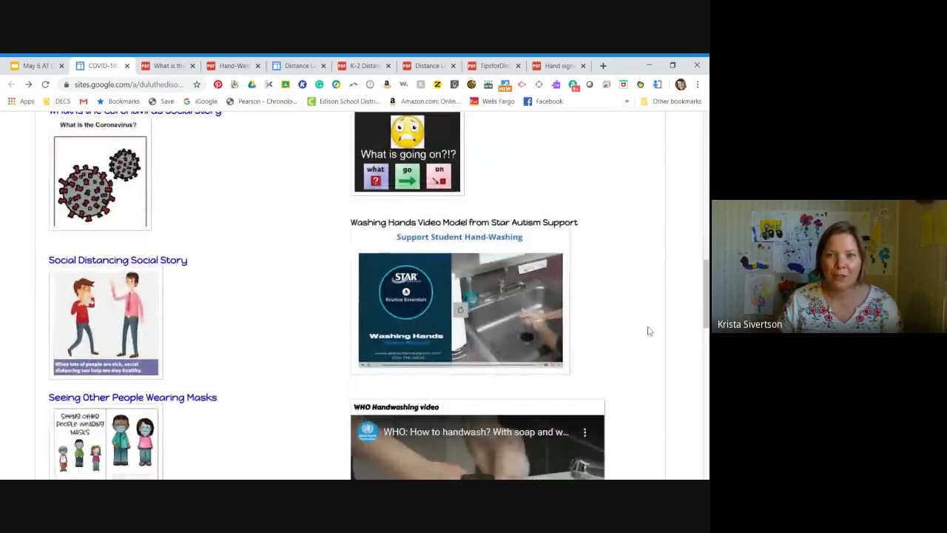
{"action": "scroll", "scroll_direction": "down", "scroll_amount": 3}
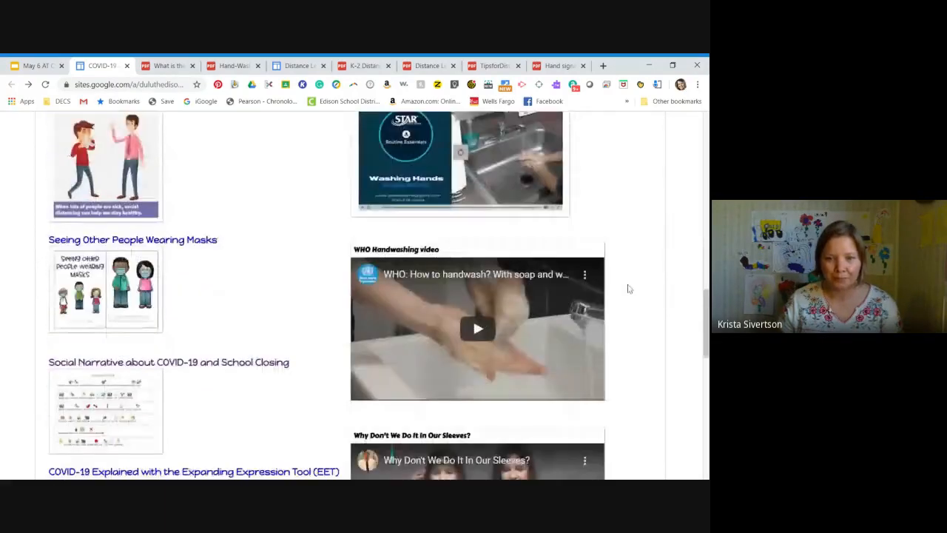
{"action": "scroll", "scroll_direction": "down", "scroll_amount": 3}
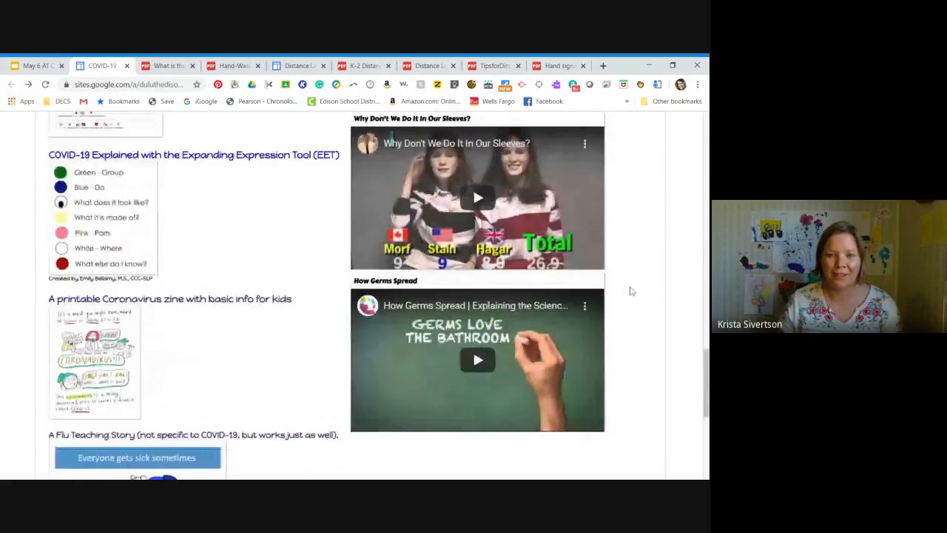
{"action": "scroll", "scroll_direction": "down", "scroll_amount": 3}
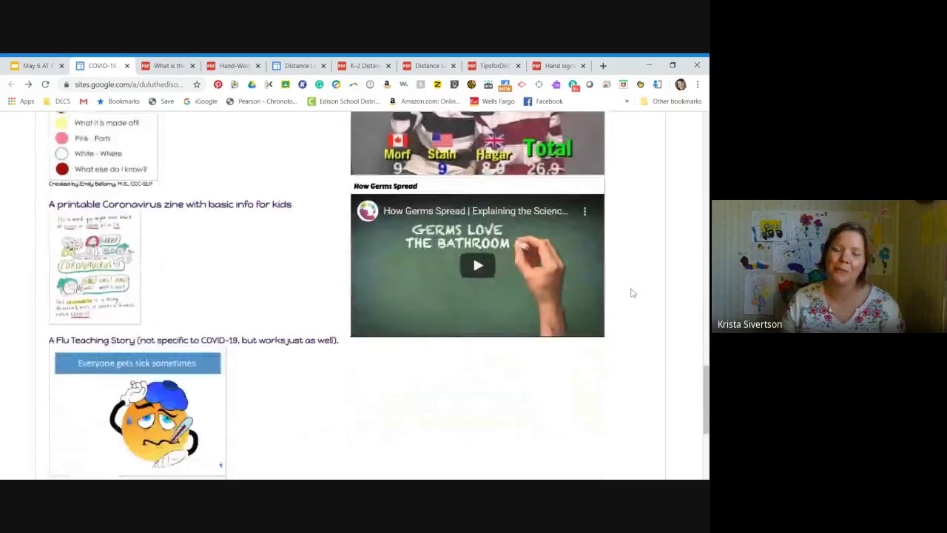
{"action": "scroll", "scroll_direction": "up", "scroll_amount": 3}
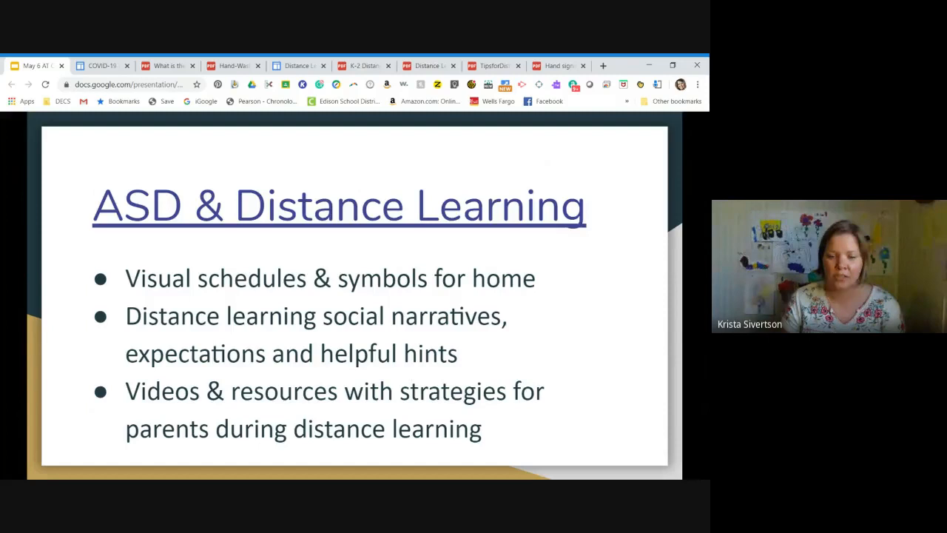
{"action": "mouse_move", "coordinate": [315, 109]}
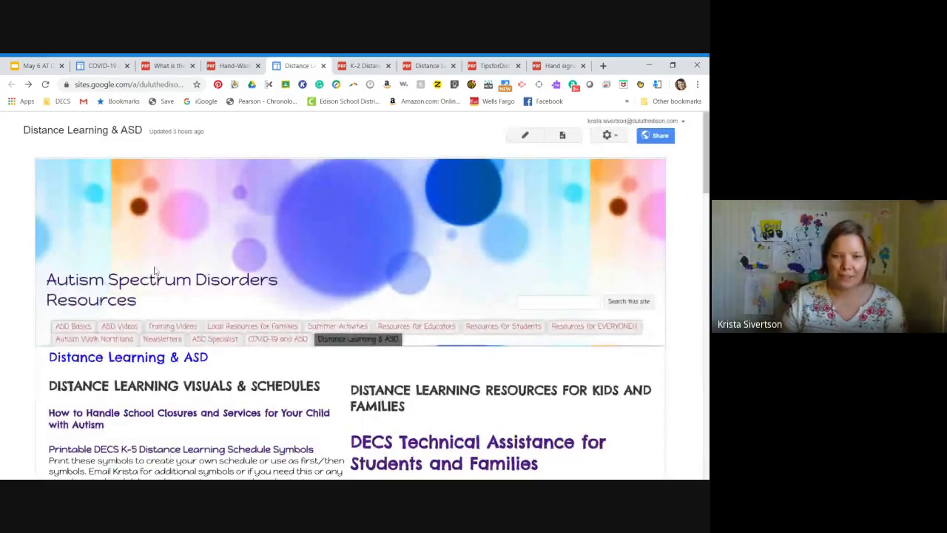
{"action": "scroll", "scroll_direction": "down", "scroll_amount": 3}
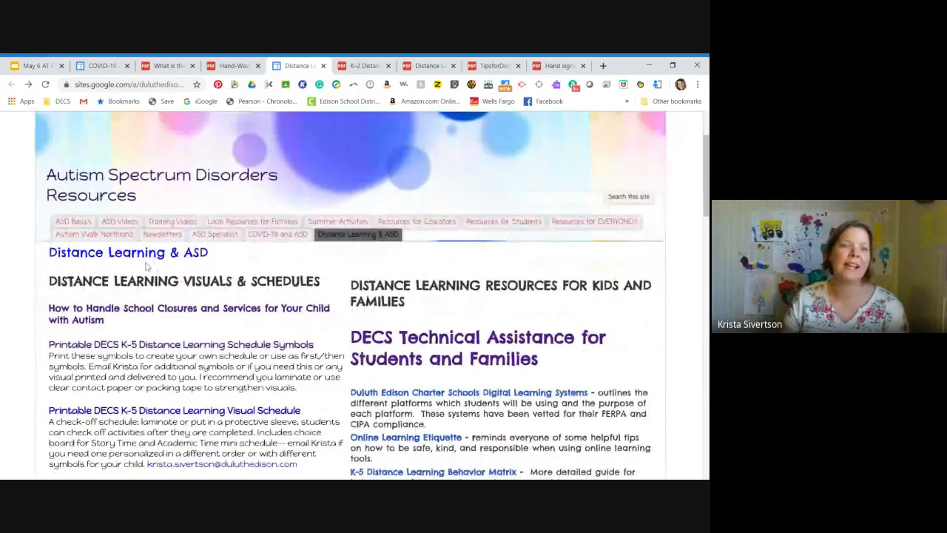
{"action": "scroll", "scroll_direction": "down", "scroll_amount": 3}
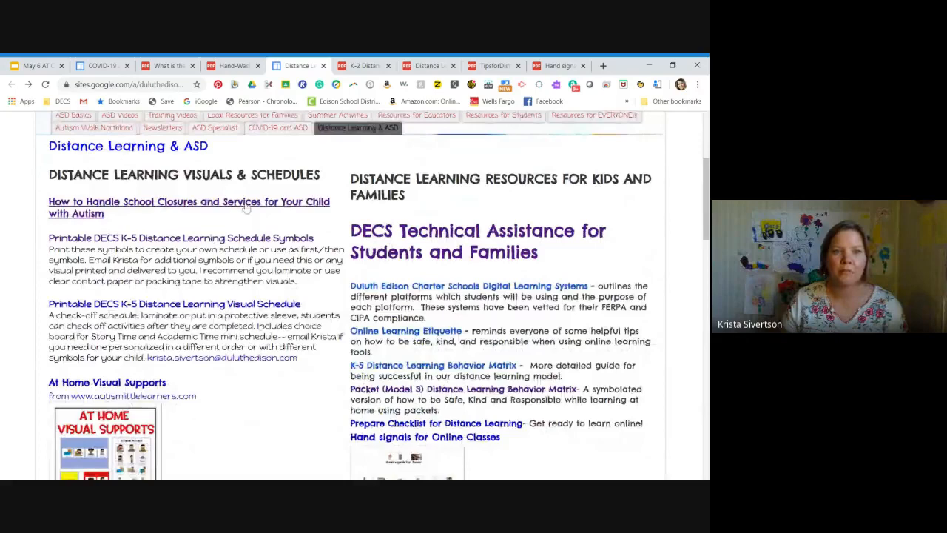
{"action": "scroll", "scroll_direction": "down", "scroll_amount": 3}
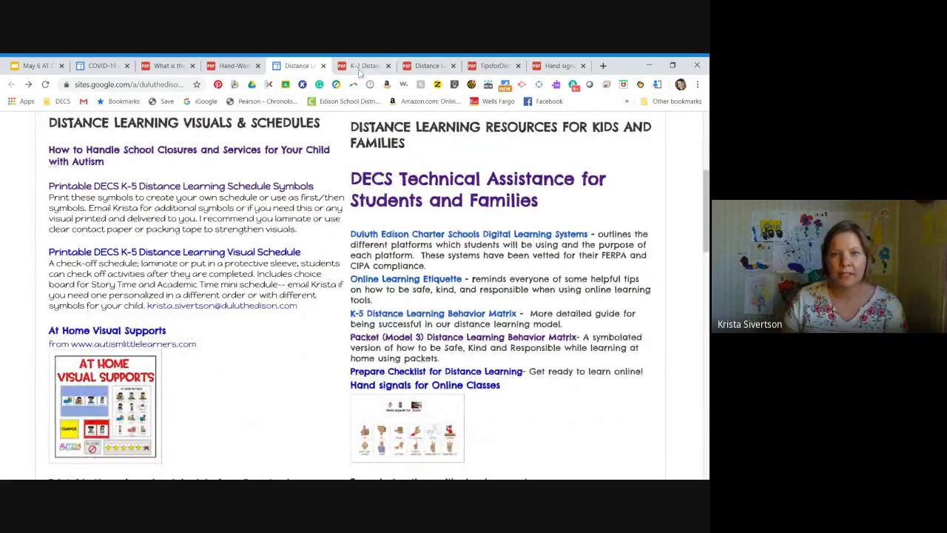
{"action": "left_click", "coordinate": [363, 66]}
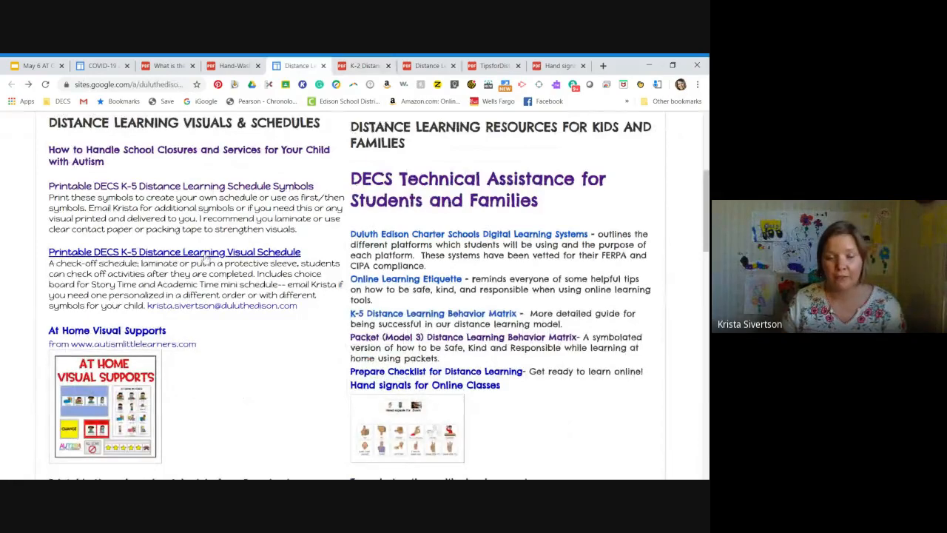
{"action": "scroll", "scroll_direction": "down", "scroll_amount": 3}
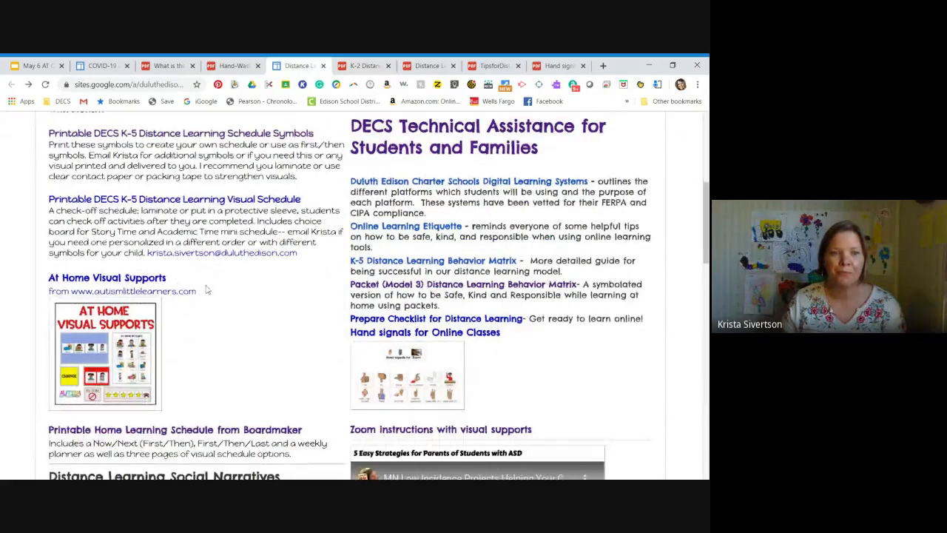
{"action": "scroll", "scroll_direction": "down", "scroll_amount": 3}
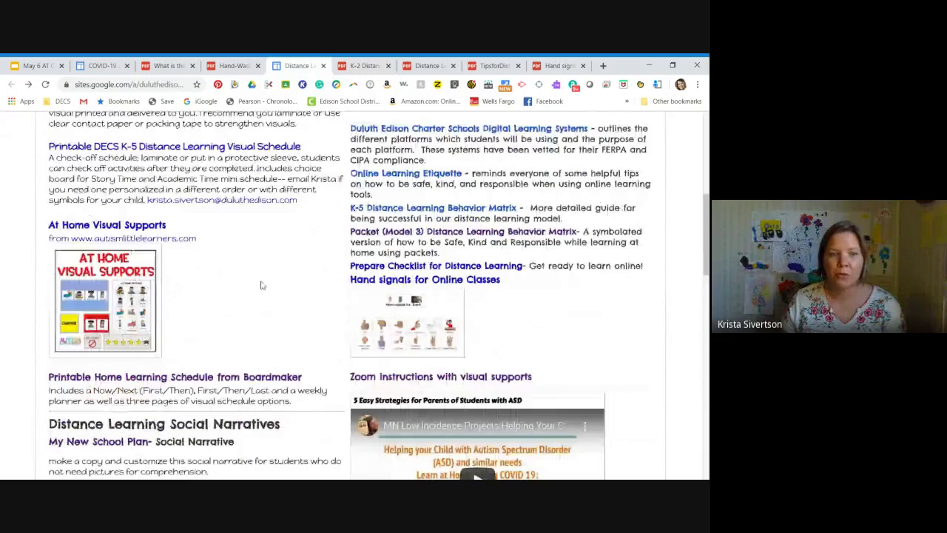
{"action": "scroll", "scroll_direction": "down", "scroll_amount": 3}
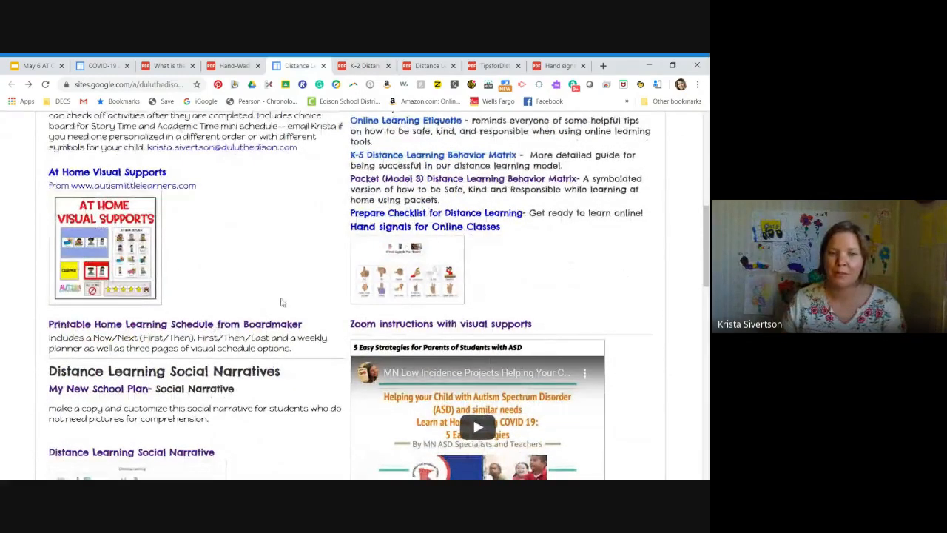
{"action": "scroll", "scroll_direction": "down", "scroll_amount": 3}
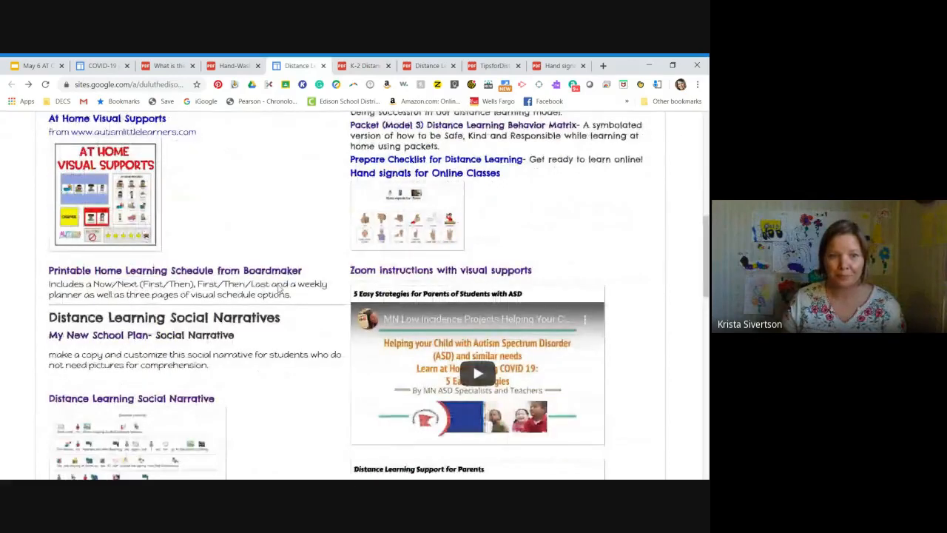
{"action": "scroll", "scroll_direction": "down", "scroll_amount": 3}
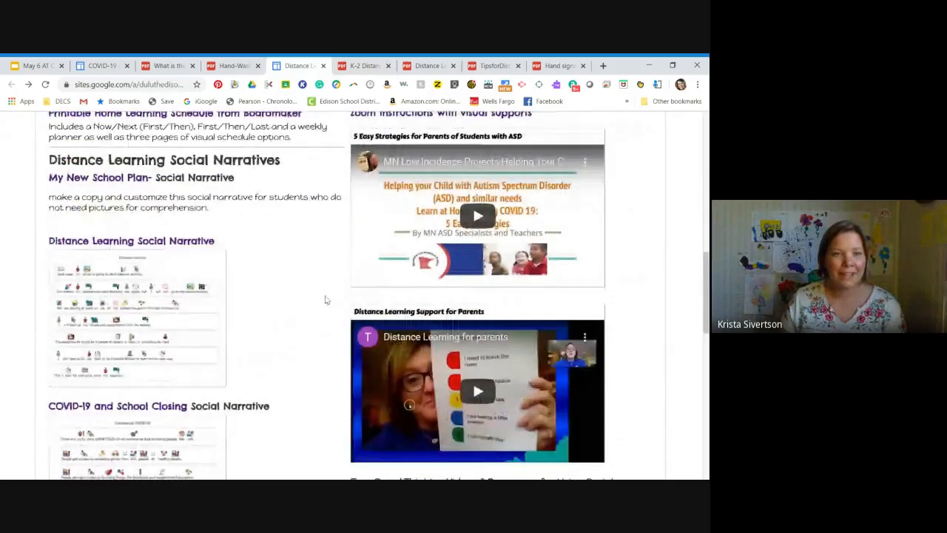
{"action": "scroll", "scroll_direction": "down", "scroll_amount": 3}
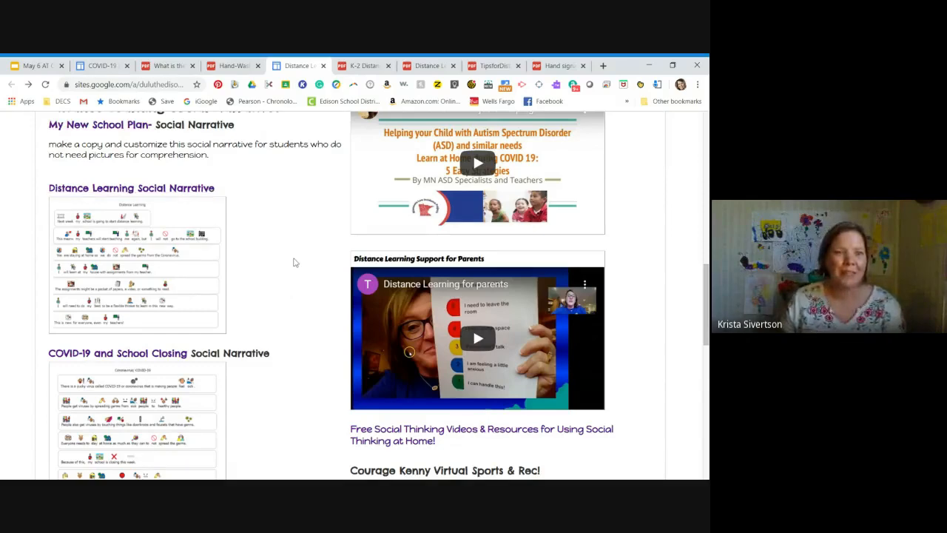
{"action": "scroll", "scroll_direction": "down", "scroll_amount": 3}
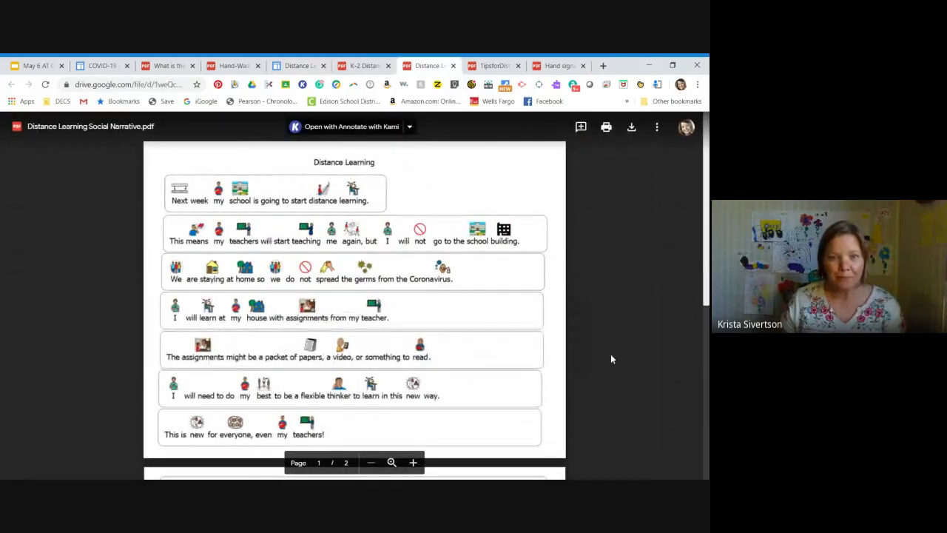
{"action": "mouse_move", "coordinate": [96, 235]}
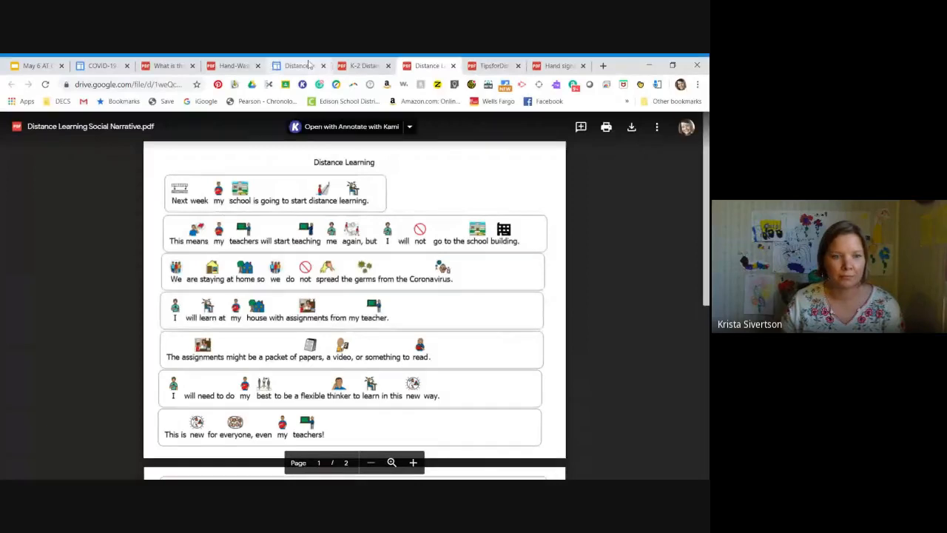
Return from the Drive PDF to the Distance Learning & ASD site page.
{"action": "left_click", "coordinate": [296, 66]}
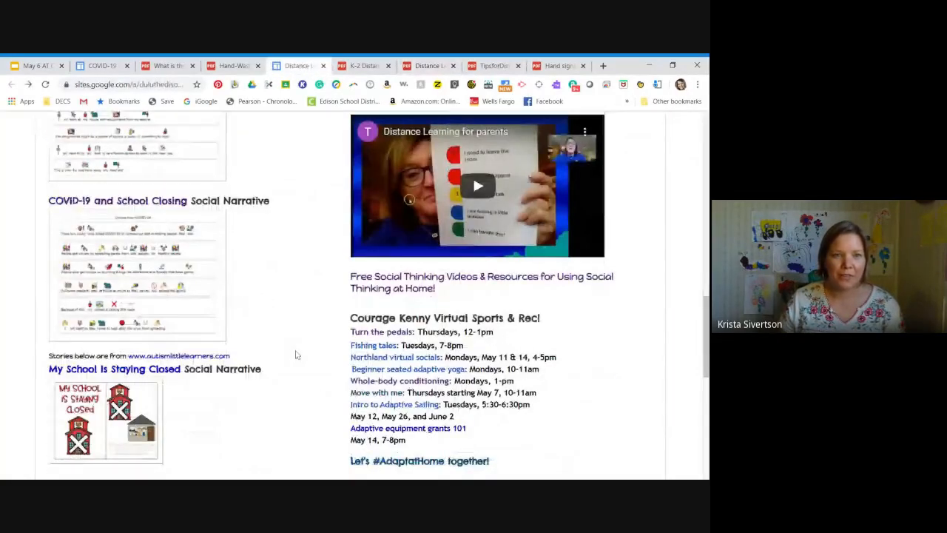
Scroll to the bottom of the resources page and bring up the Tips for Distance Learning PDF.
{"action": "scroll", "scroll_direction": "down", "scroll_amount": 3}
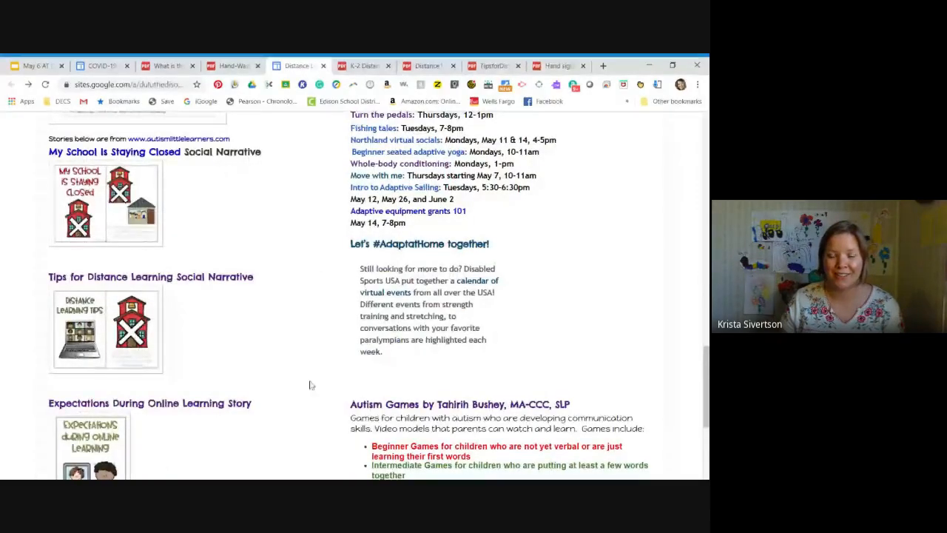
{"action": "scroll", "scroll_direction": "down", "scroll_amount": 3}
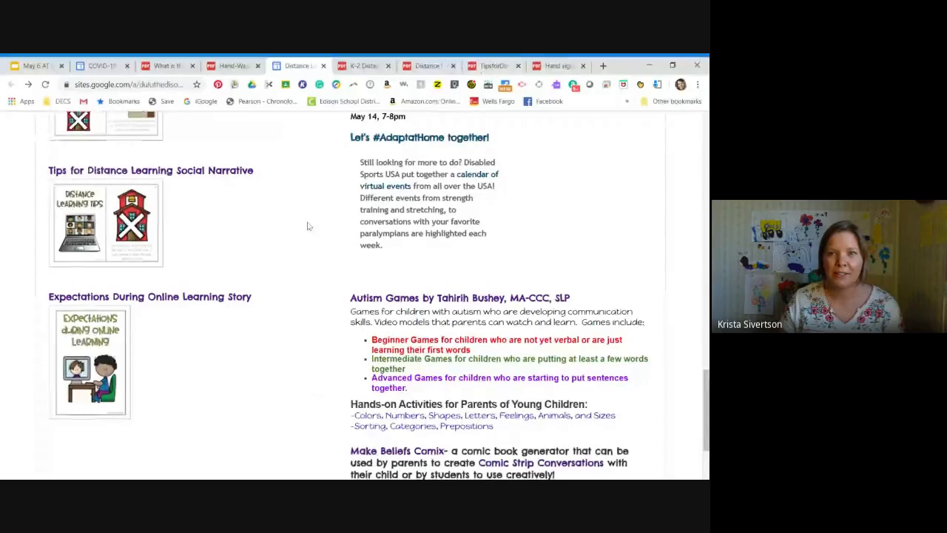
{"action": "scroll", "scroll_direction": "down", "scroll_amount": 3}
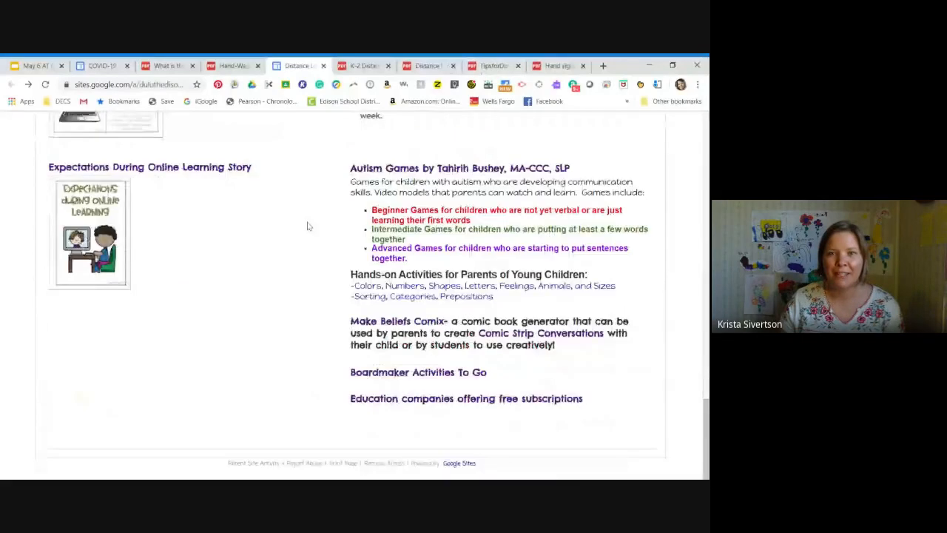
{"action": "left_click", "coordinate": [491, 65]}
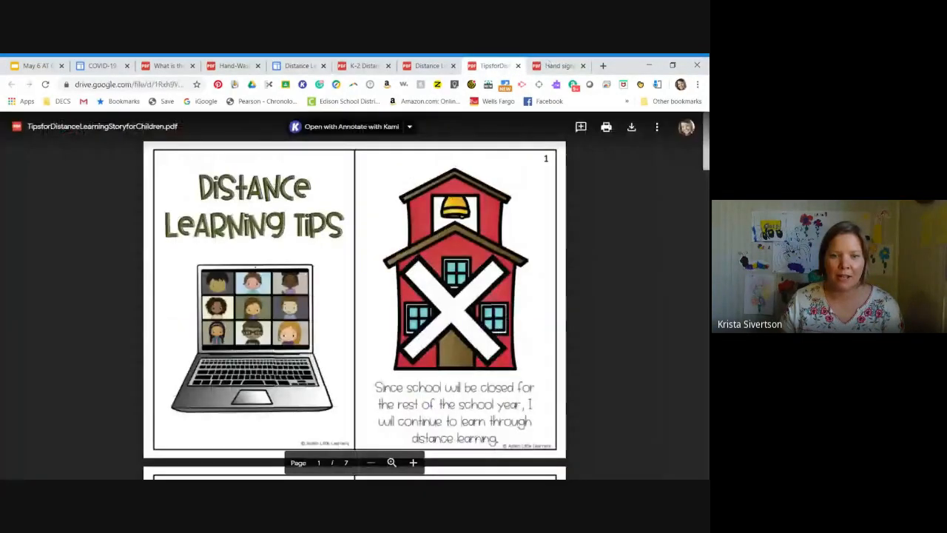
{"action": "mouse_move", "coordinate": [626, 313]}
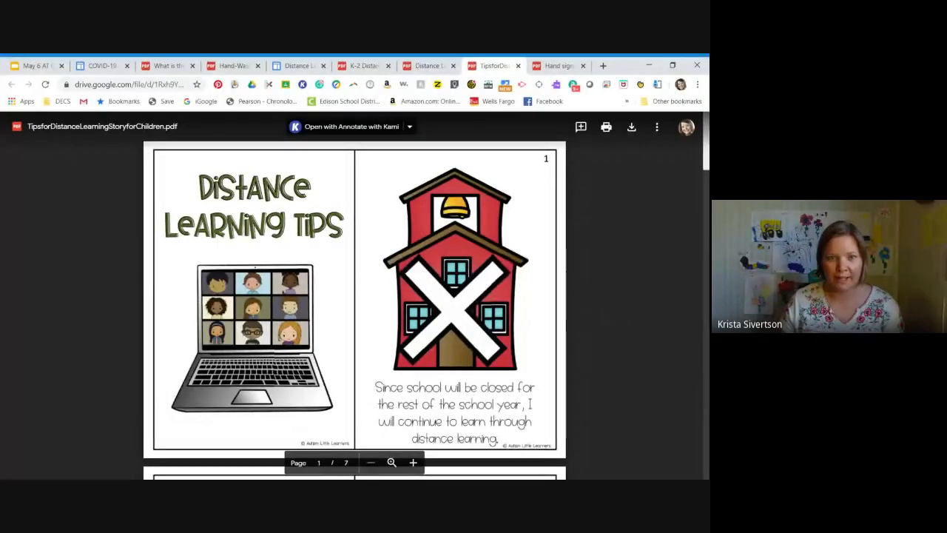
Page through the Tips PDF's video-chat advice, then return to the Distance Learning site page.
{"action": "scroll", "scroll_direction": "down", "scroll_amount": 3}
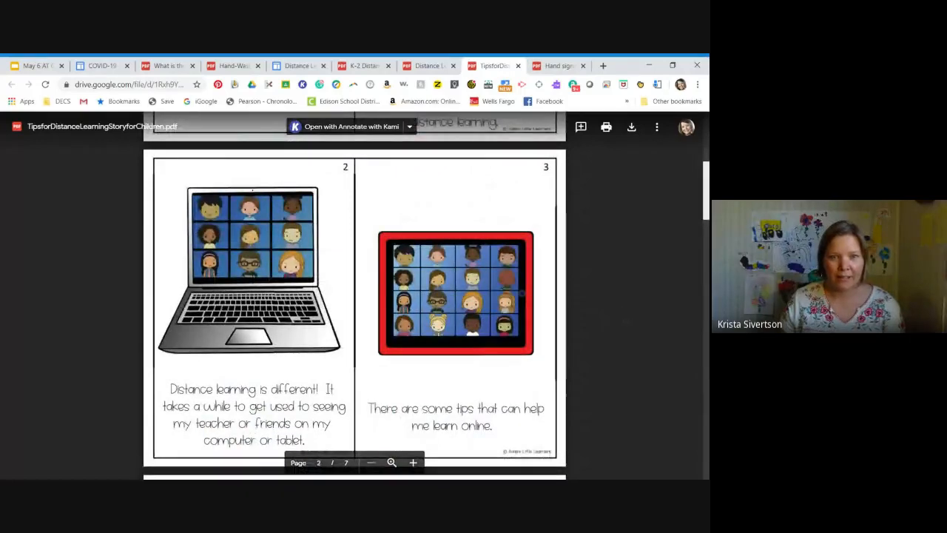
{"action": "scroll", "scroll_direction": "down", "scroll_amount": 3}
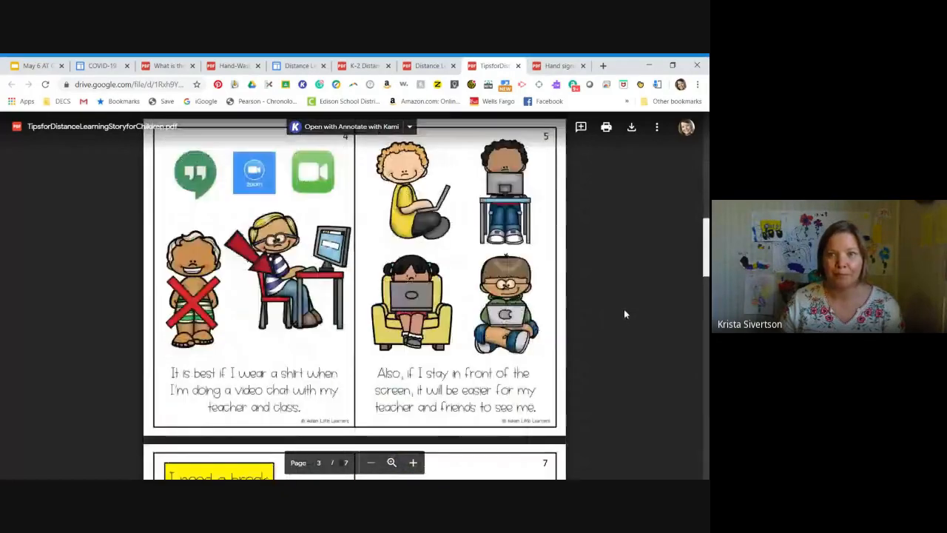
{"action": "left_click", "coordinate": [296, 66]}
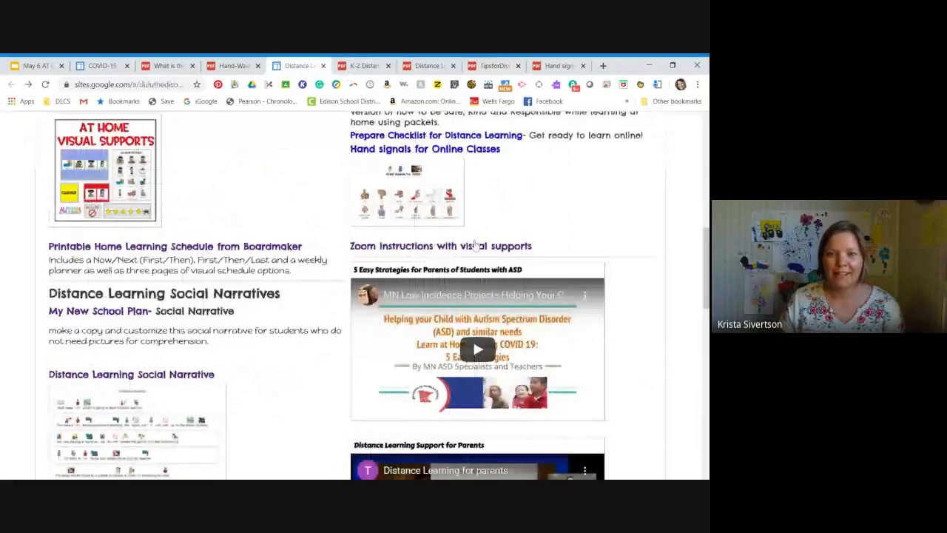
{"action": "scroll", "scroll_direction": "up", "scroll_amount": 3}
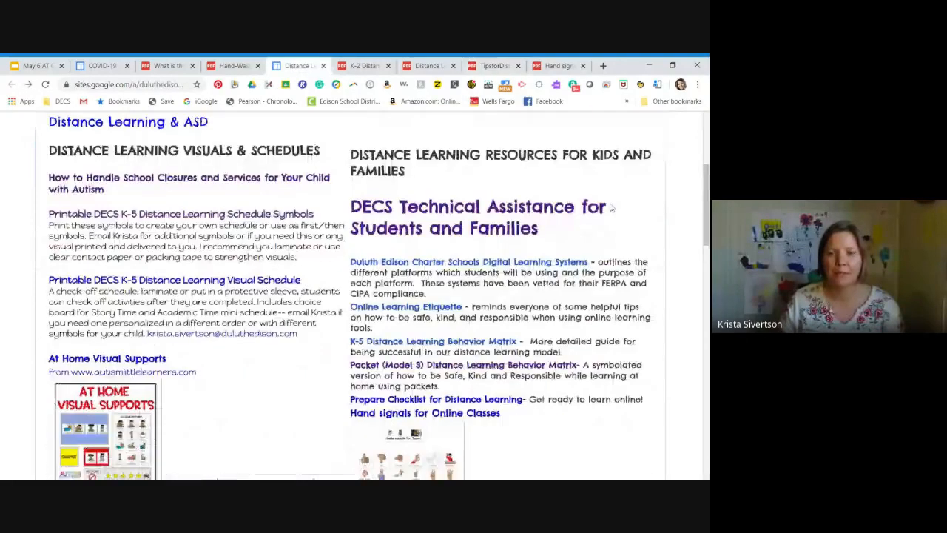
{"action": "scroll", "scroll_direction": "down", "scroll_amount": 3}
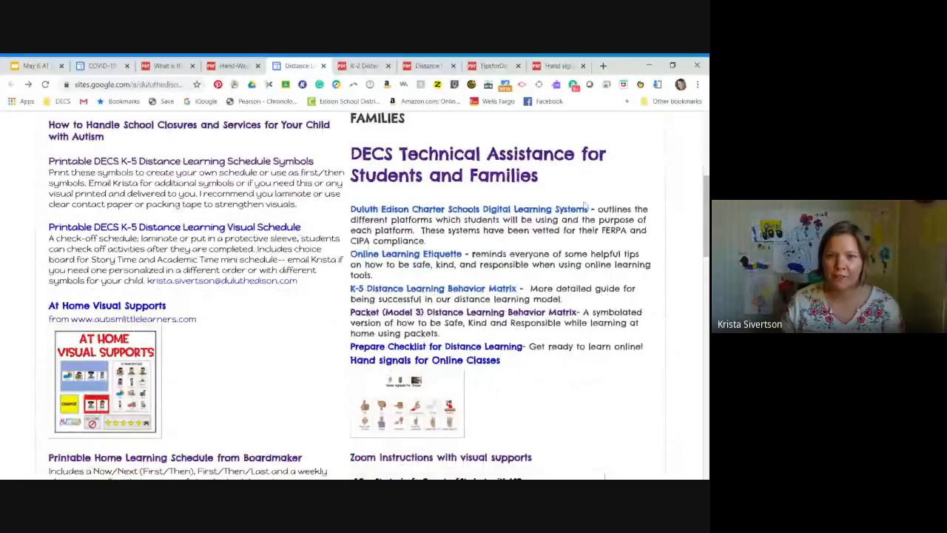
{"action": "mouse_move", "coordinate": [537, 215]}
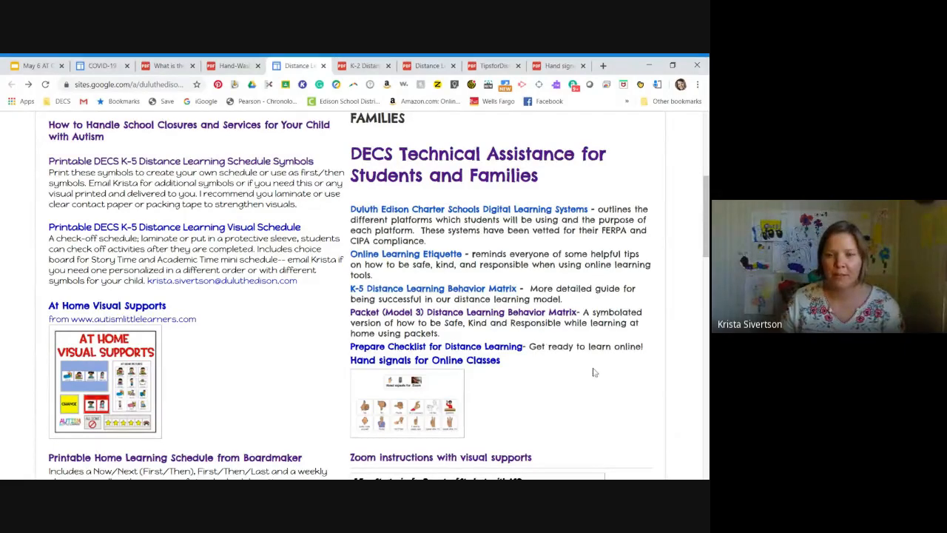
{"action": "scroll", "scroll_direction": "down", "scroll_amount": 3}
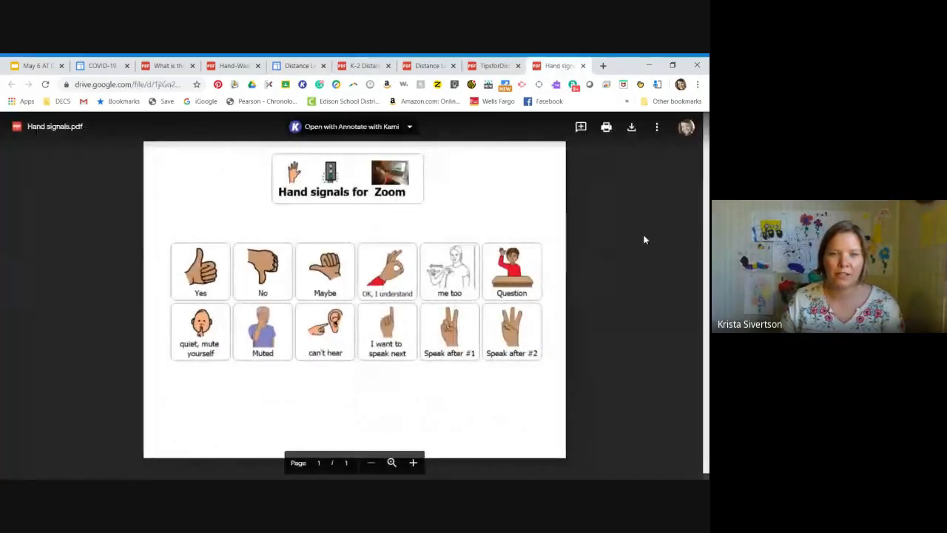
{"action": "mouse_move", "coordinate": [651, 262]}
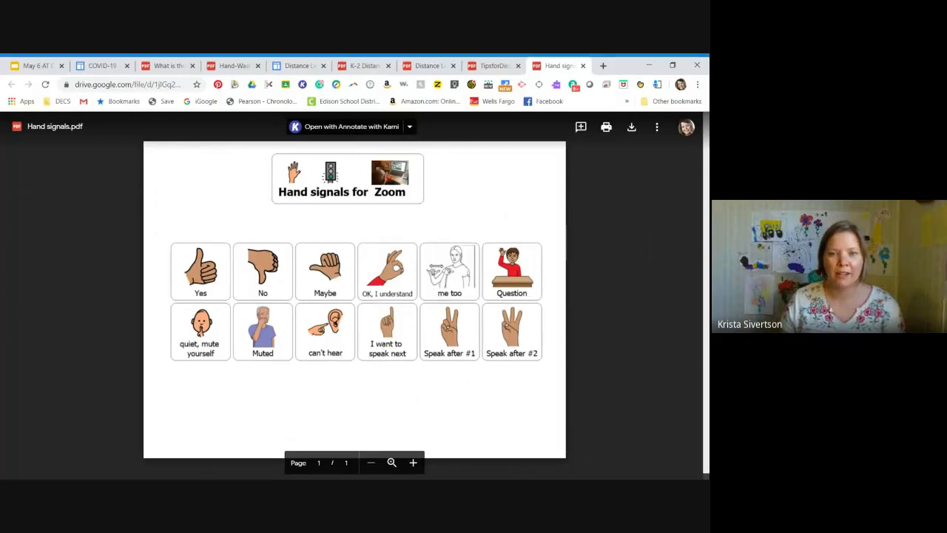
{"action": "mouse_move", "coordinate": [614, 242]}
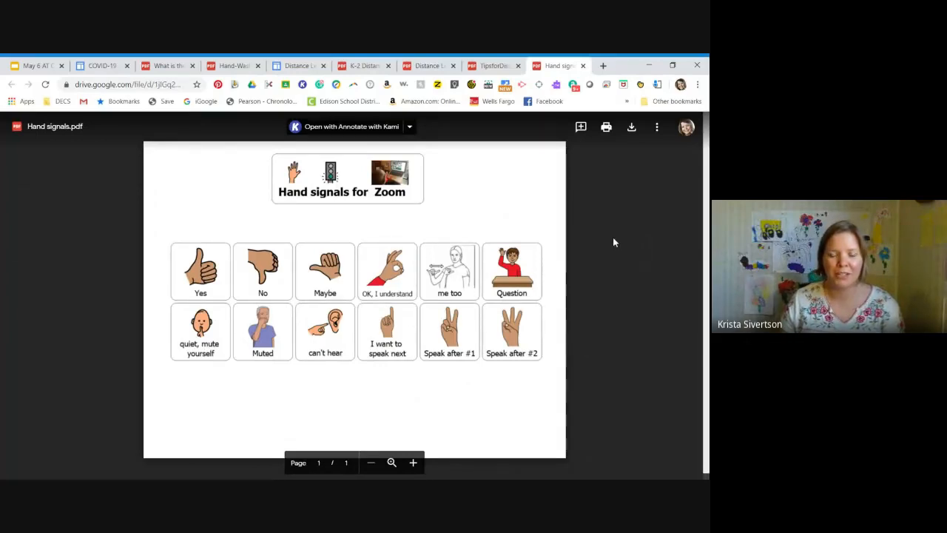
{"action": "mouse_move", "coordinate": [618, 245]}
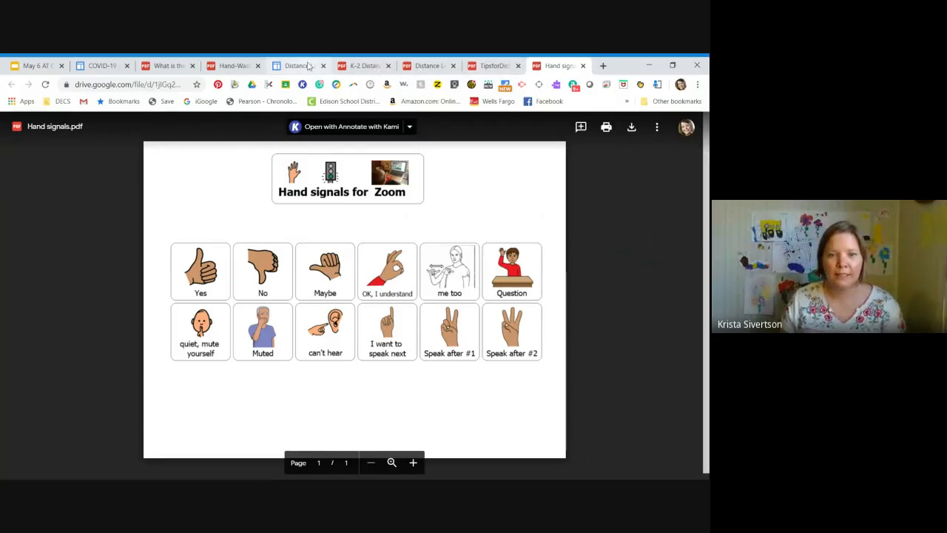
Go back to the Distance Learning & ASD page and scroll to Social Thinking and Courage Kenny events.
{"action": "left_click", "coordinate": [296, 65]}
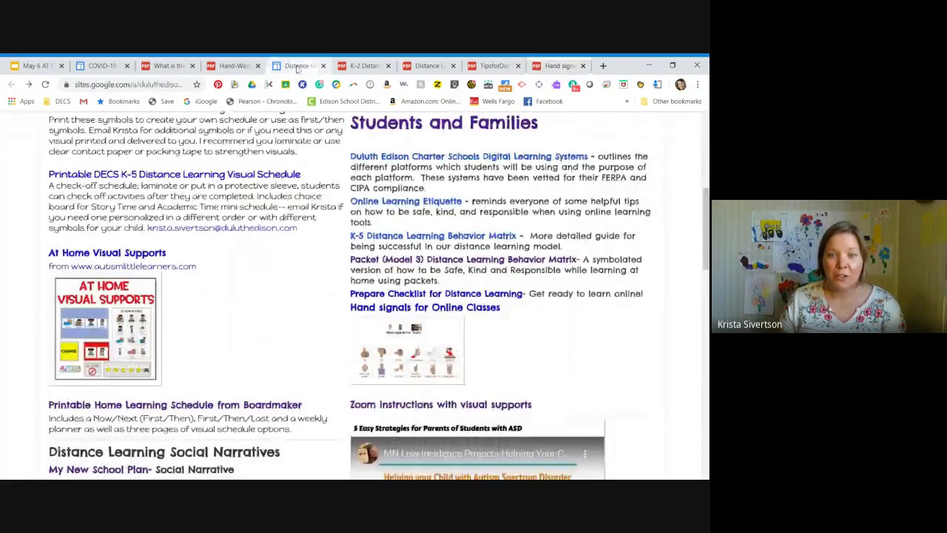
{"action": "scroll", "scroll_direction": "down", "scroll_amount": 3}
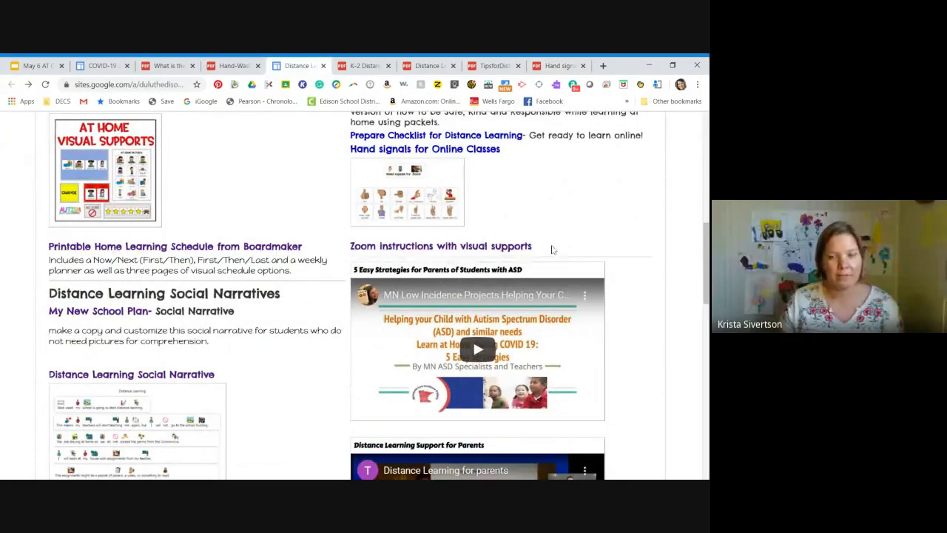
{"action": "mouse_move", "coordinate": [684, 252]}
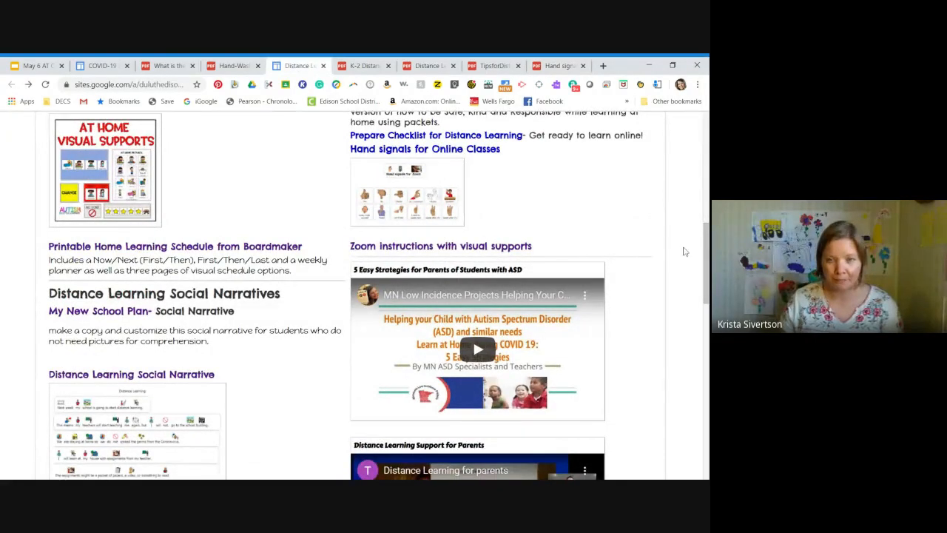
{"action": "scroll", "scroll_direction": "down", "scroll_amount": 3}
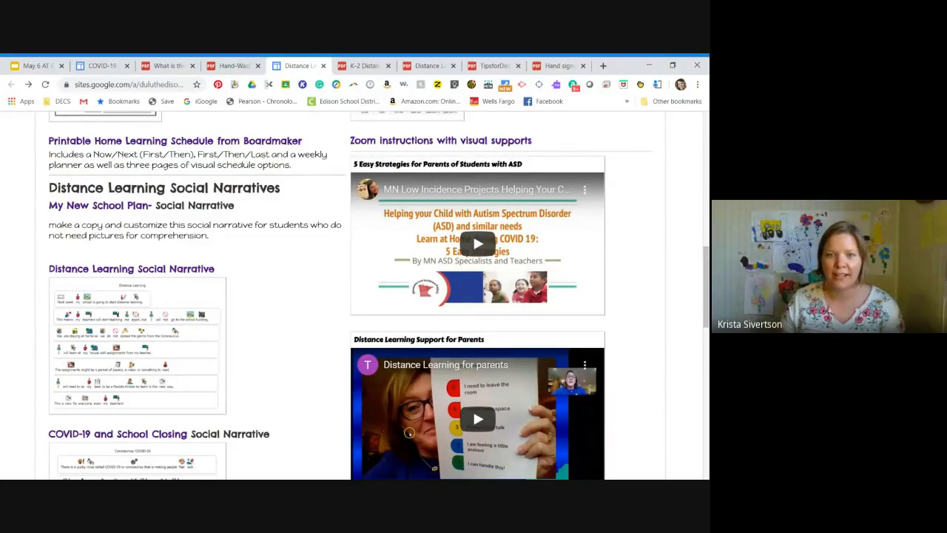
{"action": "scroll", "scroll_direction": "down", "scroll_amount": 3}
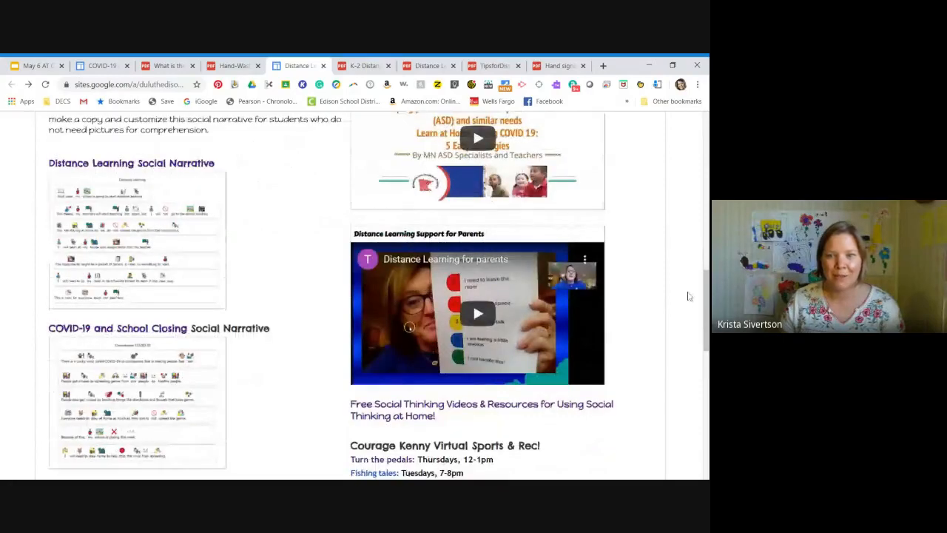
{"action": "scroll", "scroll_direction": "down", "scroll_amount": 3}
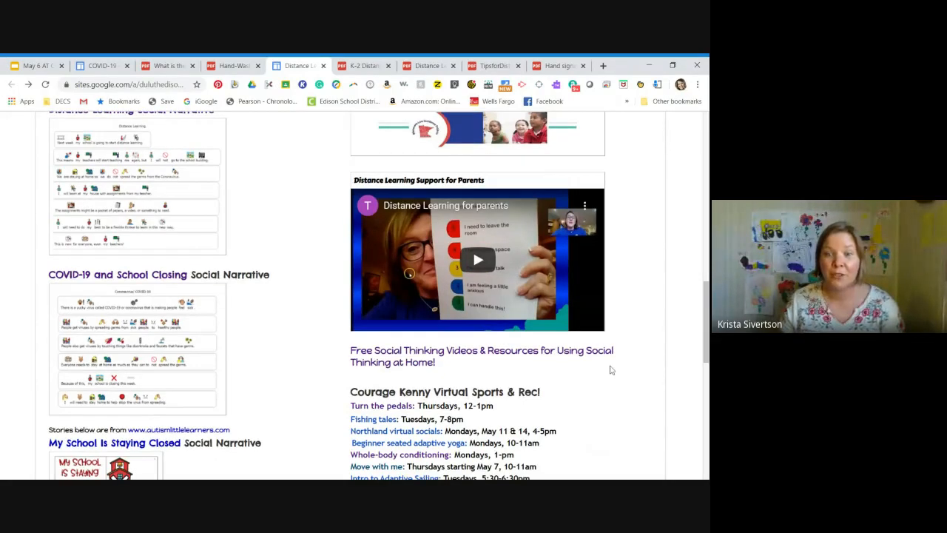
{"action": "scroll", "scroll_direction": "down", "scroll_amount": 3}
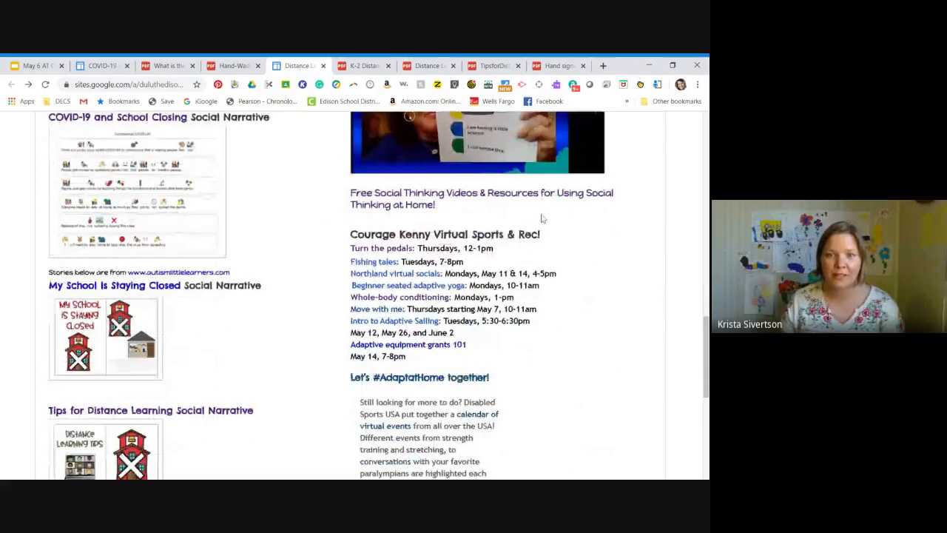
{"action": "mouse_move", "coordinate": [528, 261]}
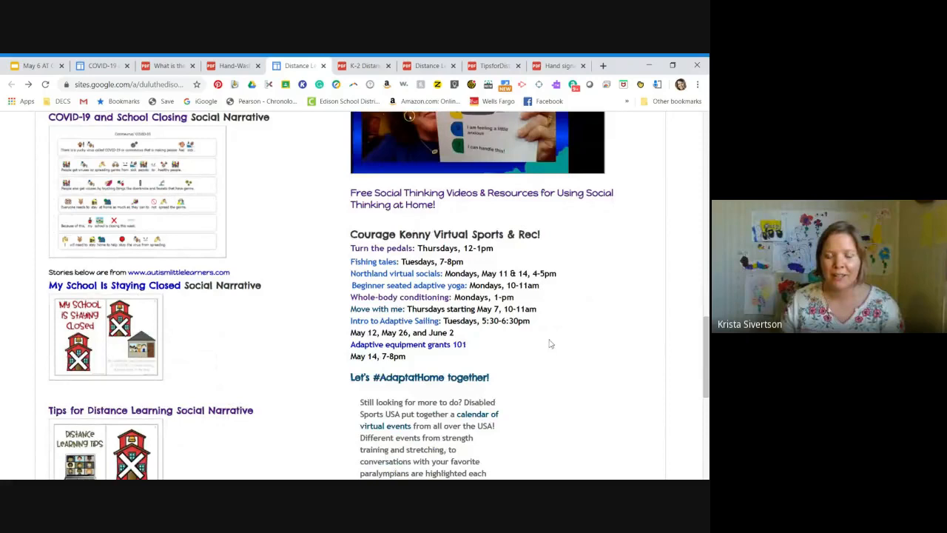
{"action": "mouse_move", "coordinate": [533, 378]}
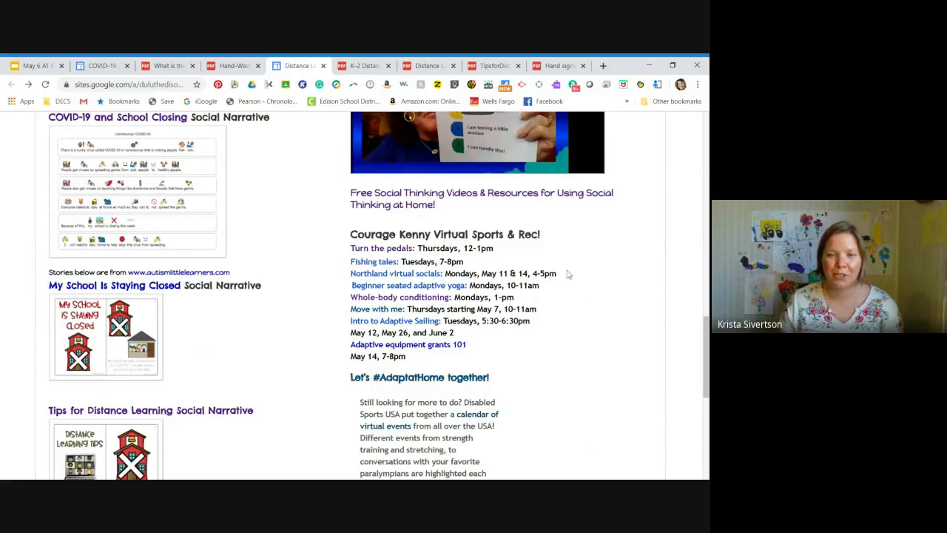
{"action": "mouse_move", "coordinate": [598, 292]}
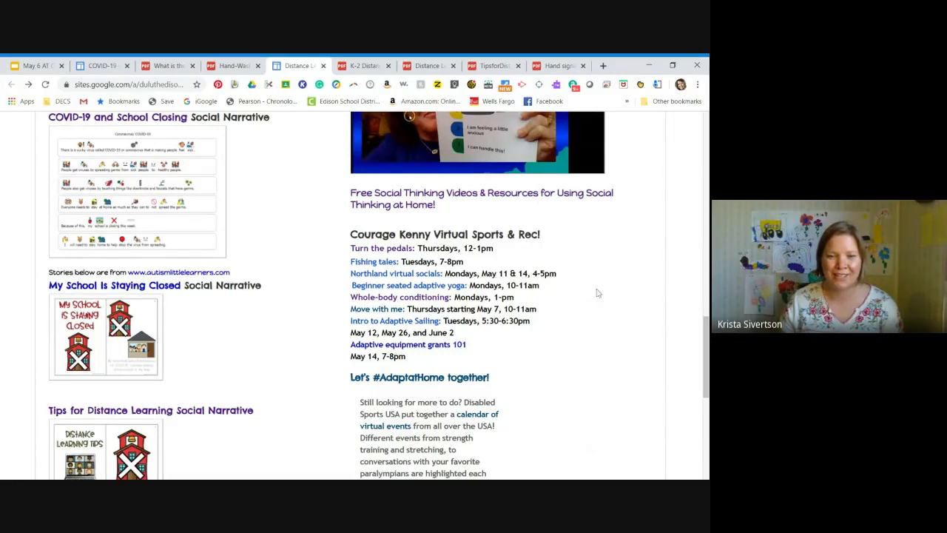
{"action": "scroll", "scroll_direction": "down", "scroll_amount": 3}
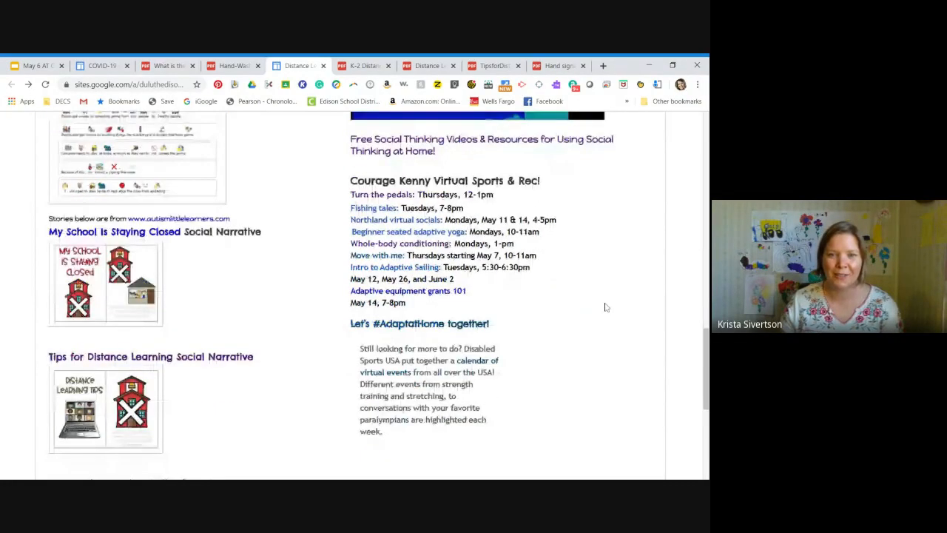
{"action": "scroll", "scroll_direction": "down", "scroll_amount": 3}
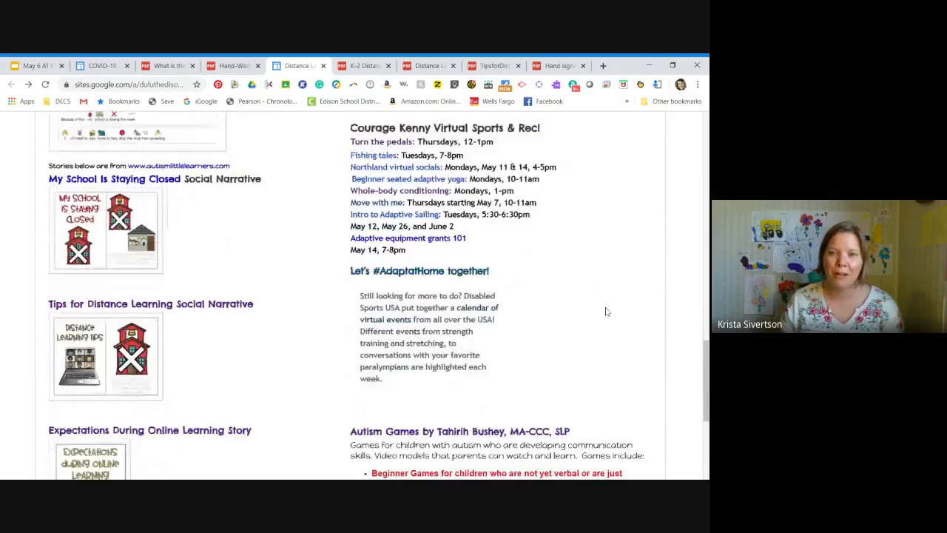
{"action": "scroll", "scroll_direction": "down", "scroll_amount": 3}
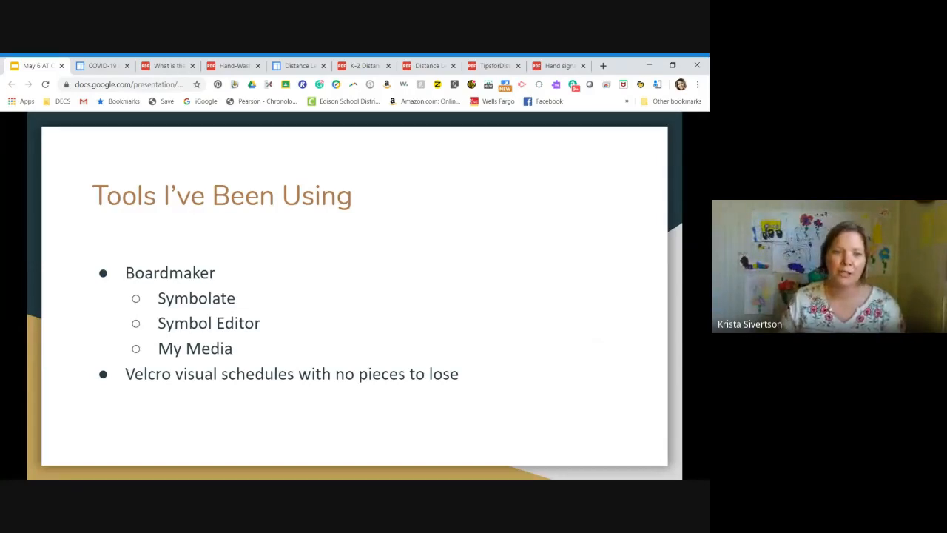
{"action": "mouse_move", "coordinate": [655, 256]}
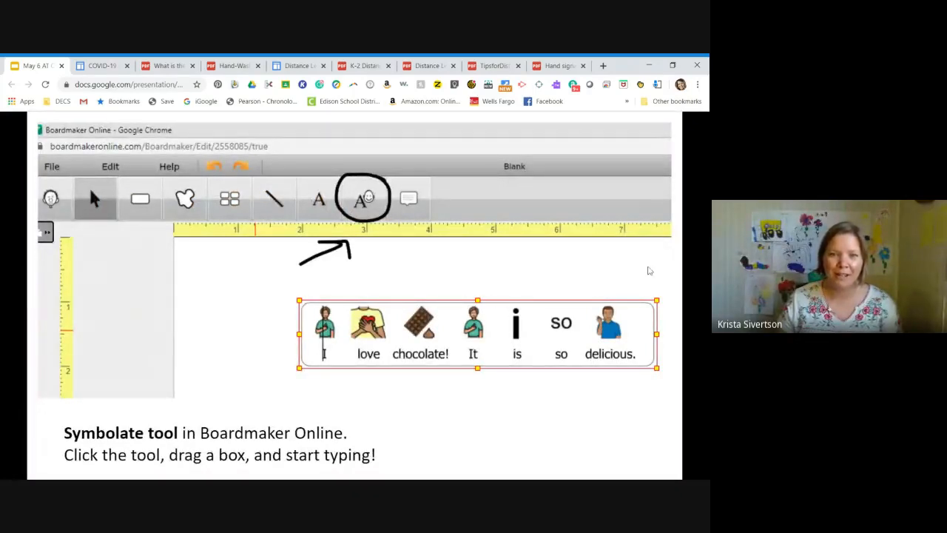
{"action": "mouse_move", "coordinate": [377, 188]}
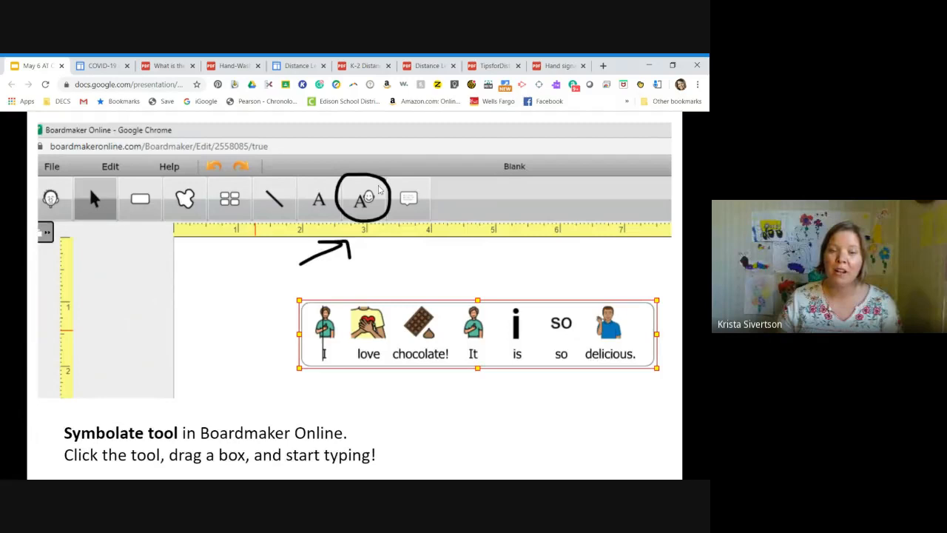
{"action": "mouse_move", "coordinate": [463, 177]}
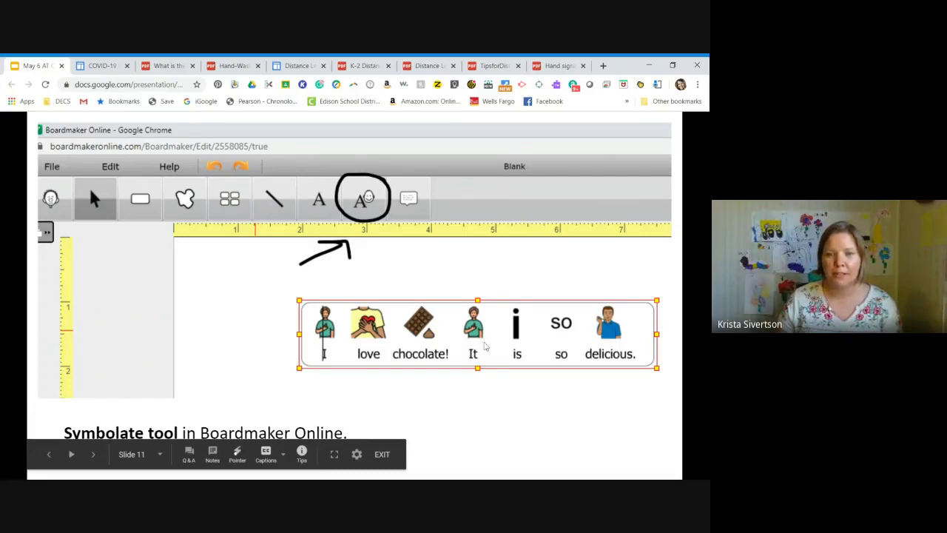
{"action": "mouse_move", "coordinate": [501, 357]}
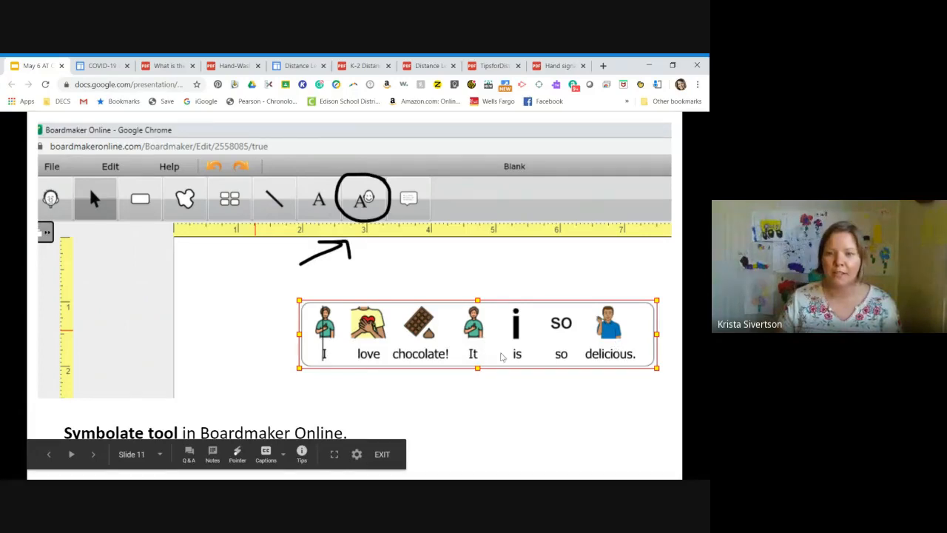
{"action": "mouse_move", "coordinate": [640, 403]}
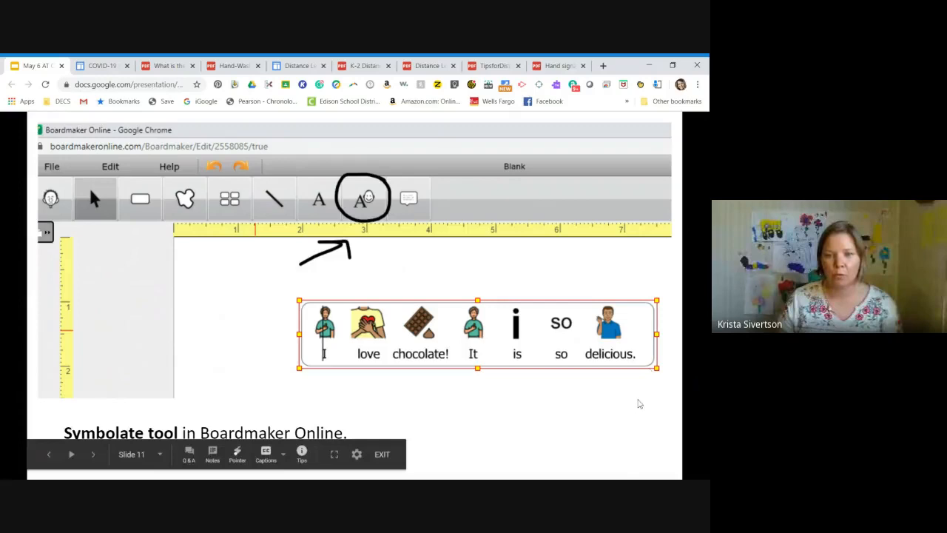
Move to the Symbolate slide on customizing or removing symbols via Symbol Candidates.
{"action": "left_click", "coordinate": [93, 453]}
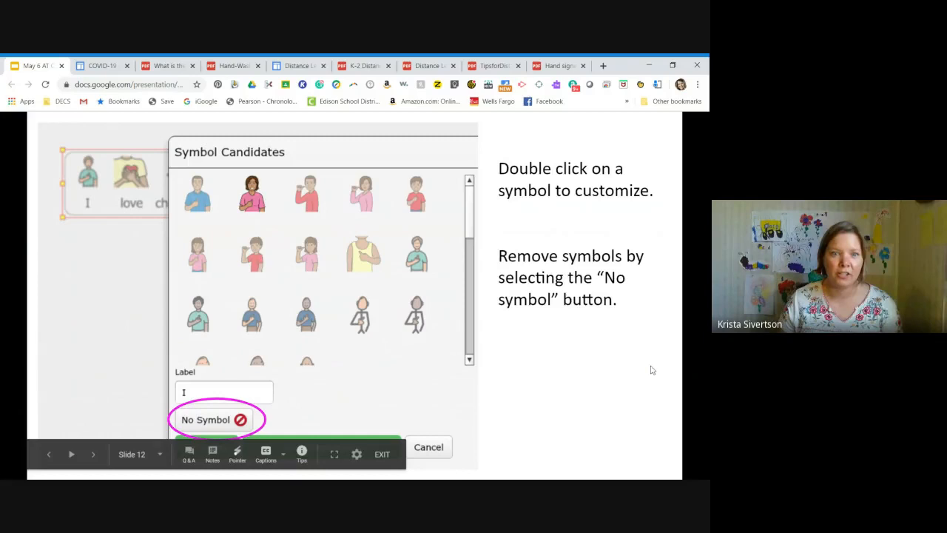
{"action": "mouse_move", "coordinate": [560, 324]}
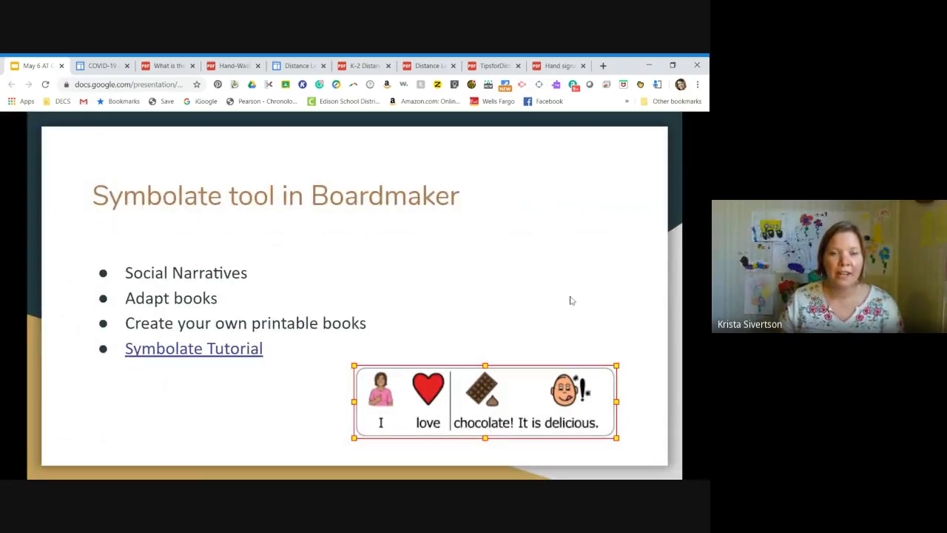
{"action": "mouse_move", "coordinate": [626, 309]}
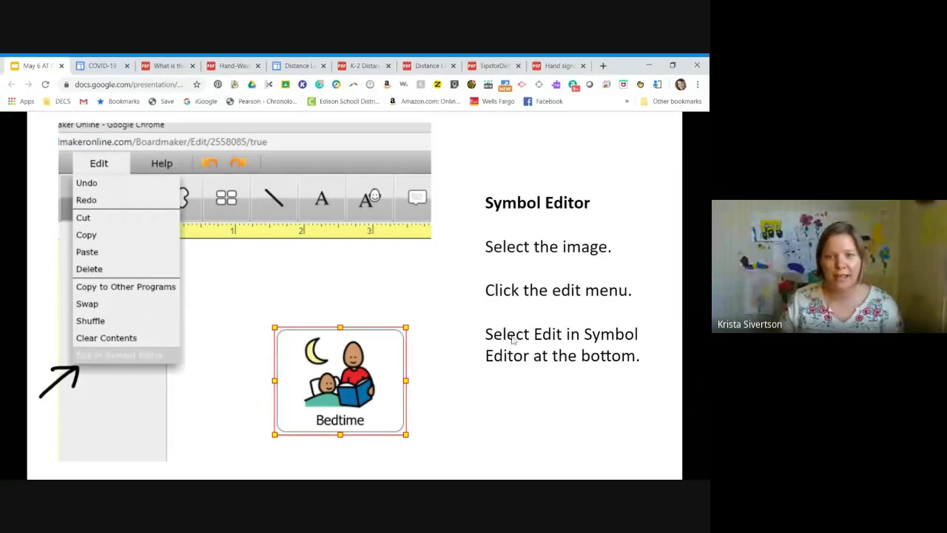
{"action": "mouse_move", "coordinate": [104, 378]}
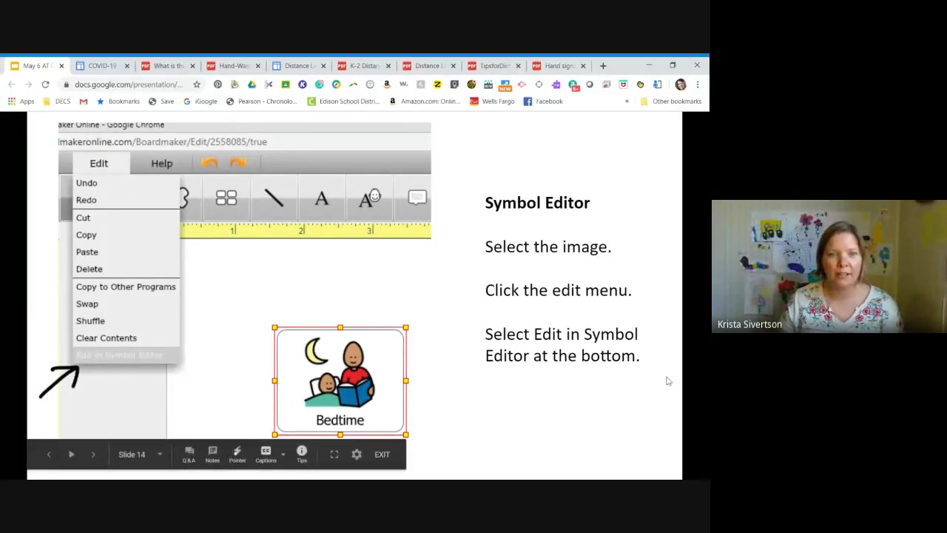
Advance to slide 16, 'Symbol Editor', listing marquee, lasso, pencil, eraser and fill tools.
{"action": "left_click", "coordinate": [119, 355]}
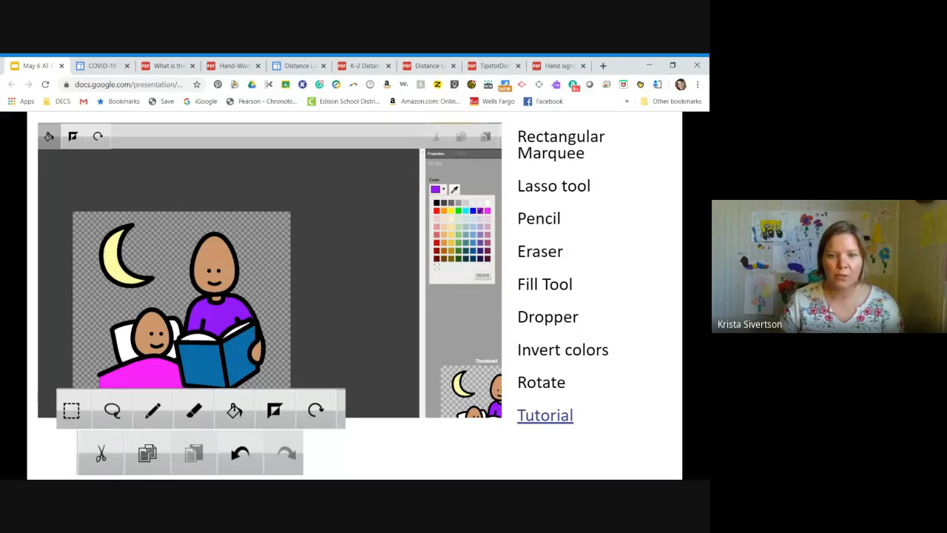
{"action": "mouse_move", "coordinate": [502, 343]}
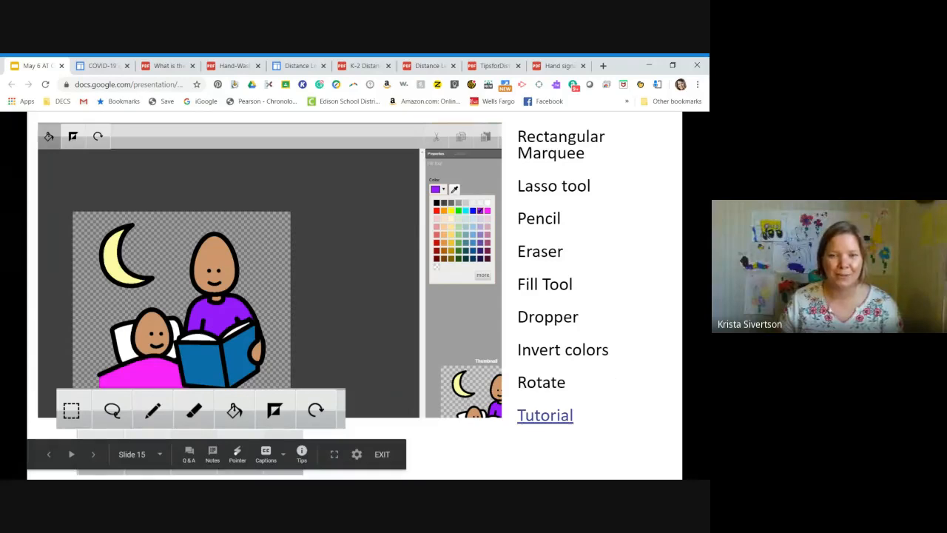
{"action": "mouse_move", "coordinate": [308, 321]}
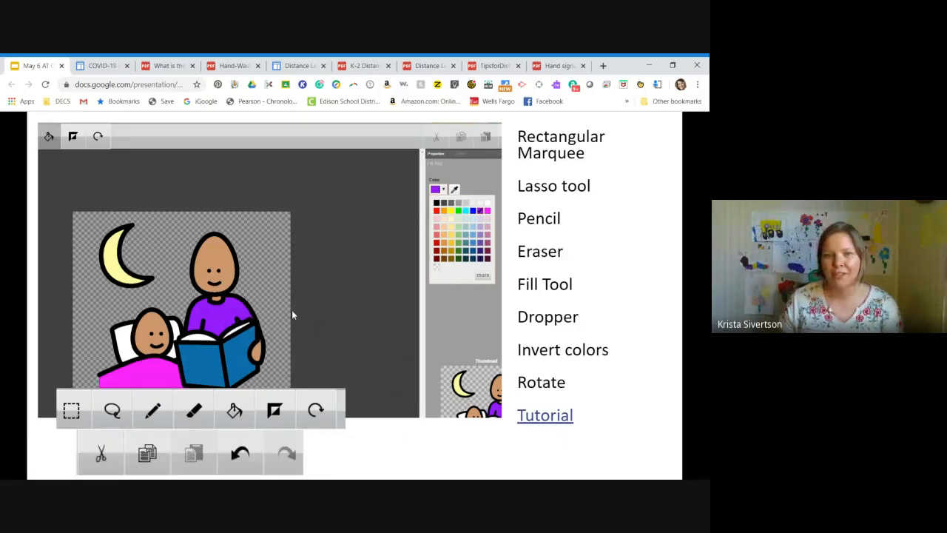
{"action": "mouse_move", "coordinate": [353, 310]}
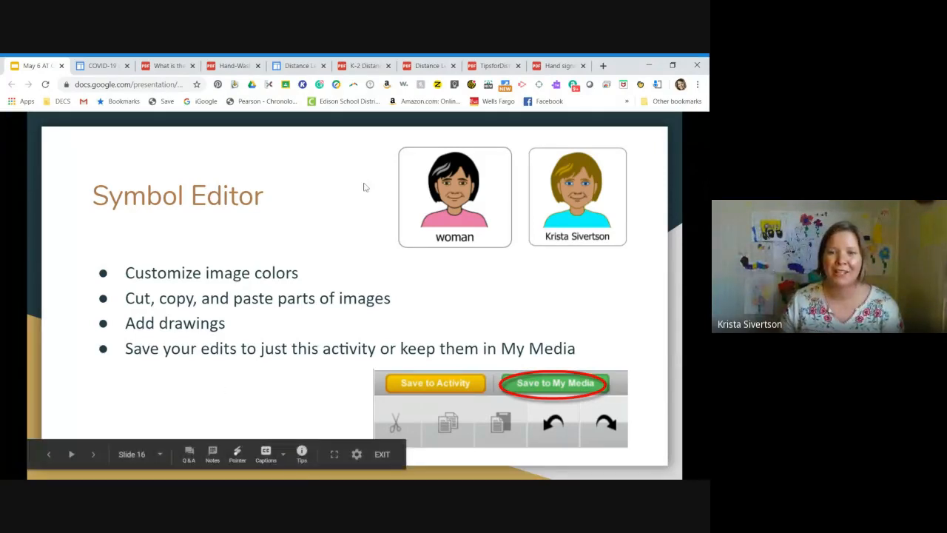
{"action": "mouse_move", "coordinate": [480, 248]}
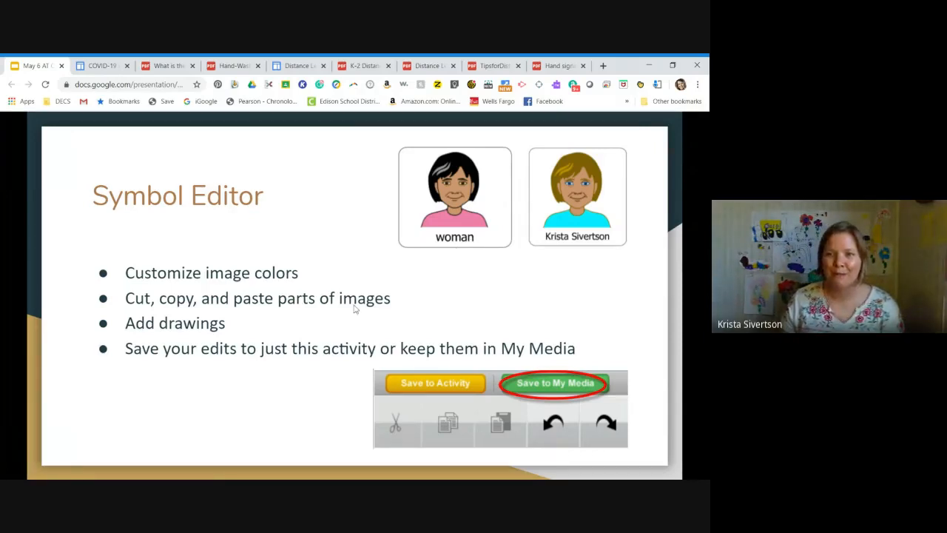
{"action": "mouse_move", "coordinate": [370, 286]}
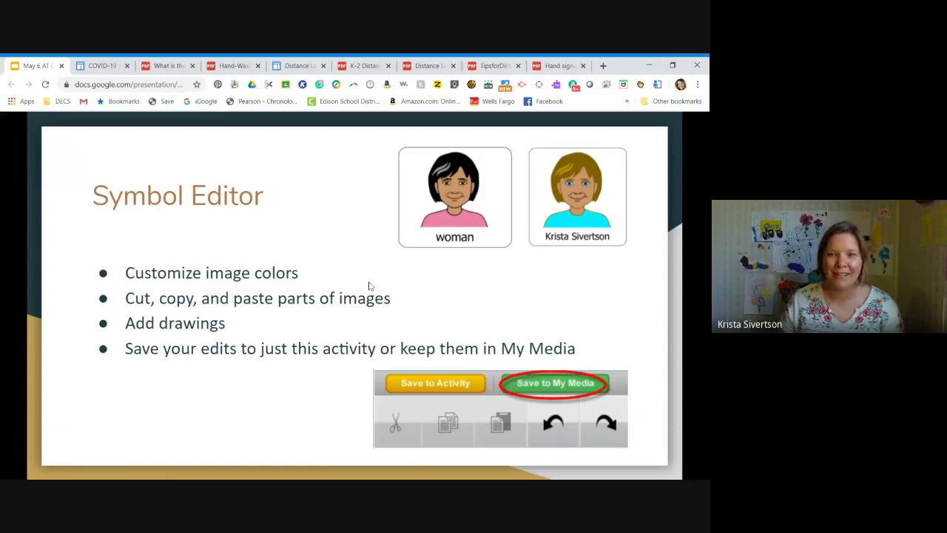
{"action": "mouse_move", "coordinate": [315, 304]}
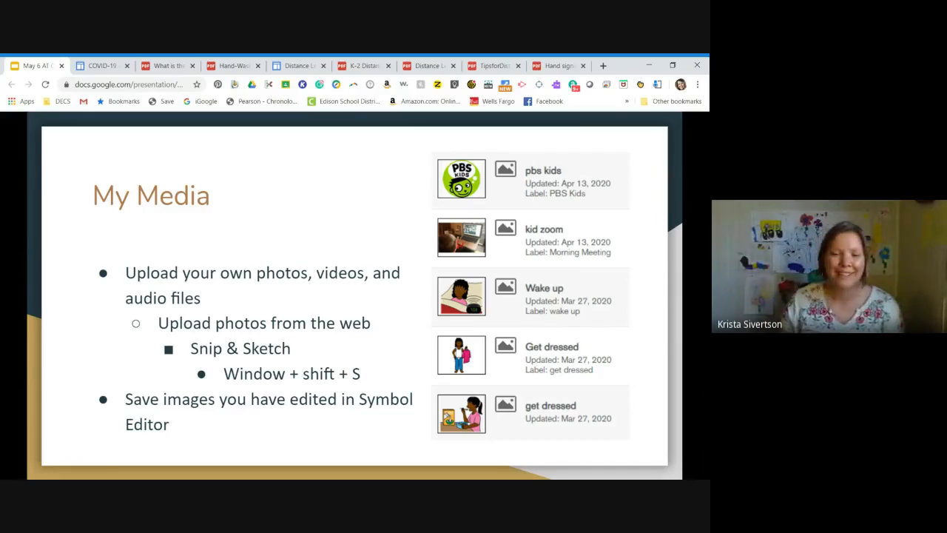
{"action": "mouse_move", "coordinate": [291, 282]}
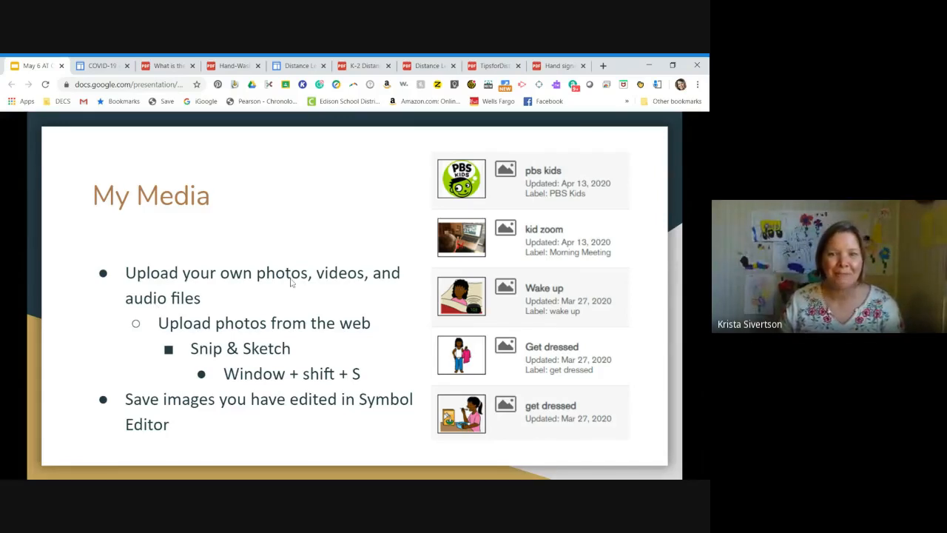
{"action": "mouse_move", "coordinate": [293, 297]}
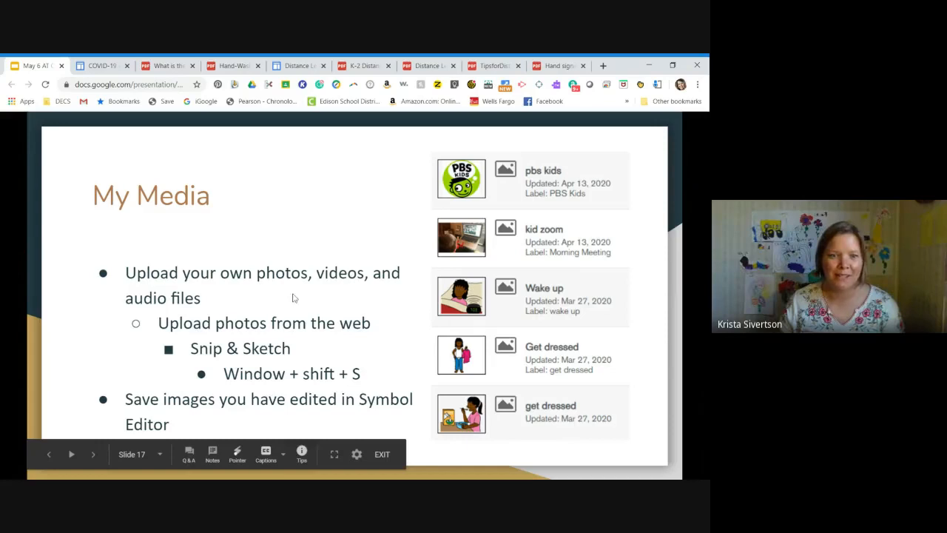
{"action": "mouse_move", "coordinate": [280, 291]}
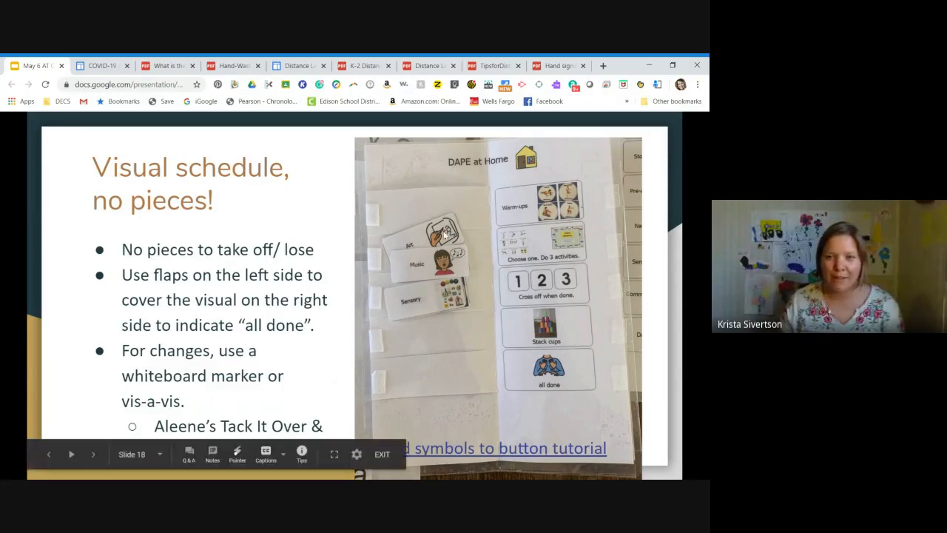
{"action": "mouse_move", "coordinate": [468, 356]}
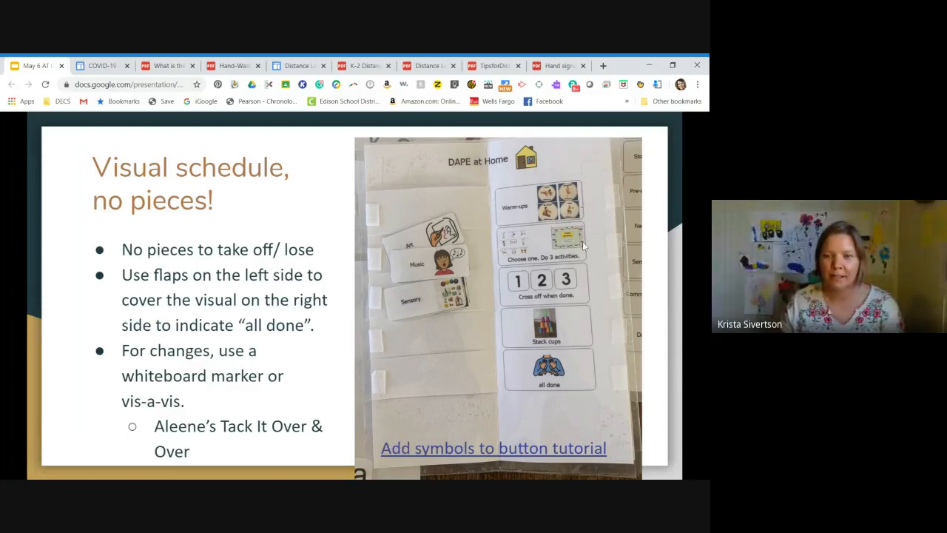
{"action": "mouse_move", "coordinate": [518, 296]}
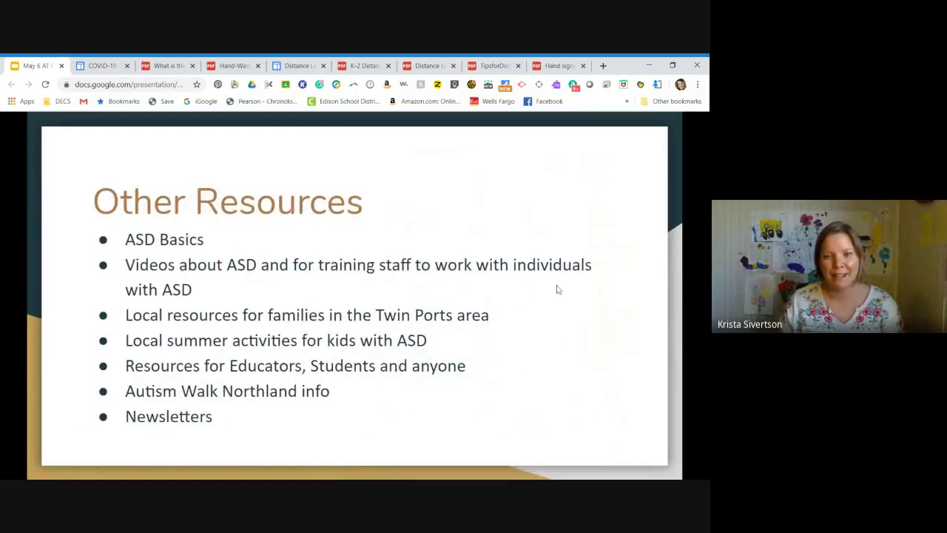
{"action": "mouse_move", "coordinate": [554, 292]}
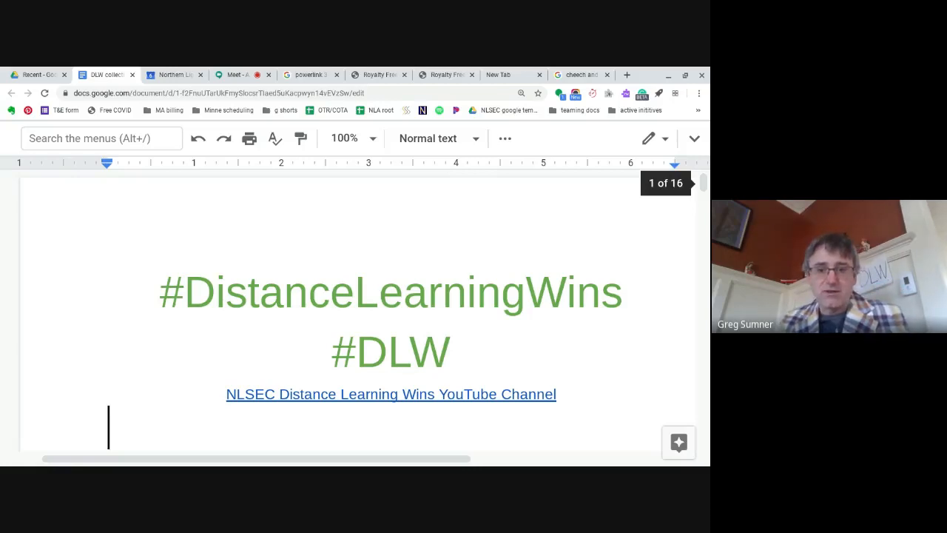
{"action": "mouse_move", "coordinate": [518, 172]}
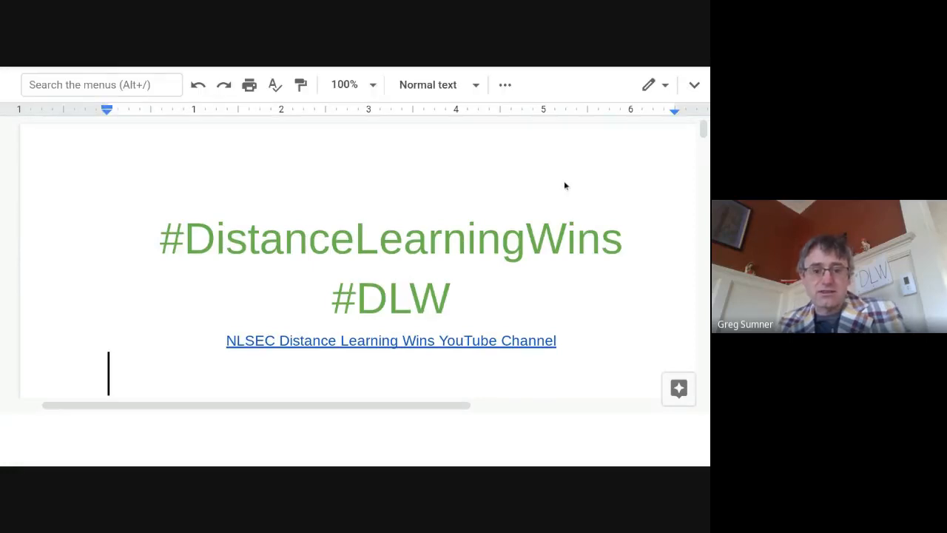
Scroll through the Week 2 sensory bags story and its three photos to the page's end.
{"action": "scroll", "scroll_direction": "down", "scroll_amount": 3}
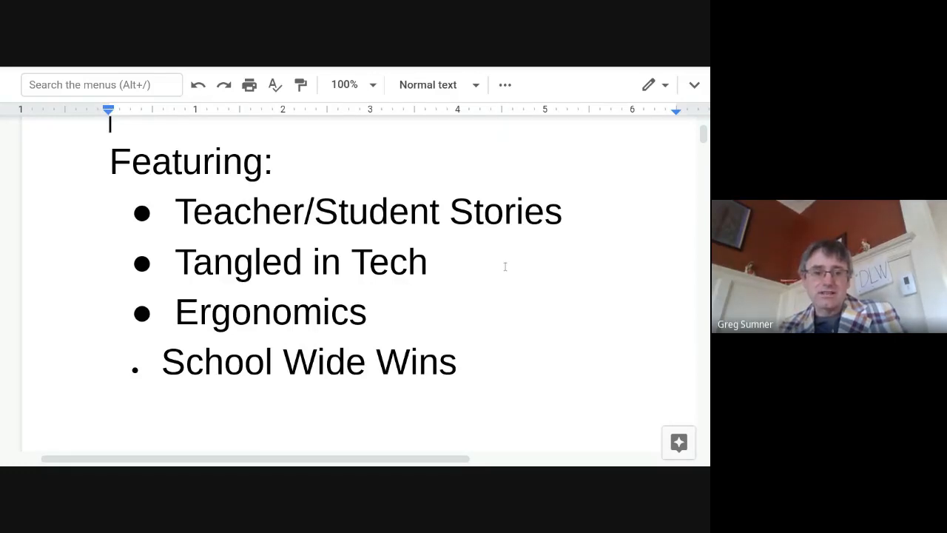
{"action": "scroll", "scroll_direction": "up", "scroll_amount": 3}
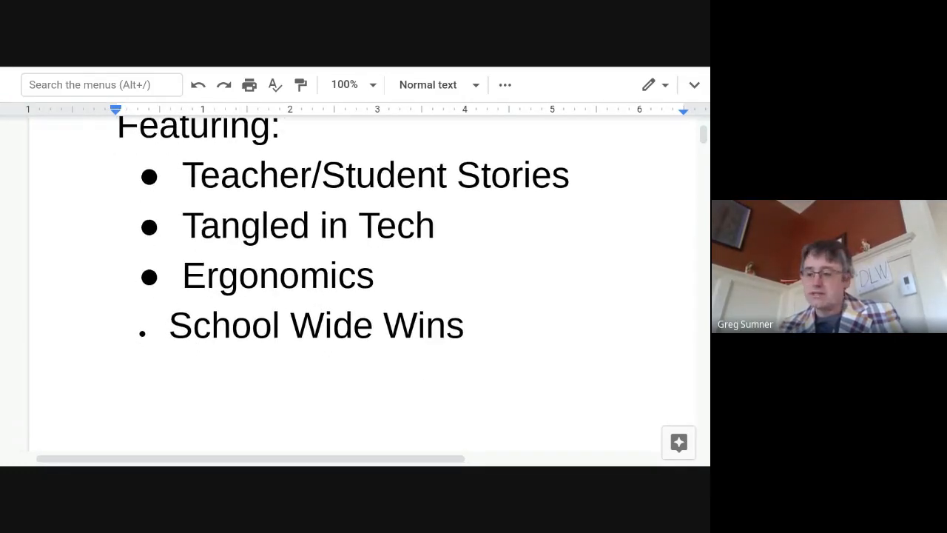
{"action": "scroll", "scroll_direction": "down", "scroll_amount": 3}
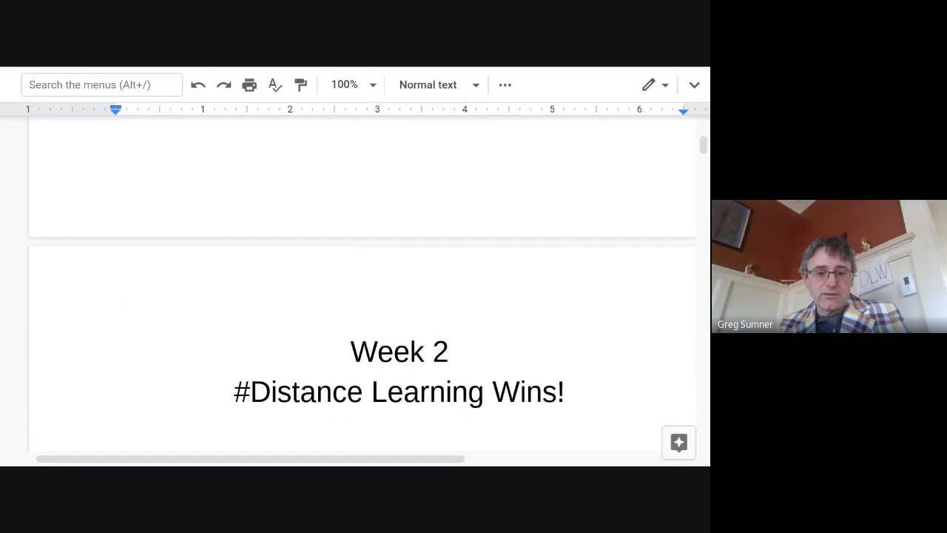
{"action": "scroll", "scroll_direction": "down", "scroll_amount": 3}
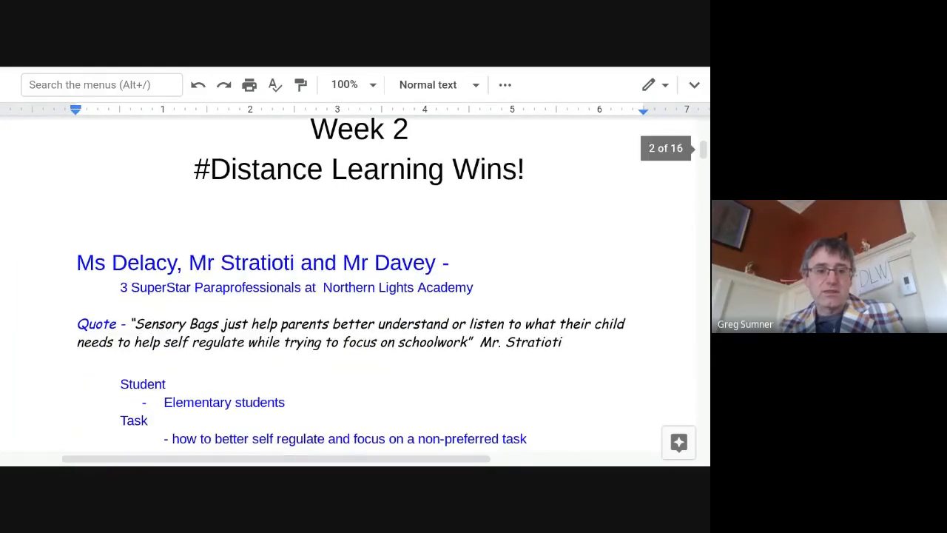
{"action": "scroll", "scroll_direction": "down", "scroll_amount": 3}
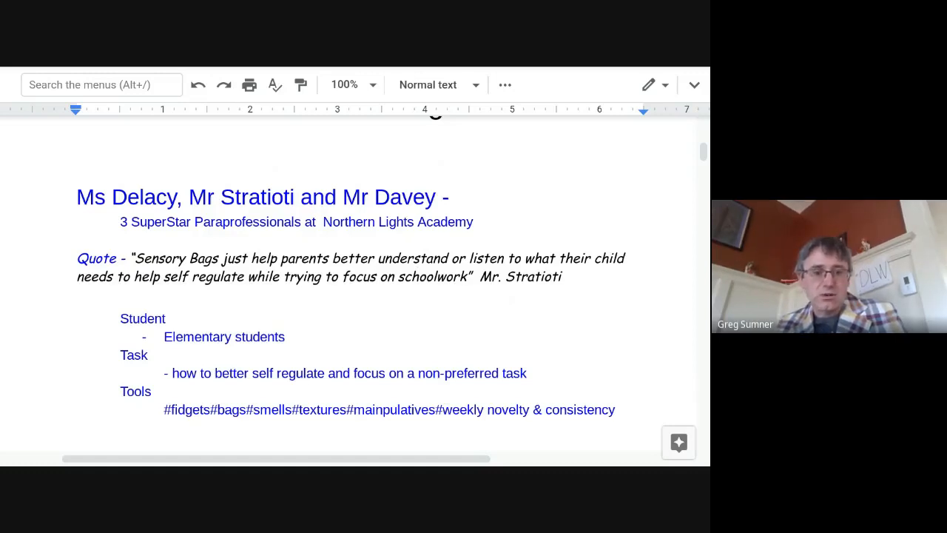
{"action": "scroll", "scroll_direction": "up", "scroll_amount": 3}
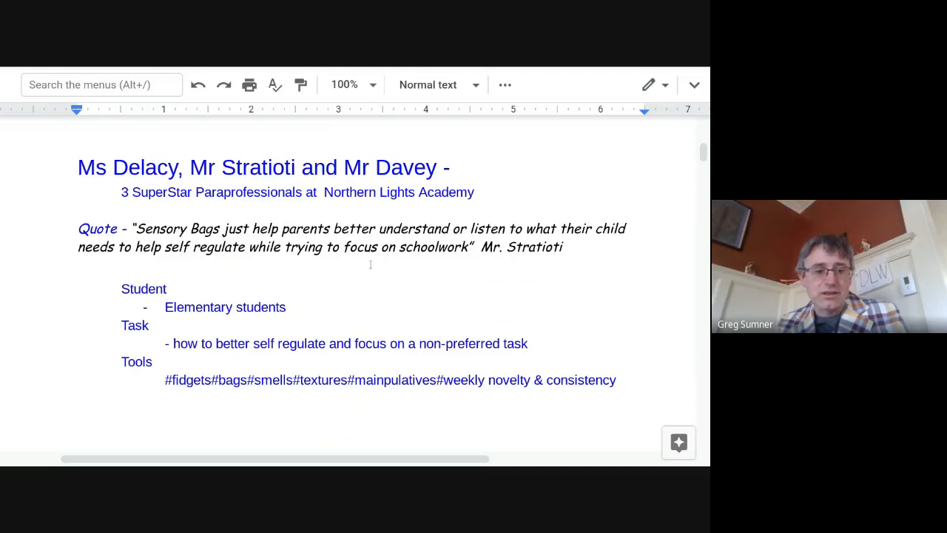
{"action": "scroll", "scroll_direction": "down", "scroll_amount": 3}
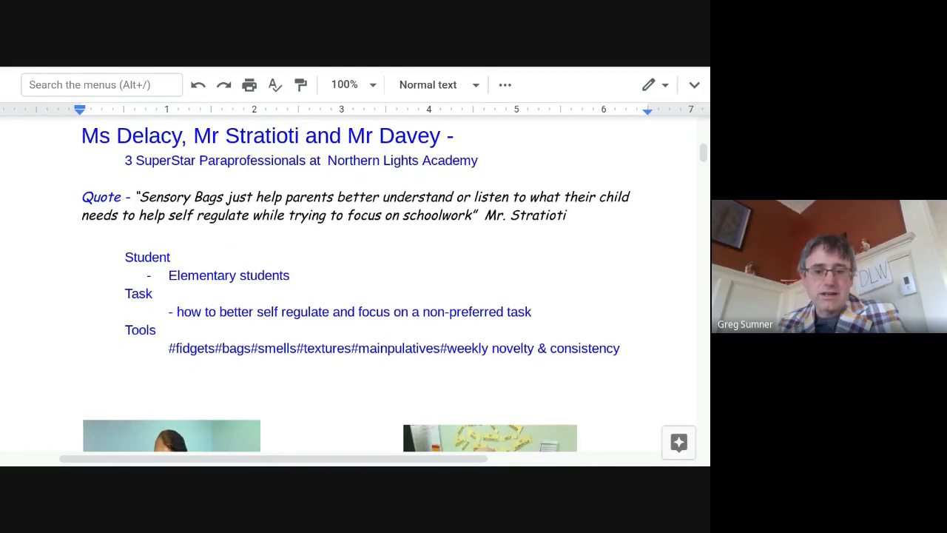
{"action": "scroll", "scroll_direction": "down", "scroll_amount": 3}
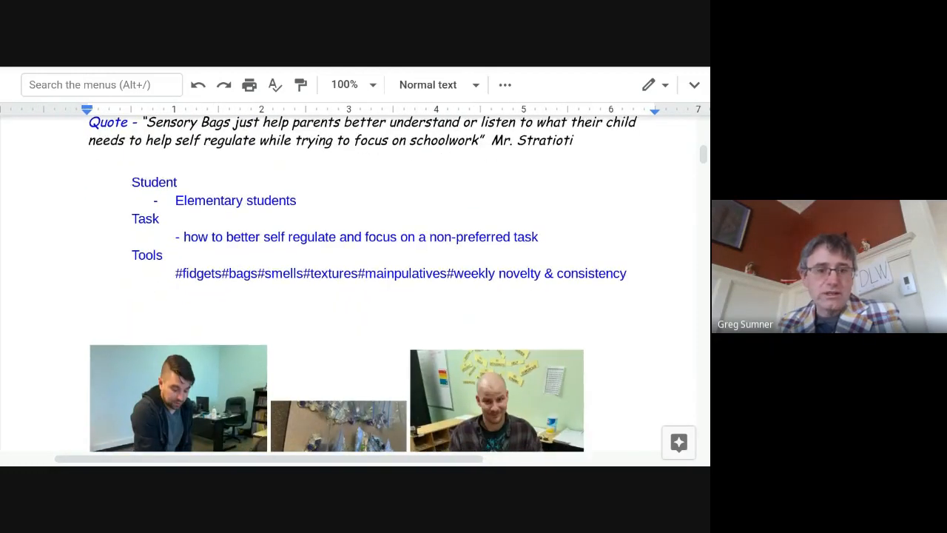
{"action": "scroll", "scroll_direction": "down", "scroll_amount": 3}
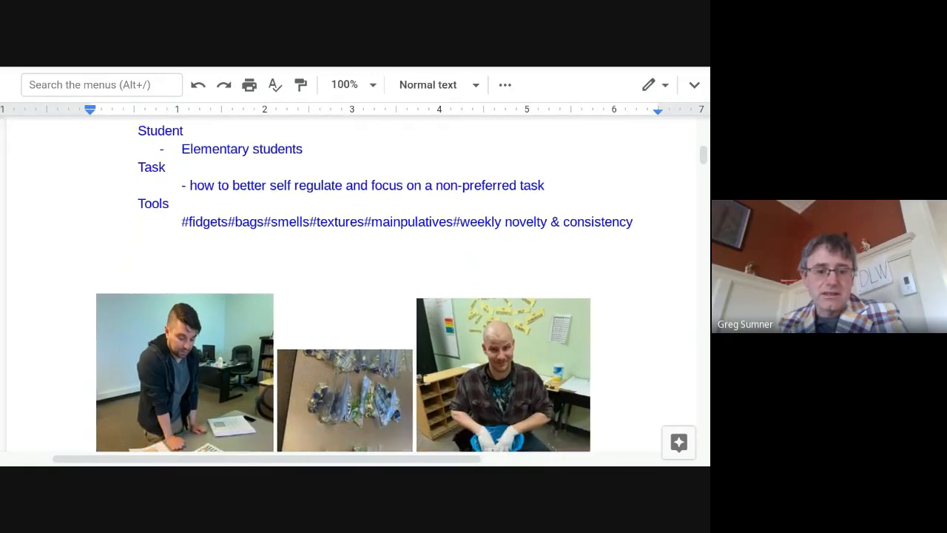
{"action": "scroll", "scroll_direction": "up", "scroll_amount": 3}
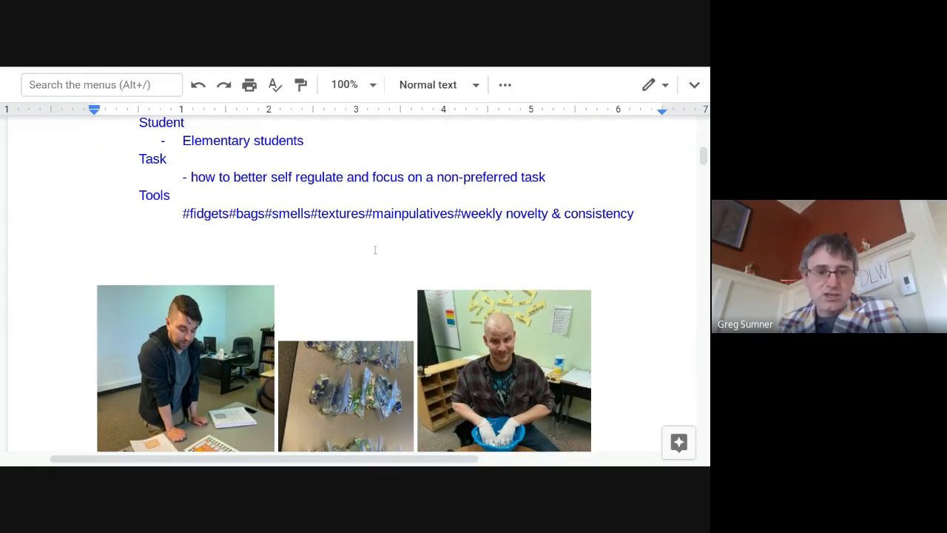
{"action": "scroll", "scroll_direction": "down", "scroll_amount": 3}
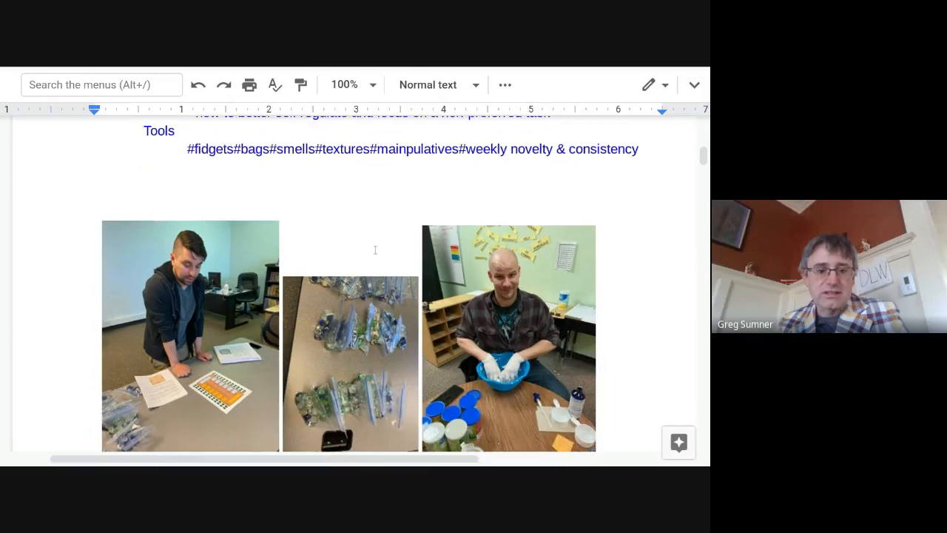
{"action": "scroll", "scroll_direction": "down", "scroll_amount": 3}
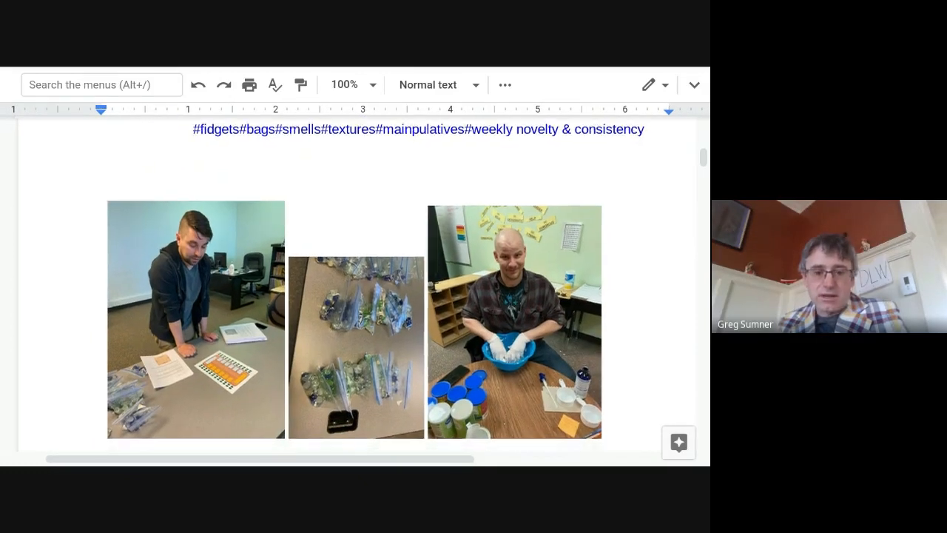
{"action": "scroll", "scroll_direction": "up", "scroll_amount": 3}
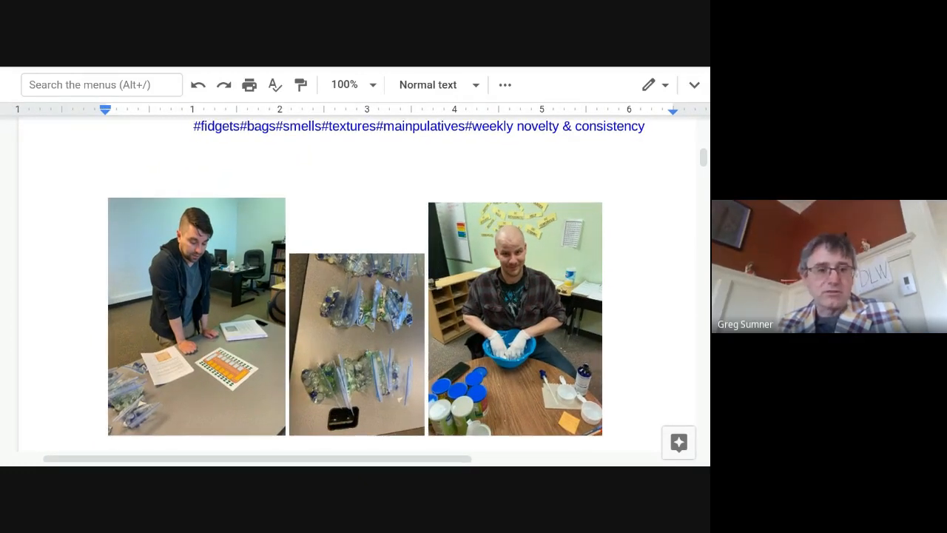
{"action": "scroll", "scroll_direction": "down", "scroll_amount": 3}
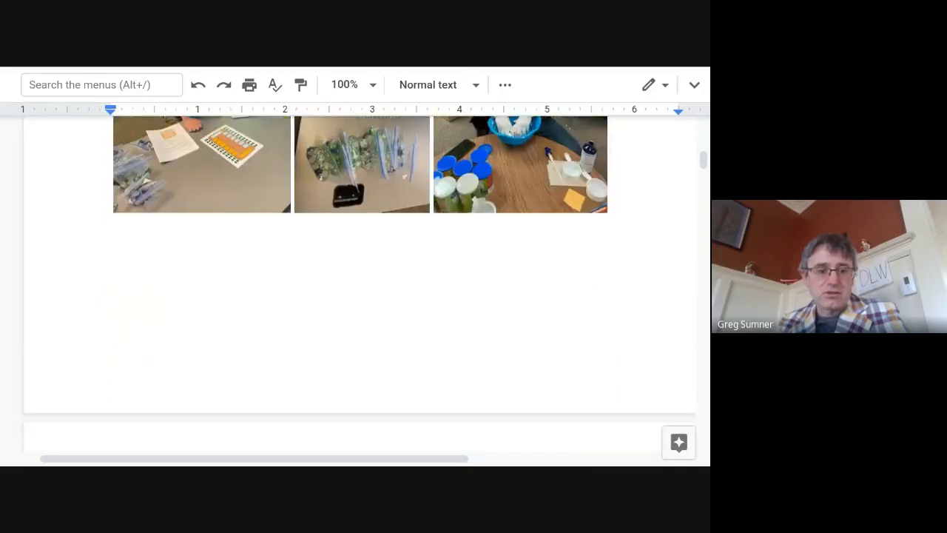
Scroll past the mask-making story and photos until the Tangled in Tech Wins heading appears.
{"action": "scroll", "scroll_direction": "up", "scroll_amount": 3}
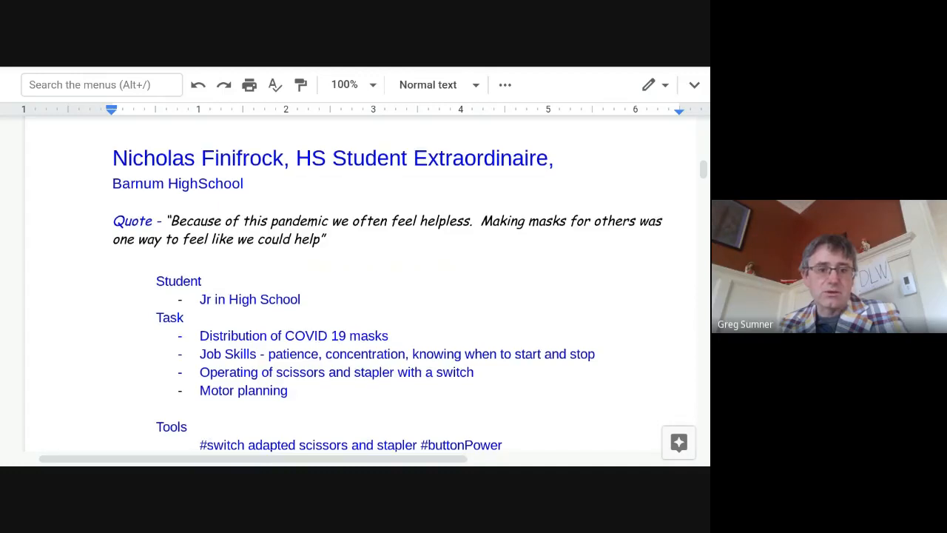
{"action": "scroll", "scroll_direction": "up", "scroll_amount": 3}
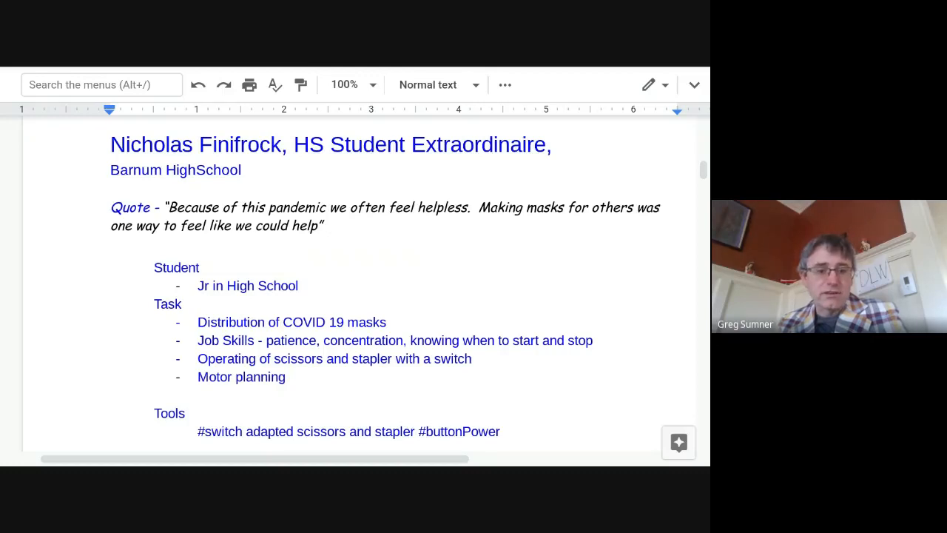
{"action": "scroll", "scroll_direction": "down", "scroll_amount": 3}
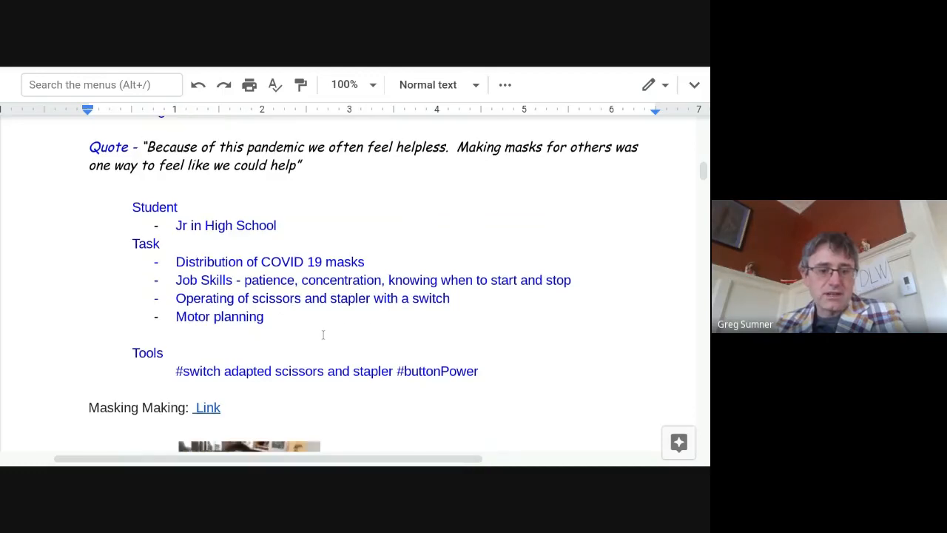
{"action": "scroll", "scroll_direction": "down", "scroll_amount": 3}
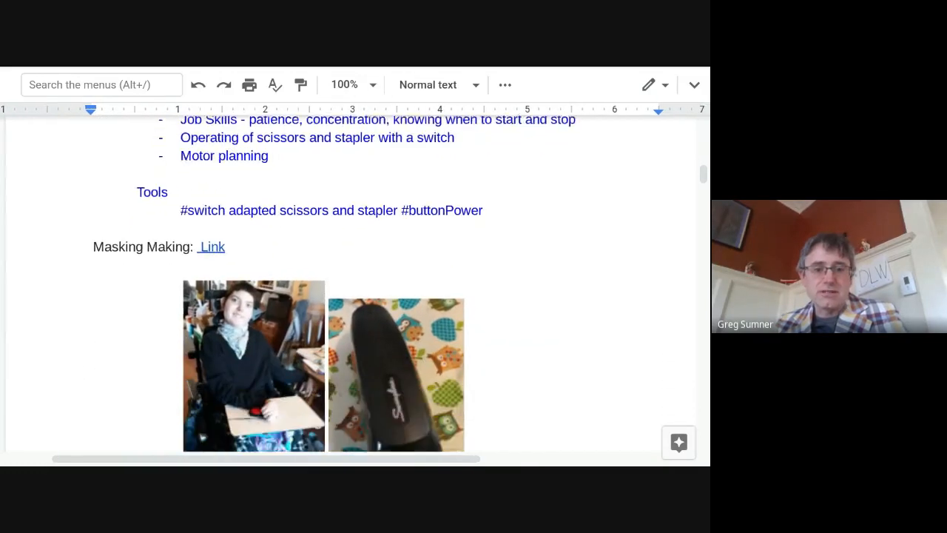
{"action": "scroll", "scroll_direction": "down", "scroll_amount": 3}
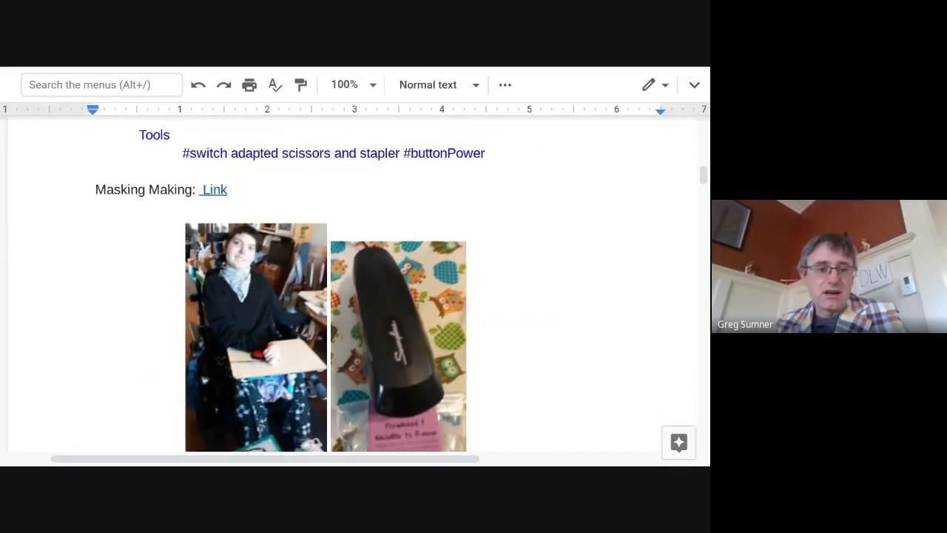
{"action": "scroll", "scroll_direction": "up", "scroll_amount": 3}
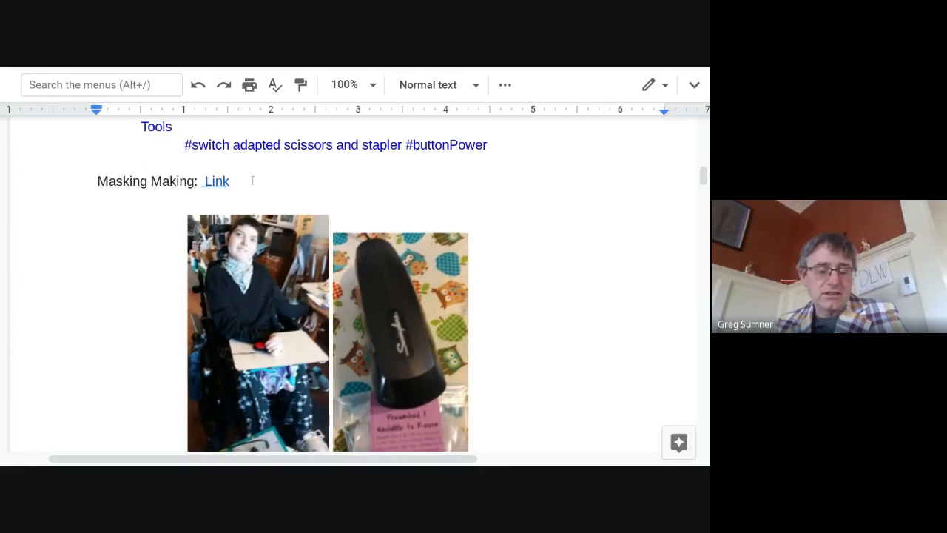
{"action": "mouse_move", "coordinate": [271, 287]}
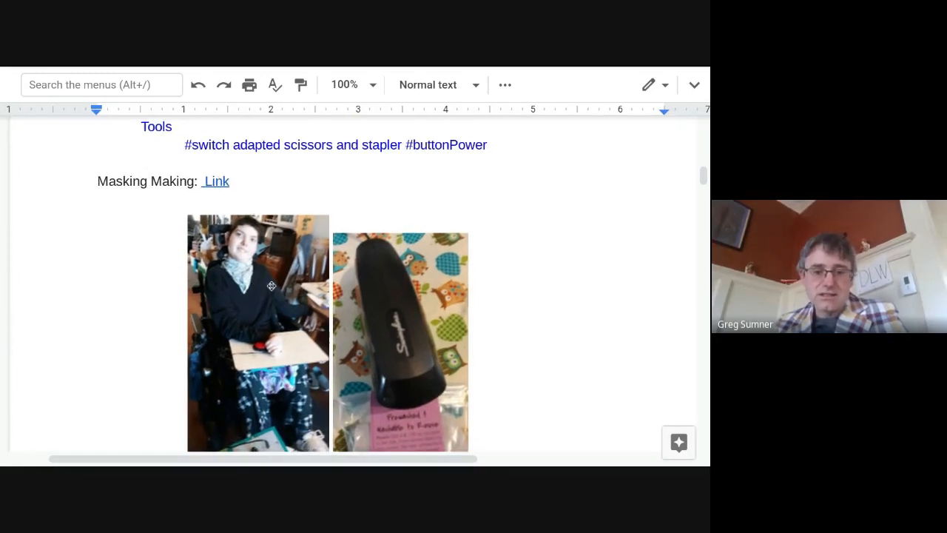
{"action": "scroll", "scroll_direction": "down", "scroll_amount": 3}
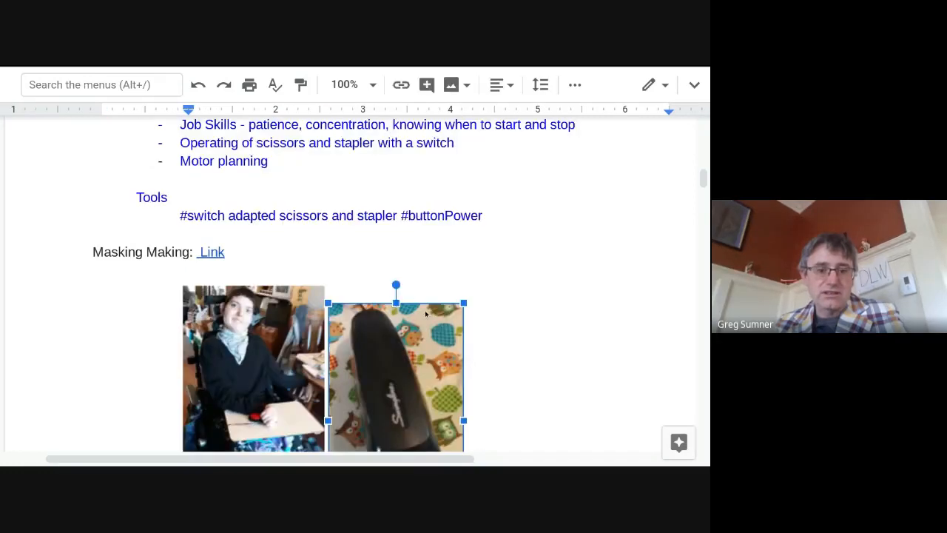
{"action": "scroll", "scroll_direction": "down", "scroll_amount": 3}
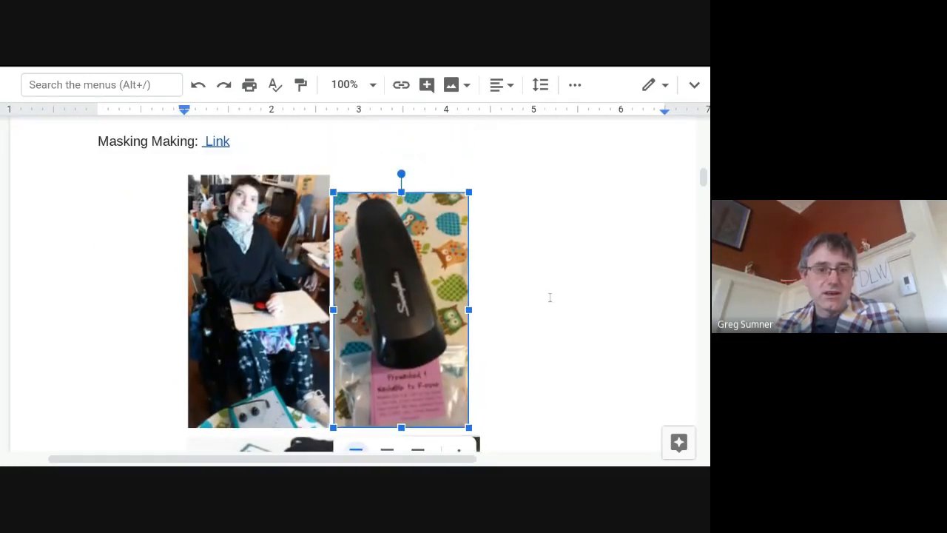
{"action": "scroll", "scroll_direction": "down", "scroll_amount": 3}
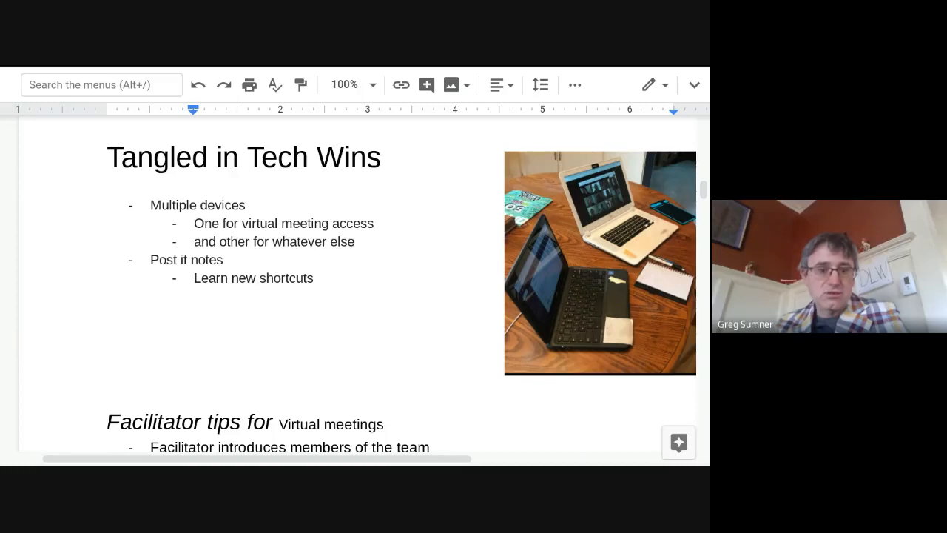
{"action": "mouse_move", "coordinate": [650, 313]}
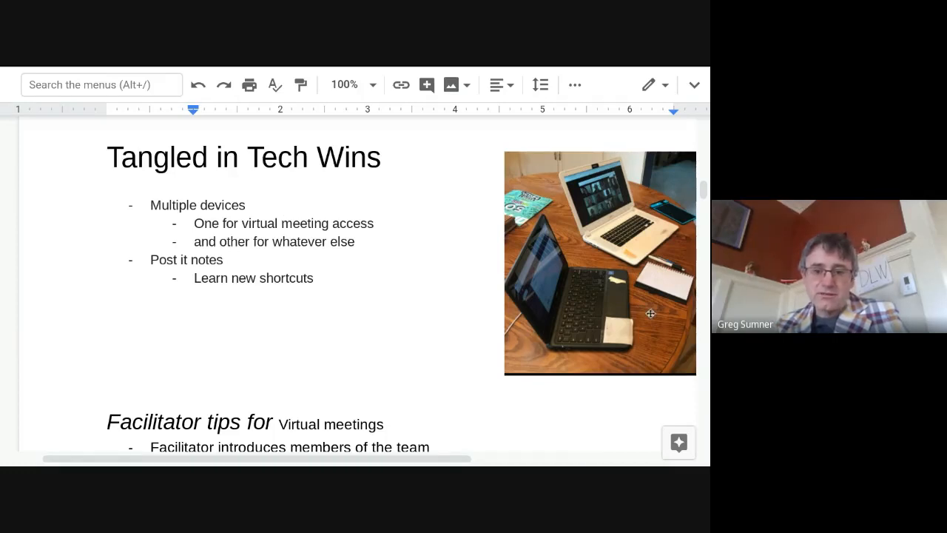
{"action": "mouse_move", "coordinate": [624, 260]}
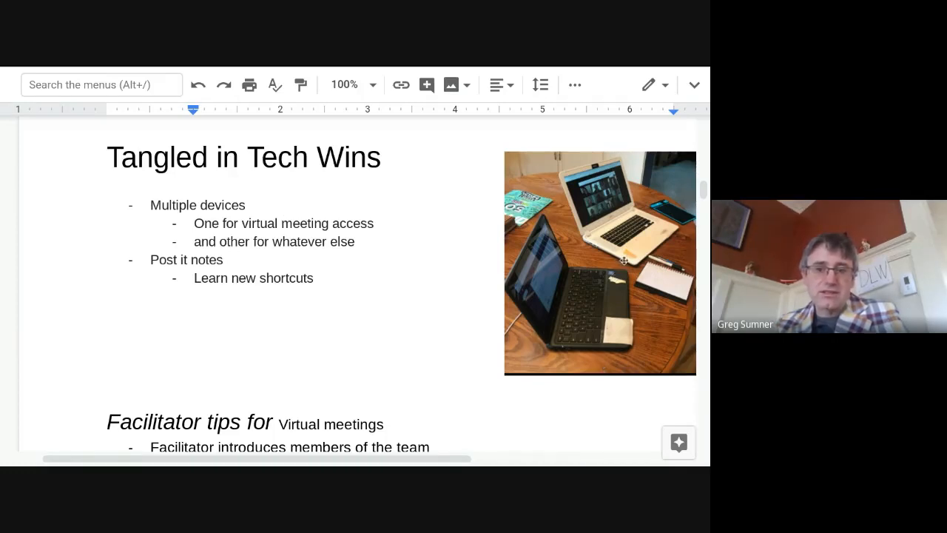
Scroll past Facilitator tips and the Fun things theme-song entry to the Ergonomic Wins heading.
{"action": "scroll", "scroll_direction": "down", "scroll_amount": 3}
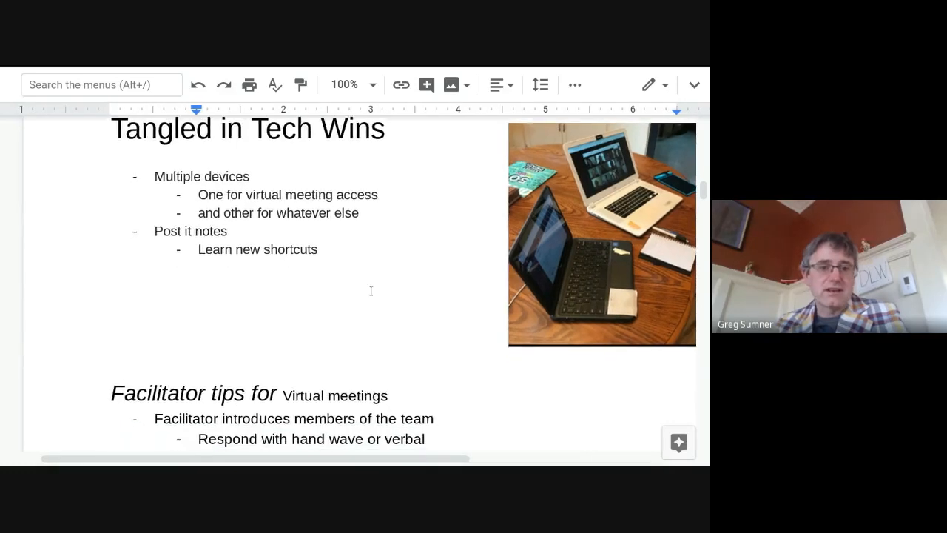
{"action": "scroll", "scroll_direction": "down", "scroll_amount": 3}
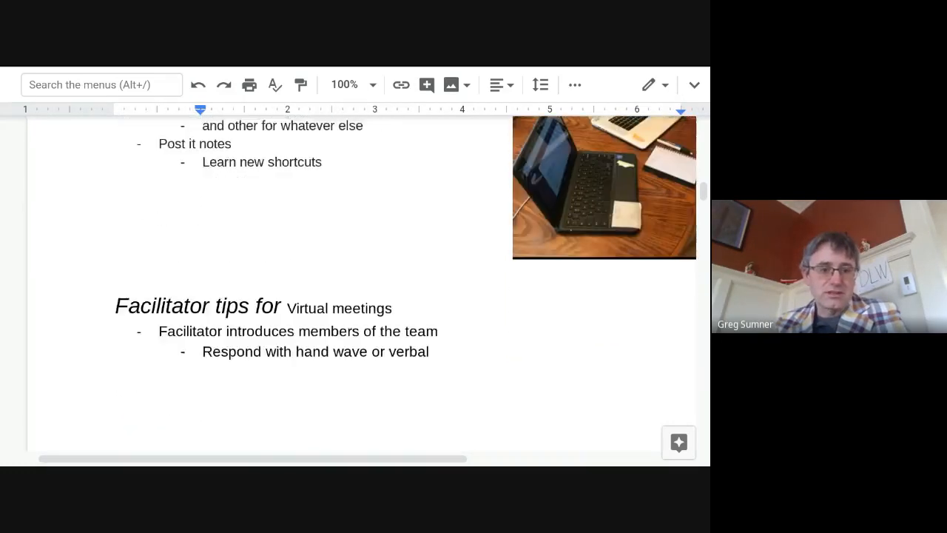
{"action": "scroll", "scroll_direction": "down", "scroll_amount": 3}
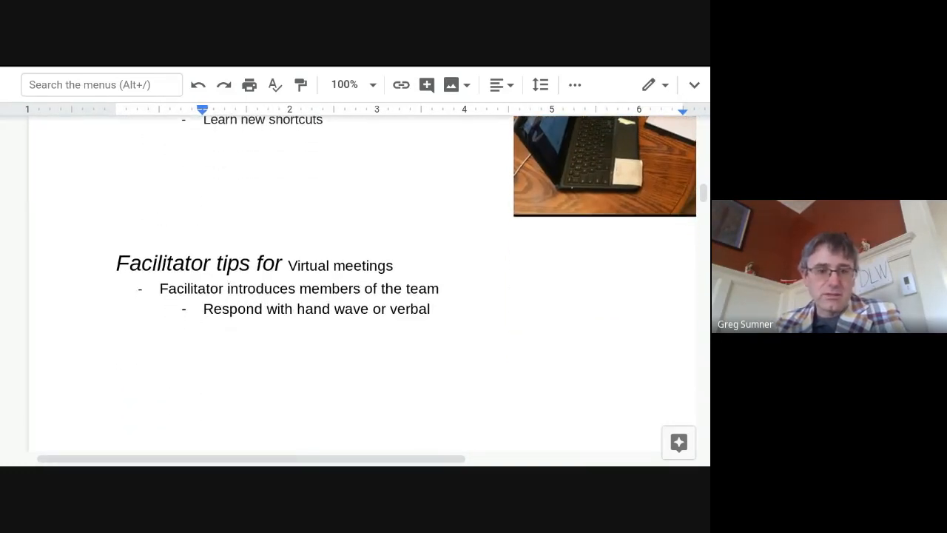
{"action": "scroll", "scroll_direction": "down", "scroll_amount": 3}
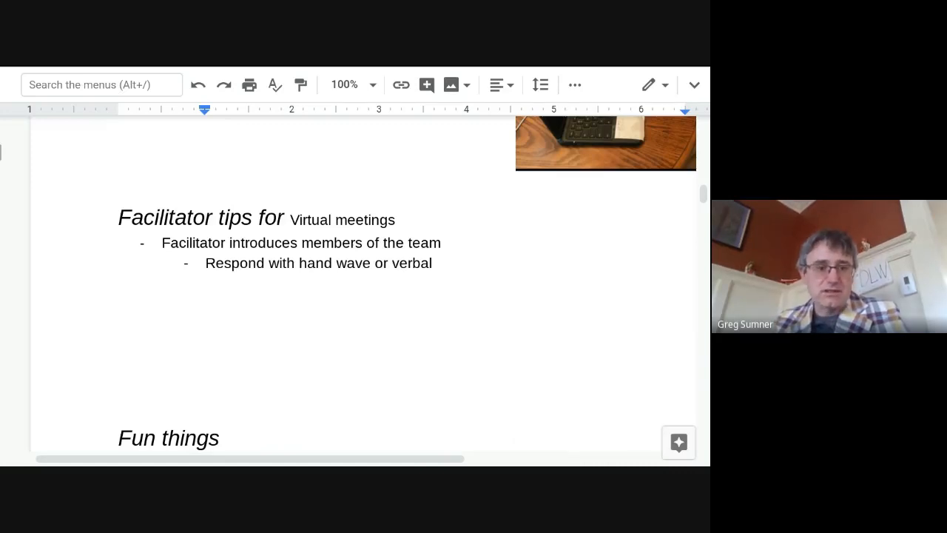
{"action": "scroll", "scroll_direction": "down", "scroll_amount": 3}
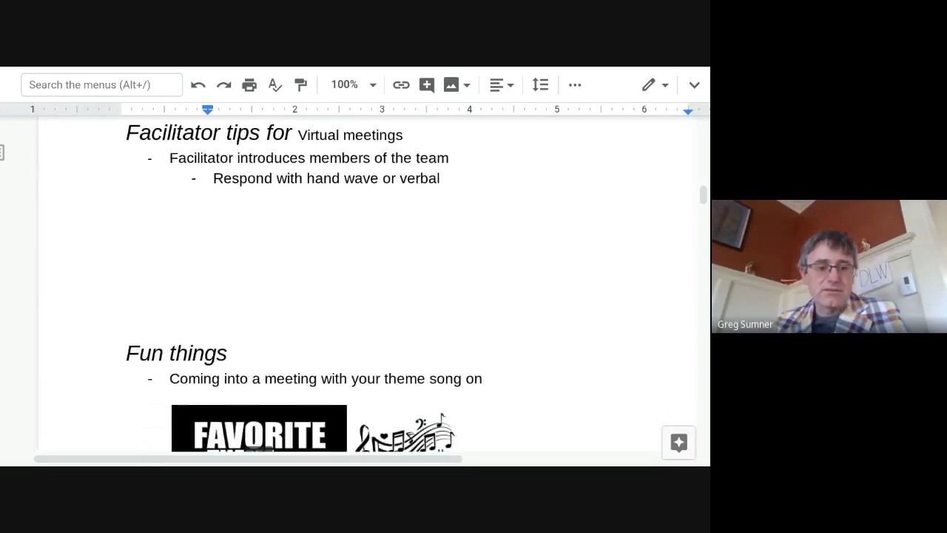
{"action": "scroll", "scroll_direction": "down", "scroll_amount": 3}
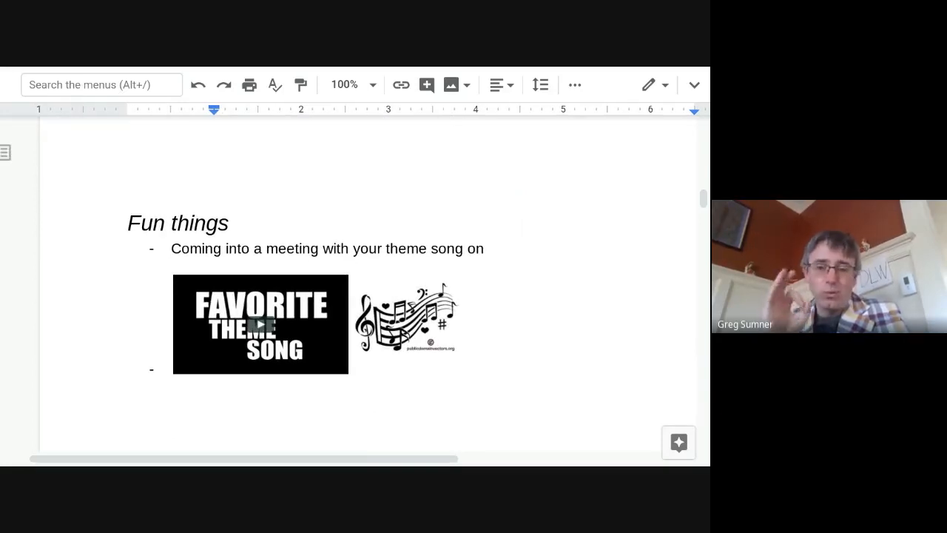
{"action": "scroll", "scroll_direction": "up", "scroll_amount": 3}
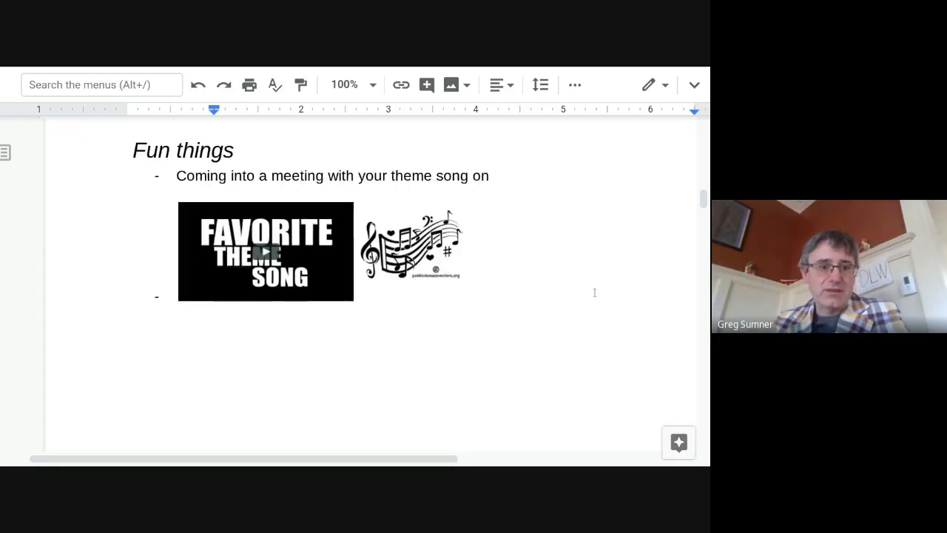
{"action": "scroll", "scroll_direction": "down", "scroll_amount": 3}
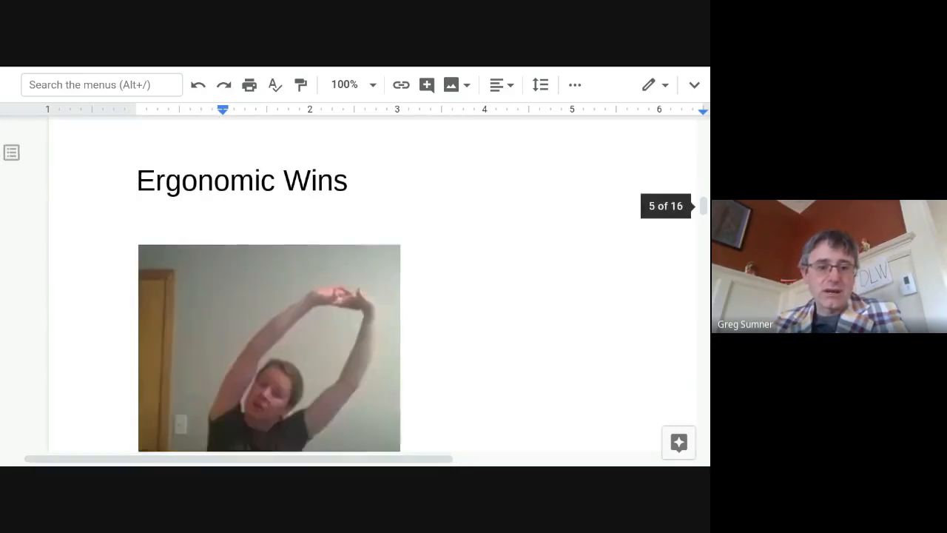
Scroll past the stretch video and School Wide Wins exercise videos to the WANTED note.
{"action": "scroll", "scroll_direction": "down", "scroll_amount": 3}
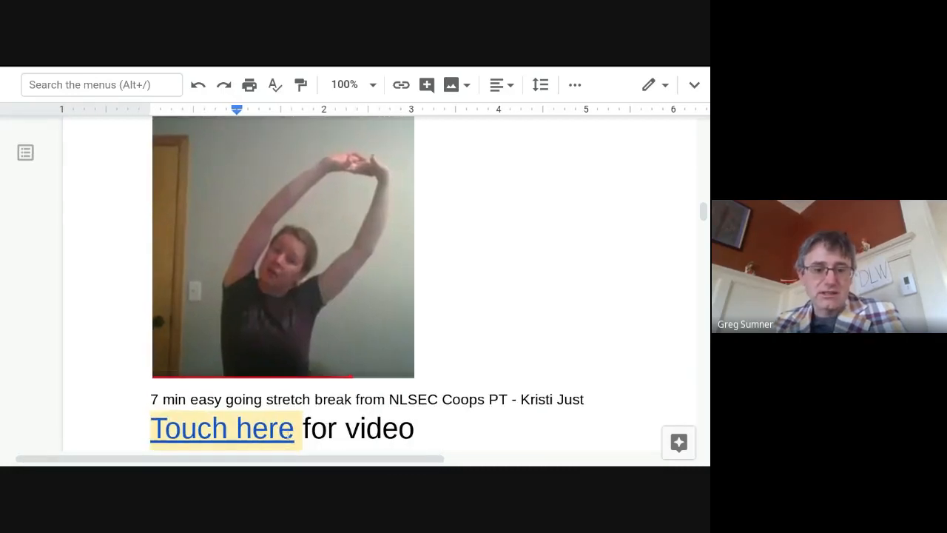
{"action": "scroll", "scroll_direction": "down", "scroll_amount": 3}
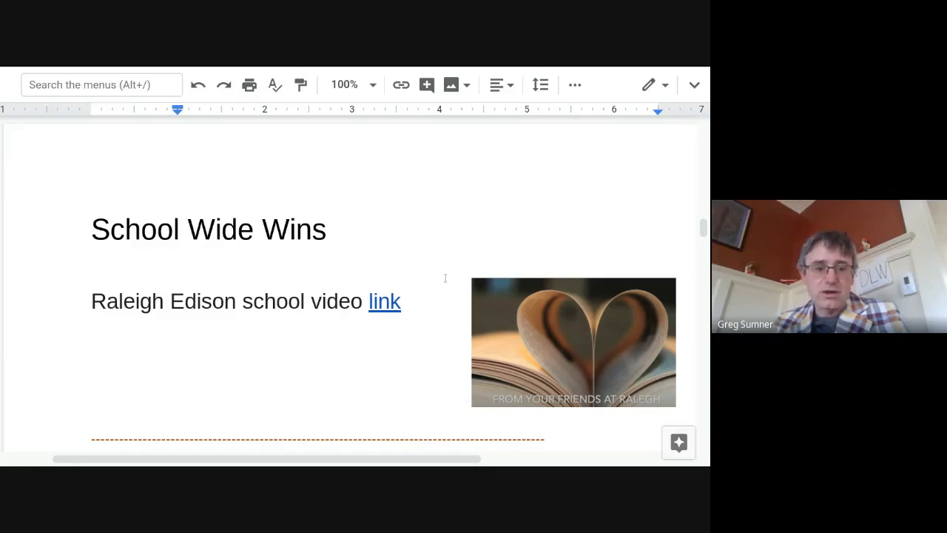
{"action": "scroll", "scroll_direction": "down", "scroll_amount": 3}
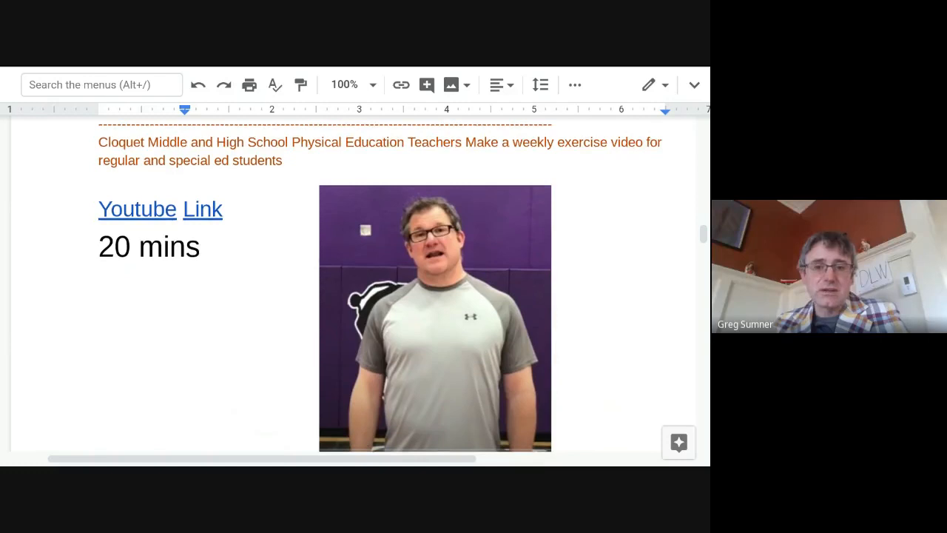
{"action": "mouse_move", "coordinate": [629, 210]}
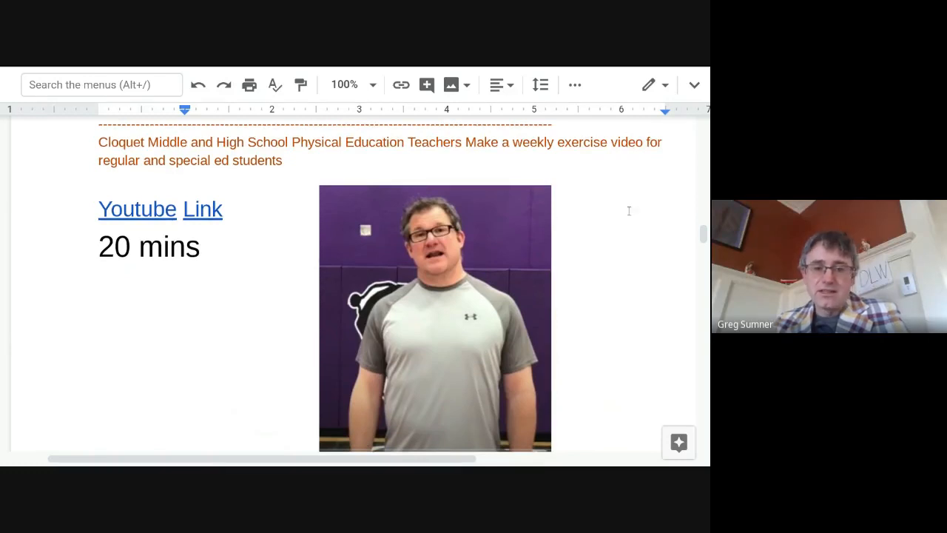
{"action": "scroll", "scroll_direction": "down", "scroll_amount": 3}
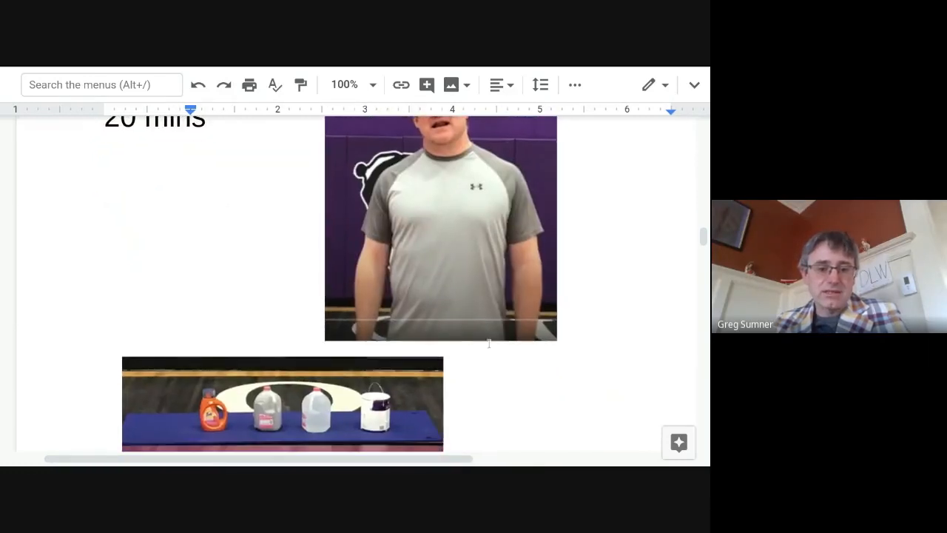
{"action": "scroll", "scroll_direction": "up", "scroll_amount": 3}
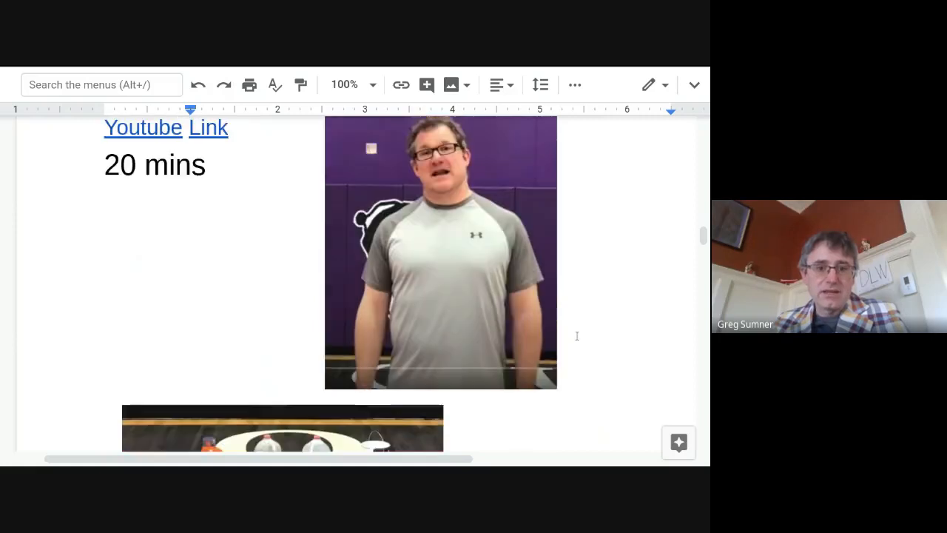
{"action": "scroll", "scroll_direction": "up", "scroll_amount": 3}
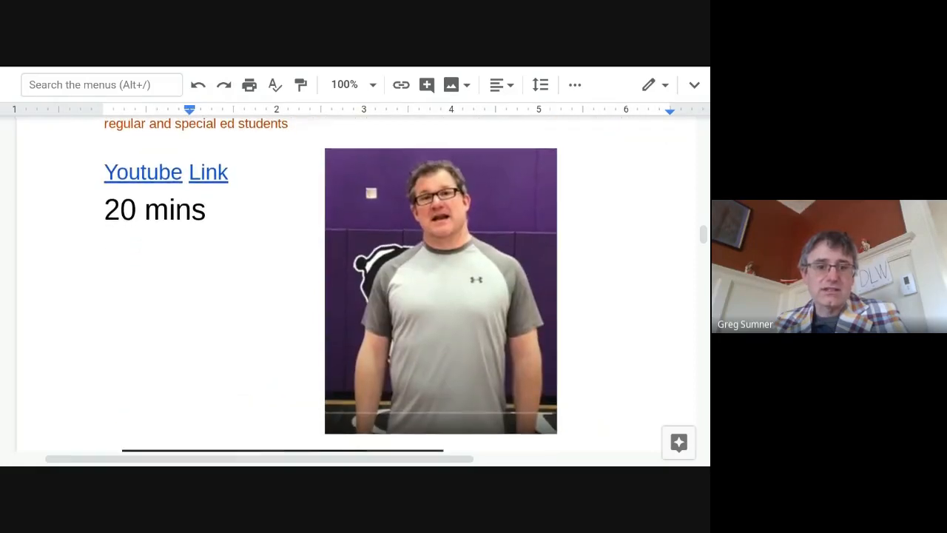
{"action": "scroll", "scroll_direction": "down", "scroll_amount": 3}
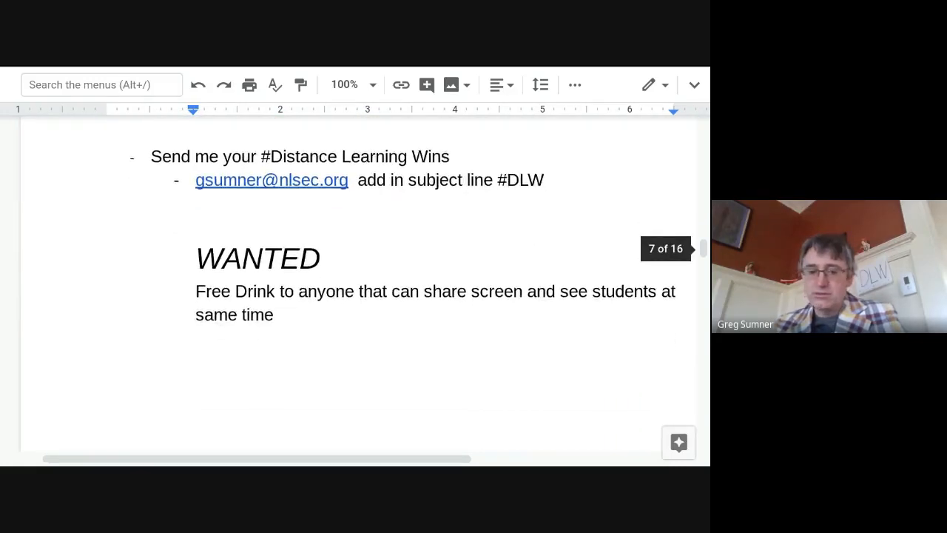
Scroll below the WANTED note until the Previous Episodes heading is visible.
{"action": "scroll", "scroll_direction": "down", "scroll_amount": 3}
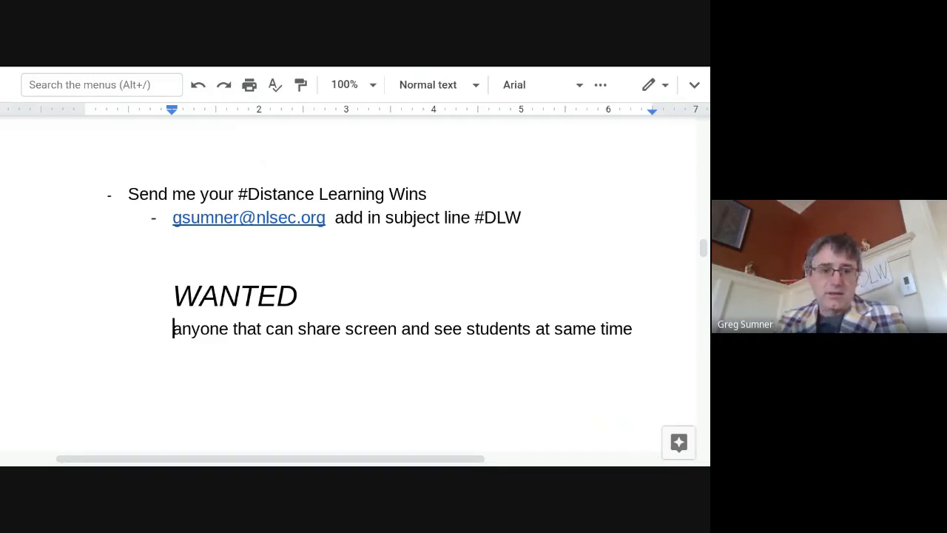
{"action": "scroll", "scroll_direction": "down", "scroll_amount": 3}
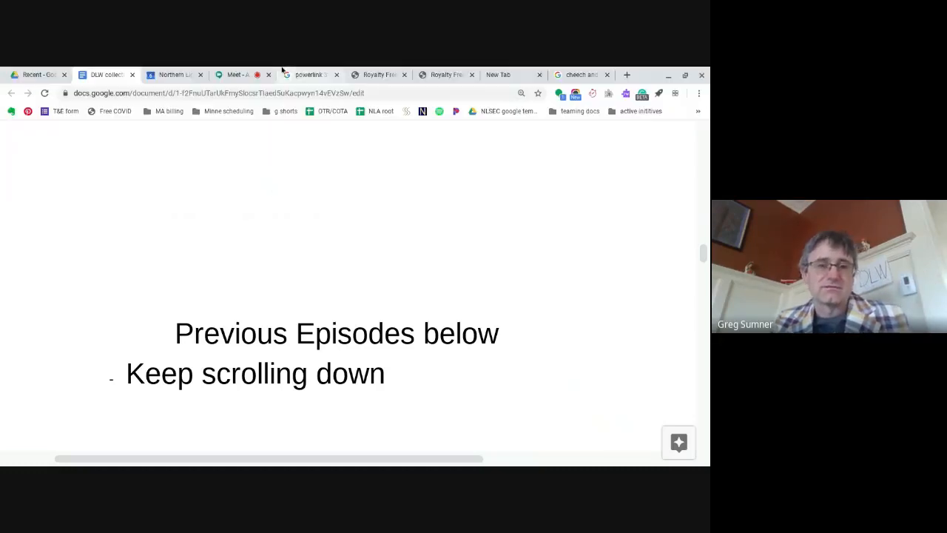
Return to the Meet participant grid and toggle your own camera off and back on.
{"action": "left_click", "coordinate": [237, 74]}
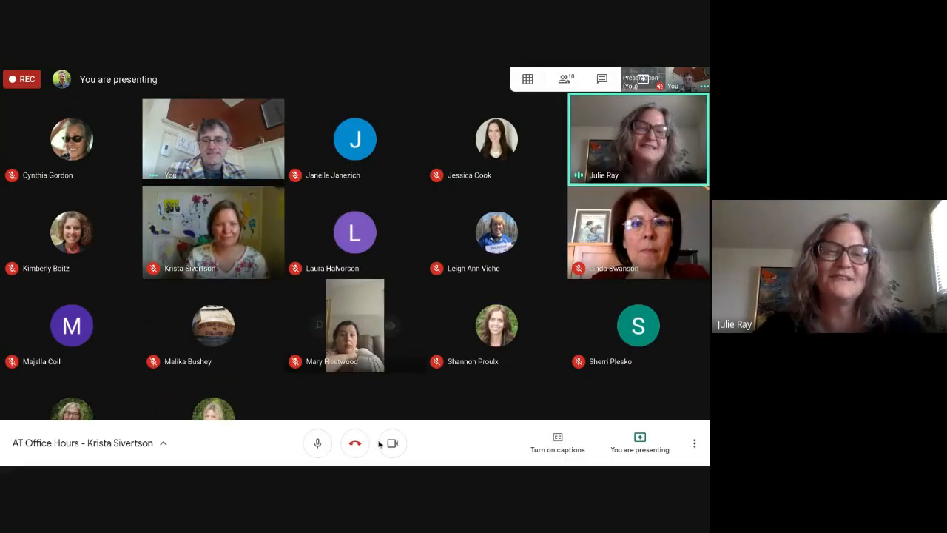
{"action": "left_click", "coordinate": [393, 442]}
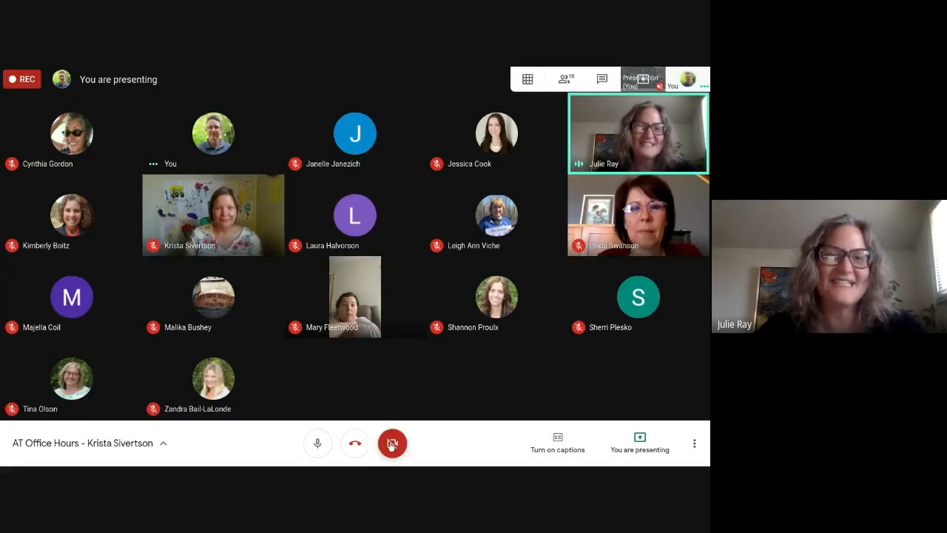
{"action": "mouse_move", "coordinate": [392, 443]}
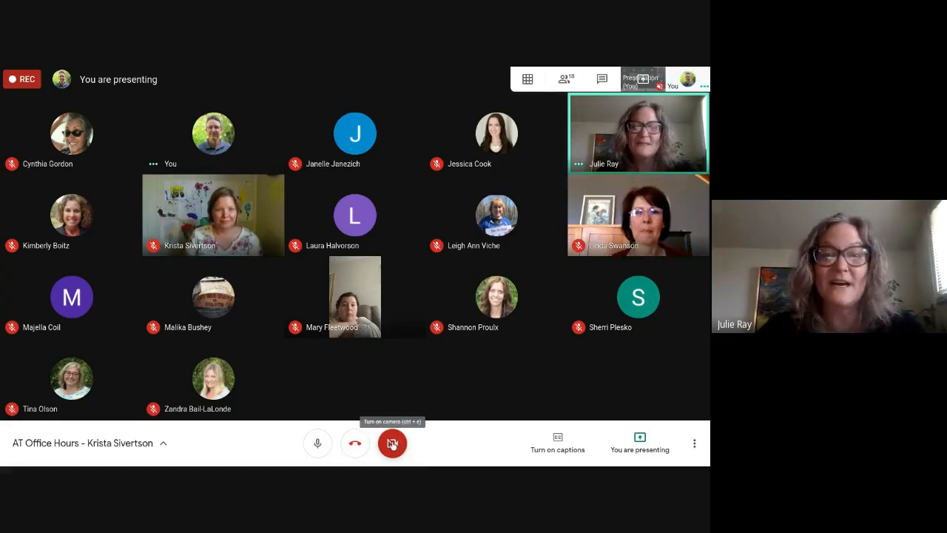
{"action": "left_click", "coordinate": [393, 443]}
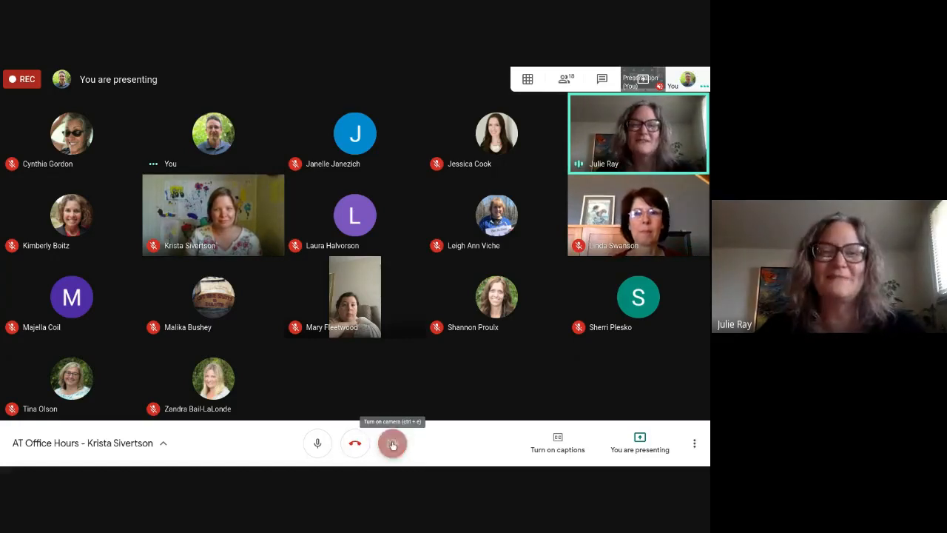